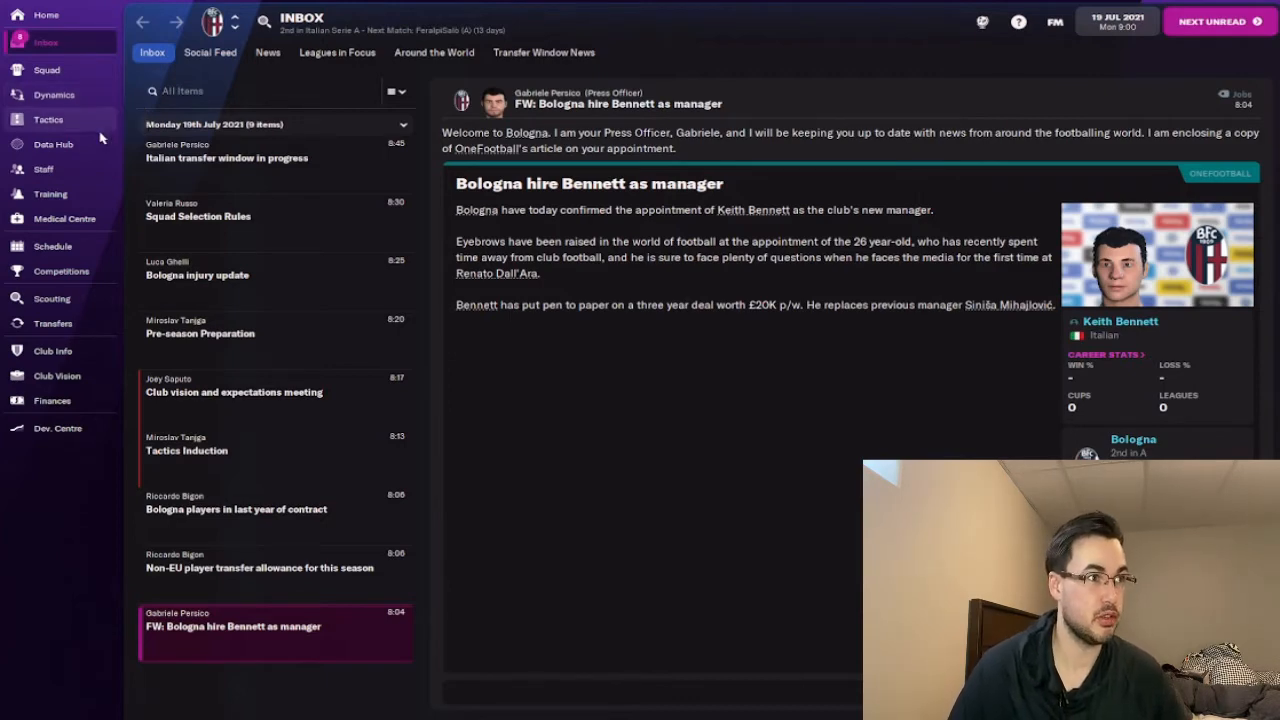
Step: Delegate Bologna's first-team general training to assistant manager Miroslav Tanga via Staff Responsibilities
{"action": "left_click", "coordinate": [44, 168]}
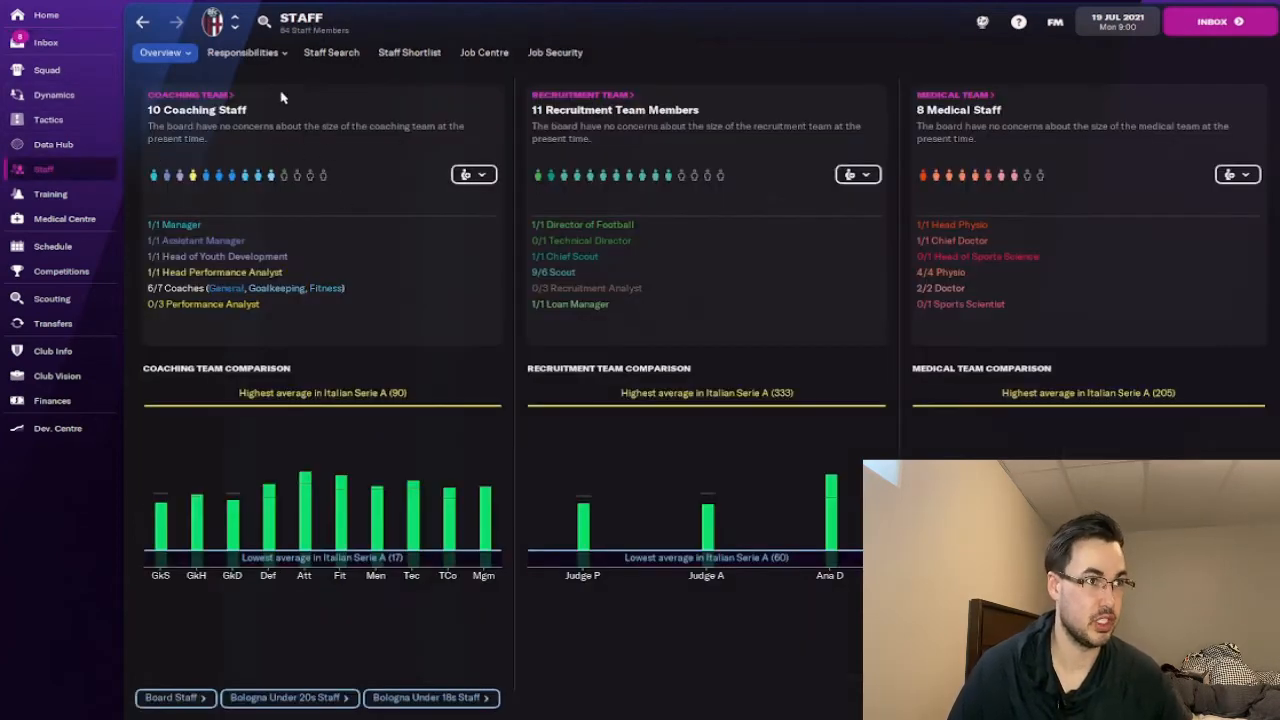
{"action": "left_click", "coordinate": [244, 52]}
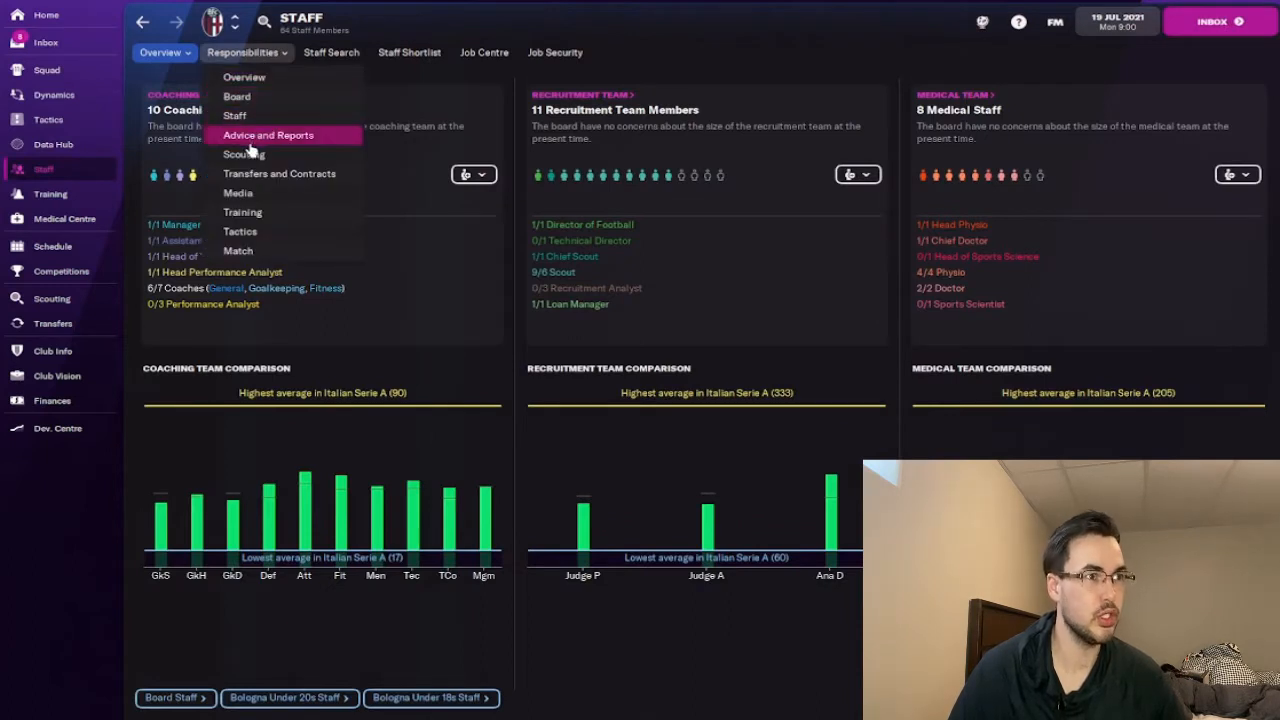
{"action": "mouse_move", "coordinate": [236, 96]}
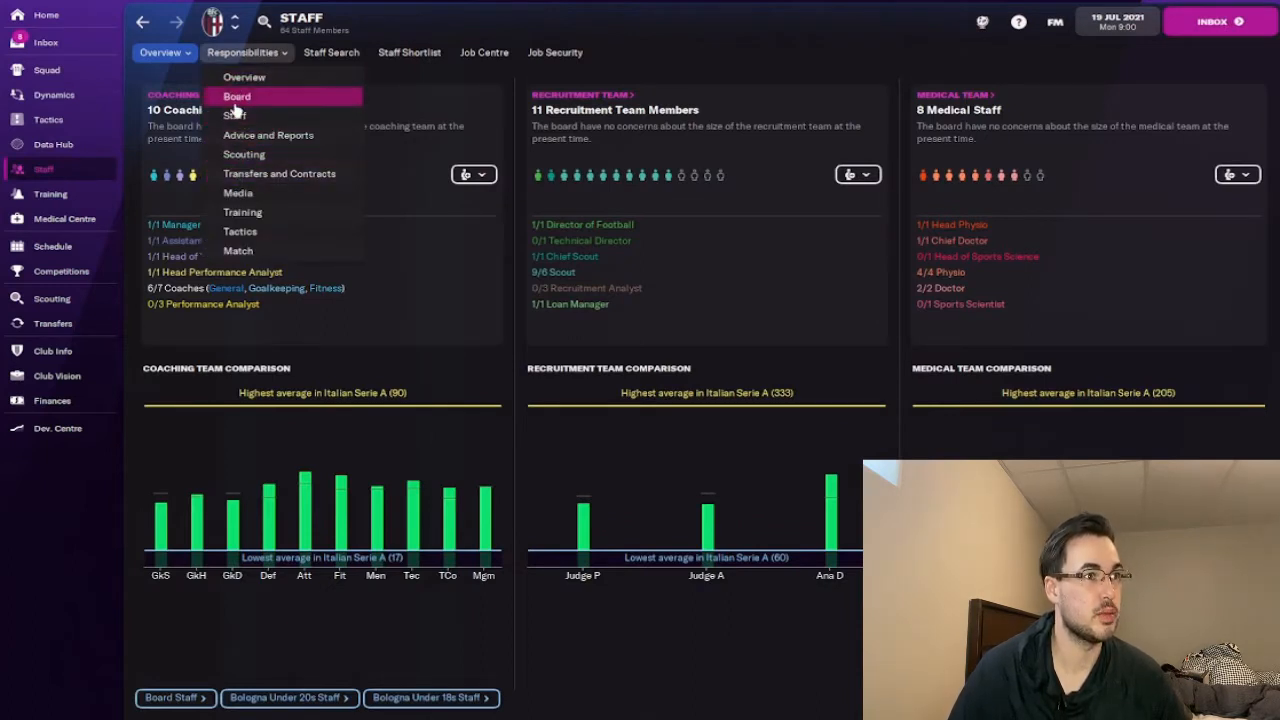
{"action": "mouse_move", "coordinate": [268, 136]}
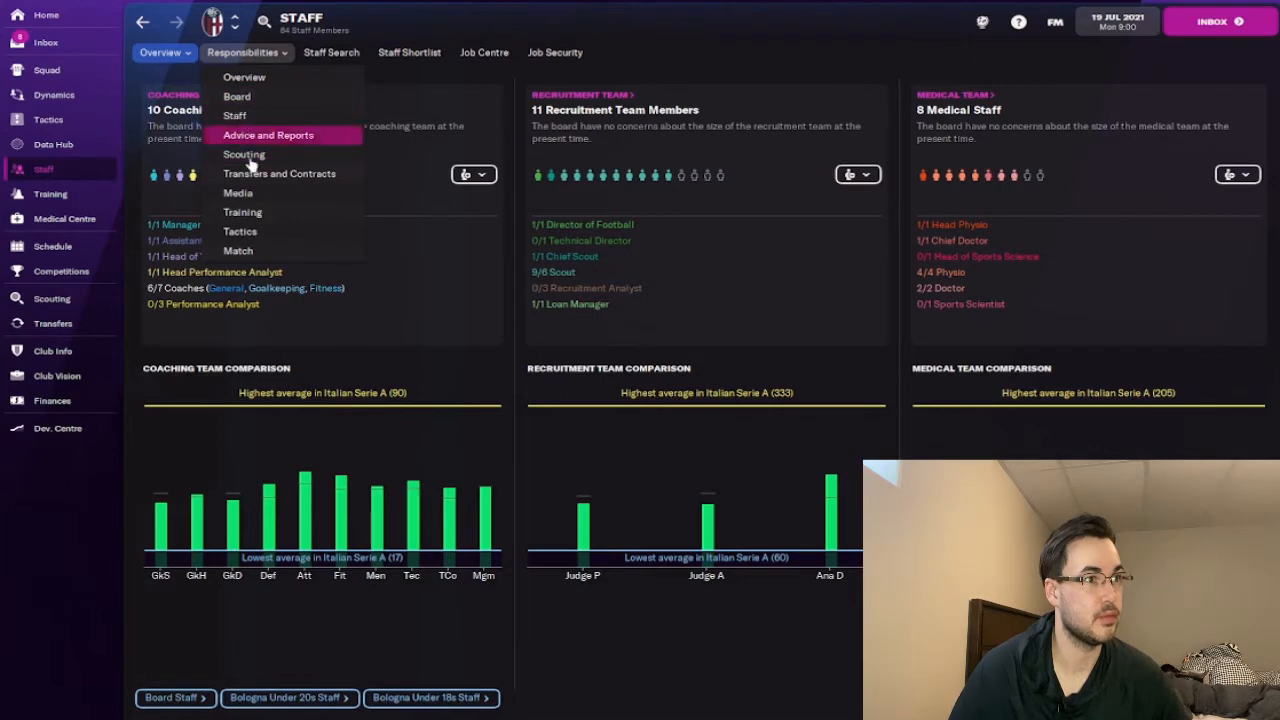
{"action": "left_click", "coordinate": [242, 212]}
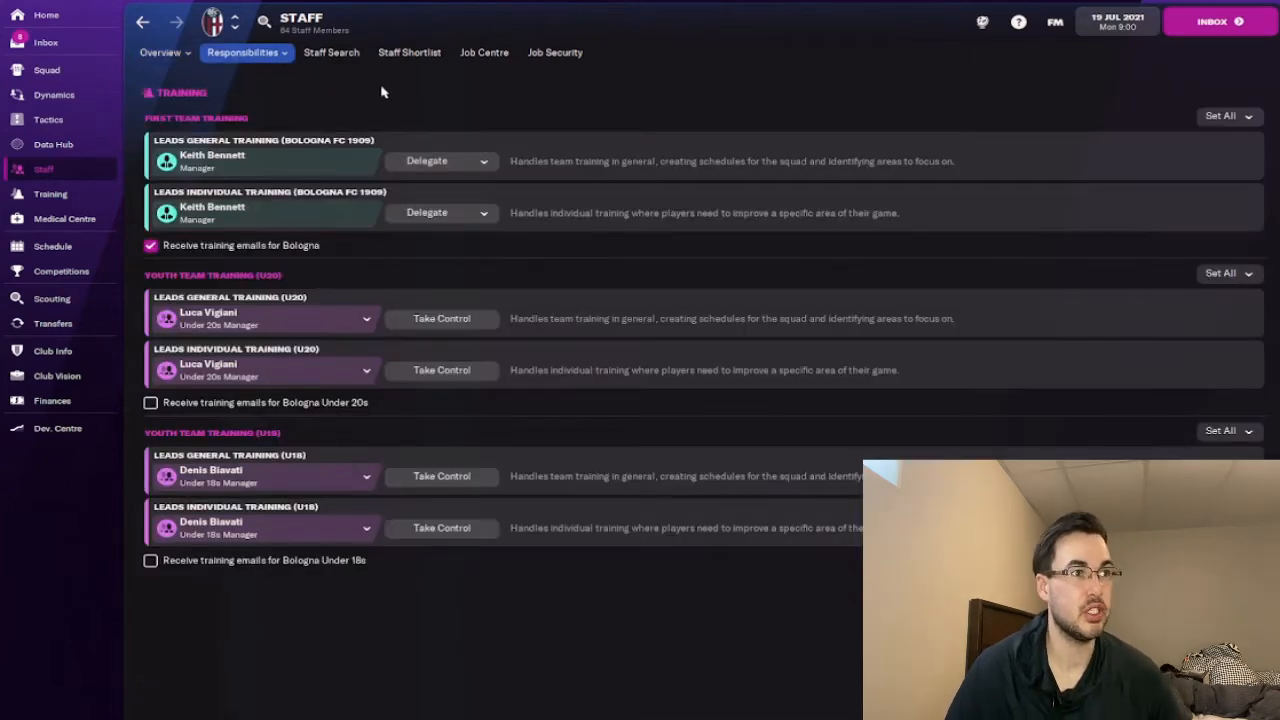
{"action": "mouse_move", "coordinate": [428, 160]}
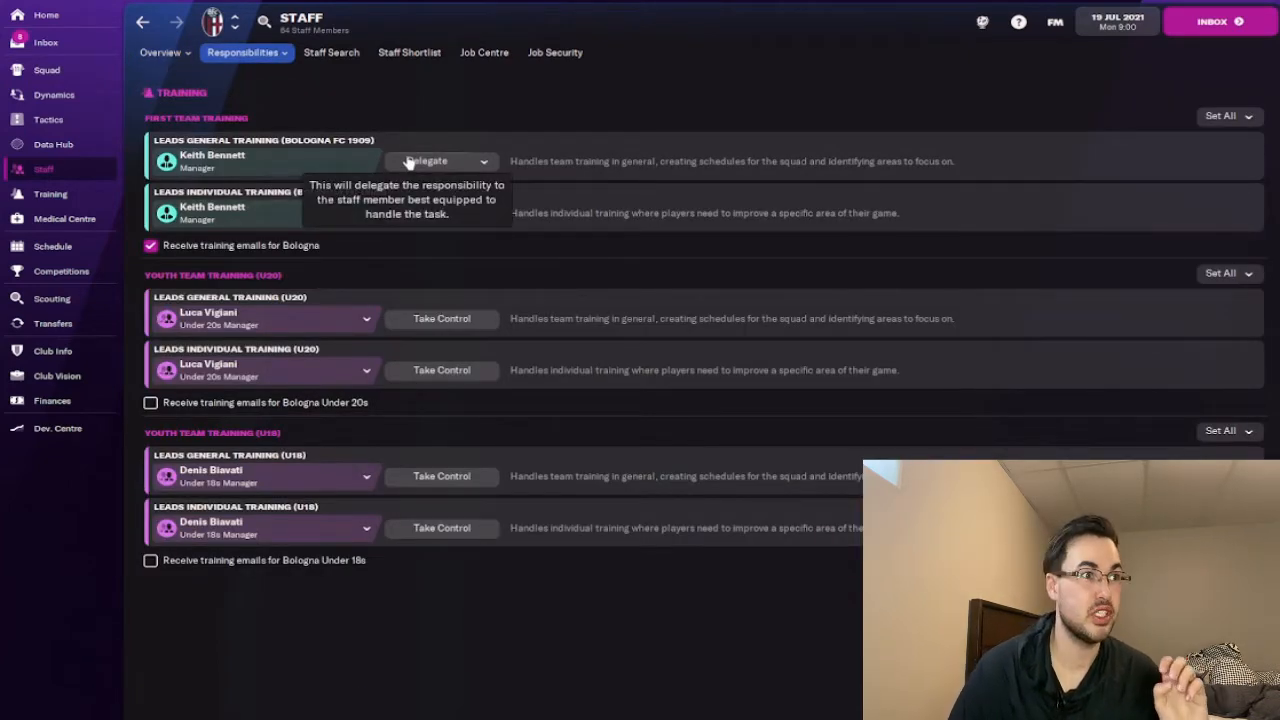
{"action": "left_click", "coordinate": [428, 160]}
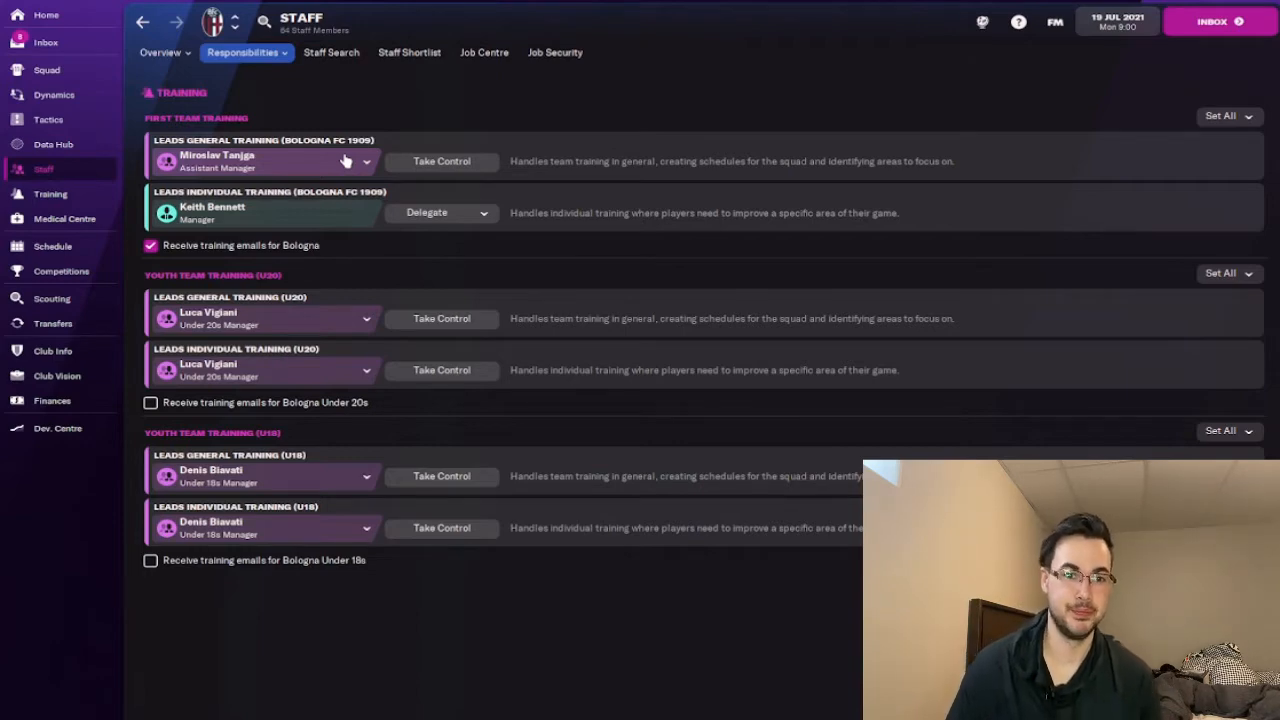
Step: Take control of assigning scouts from the chief scout in the scouting responsibilities
{"action": "left_click", "coordinate": [52, 298]}
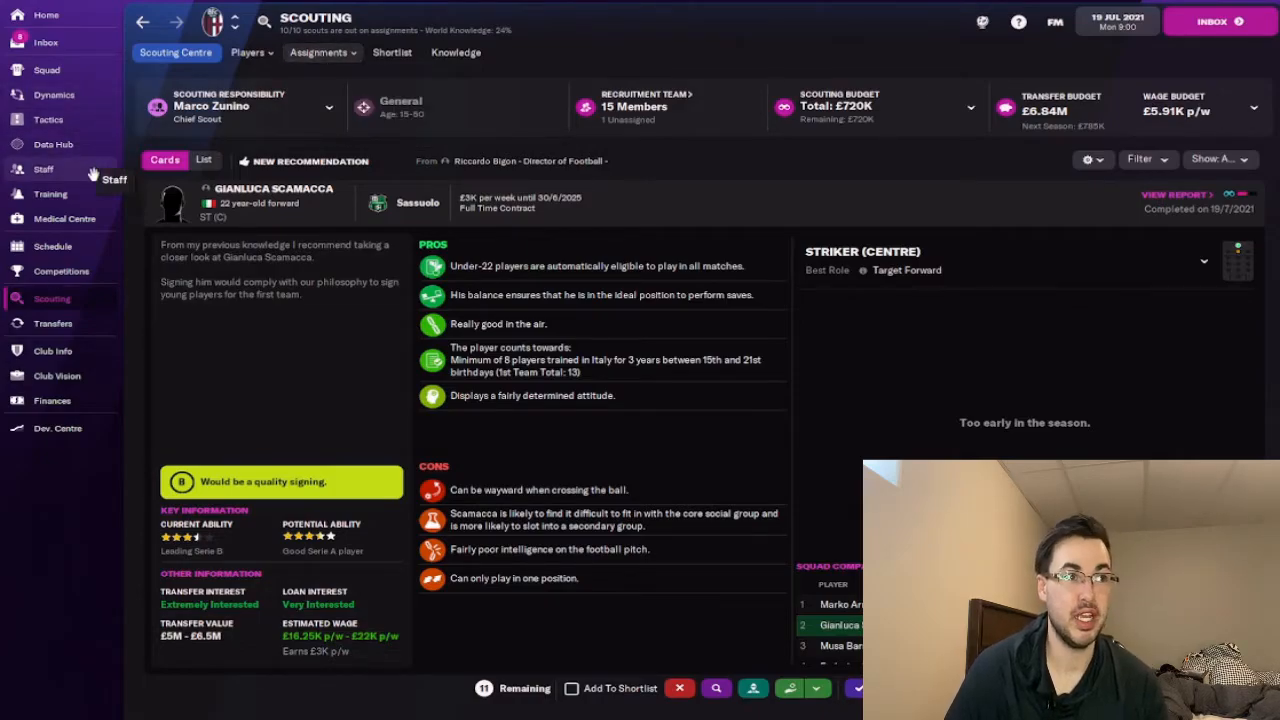
{"action": "left_click", "coordinate": [44, 168]}
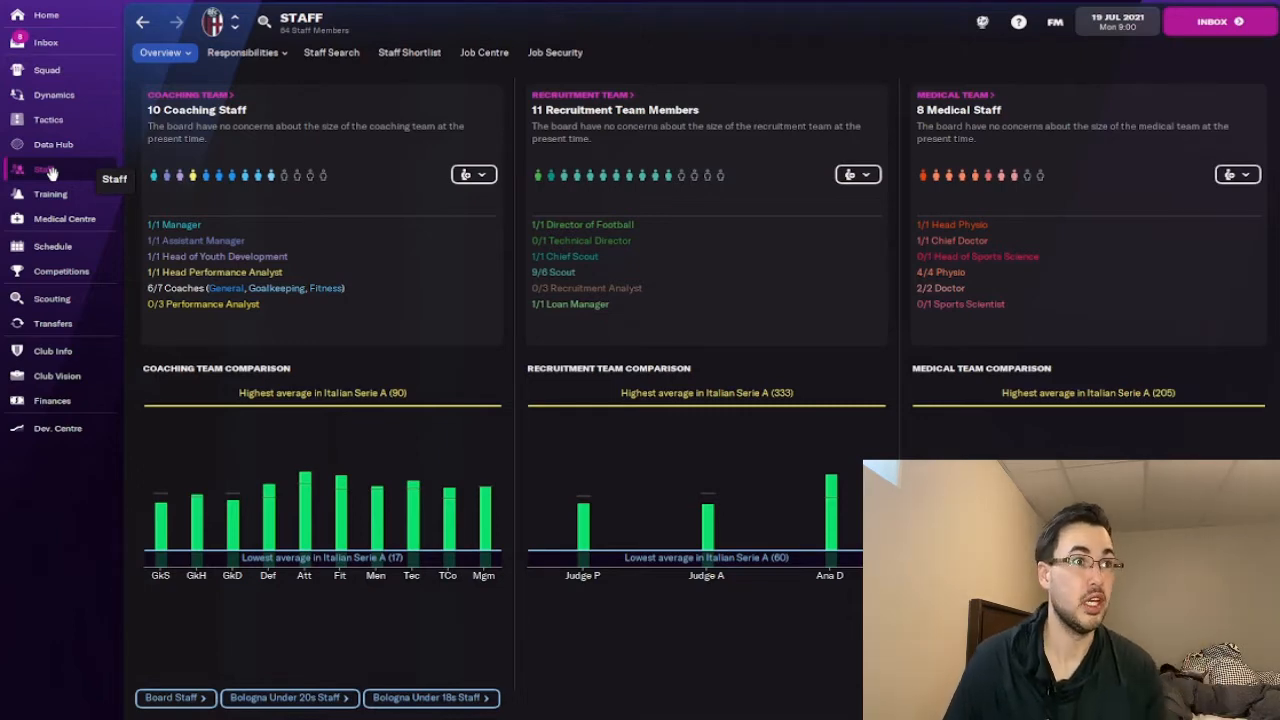
{"action": "left_click", "coordinate": [244, 52]}
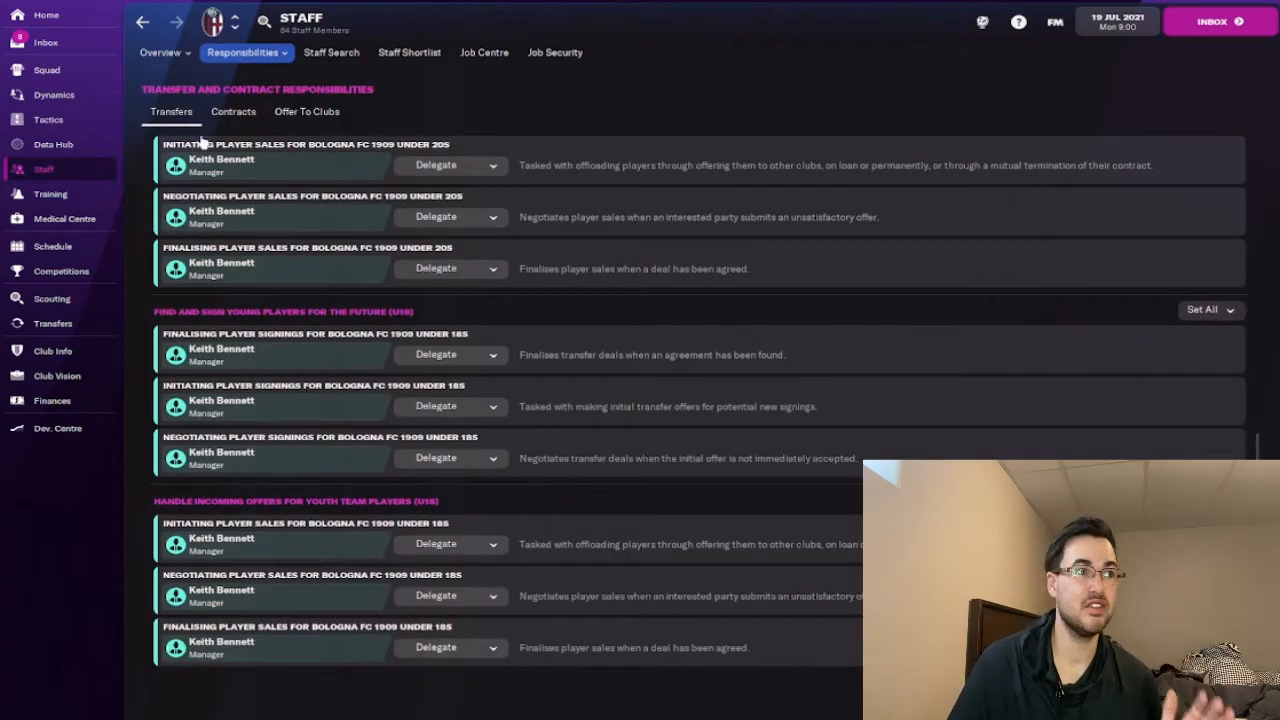
{"action": "left_click", "coordinate": [244, 52]}
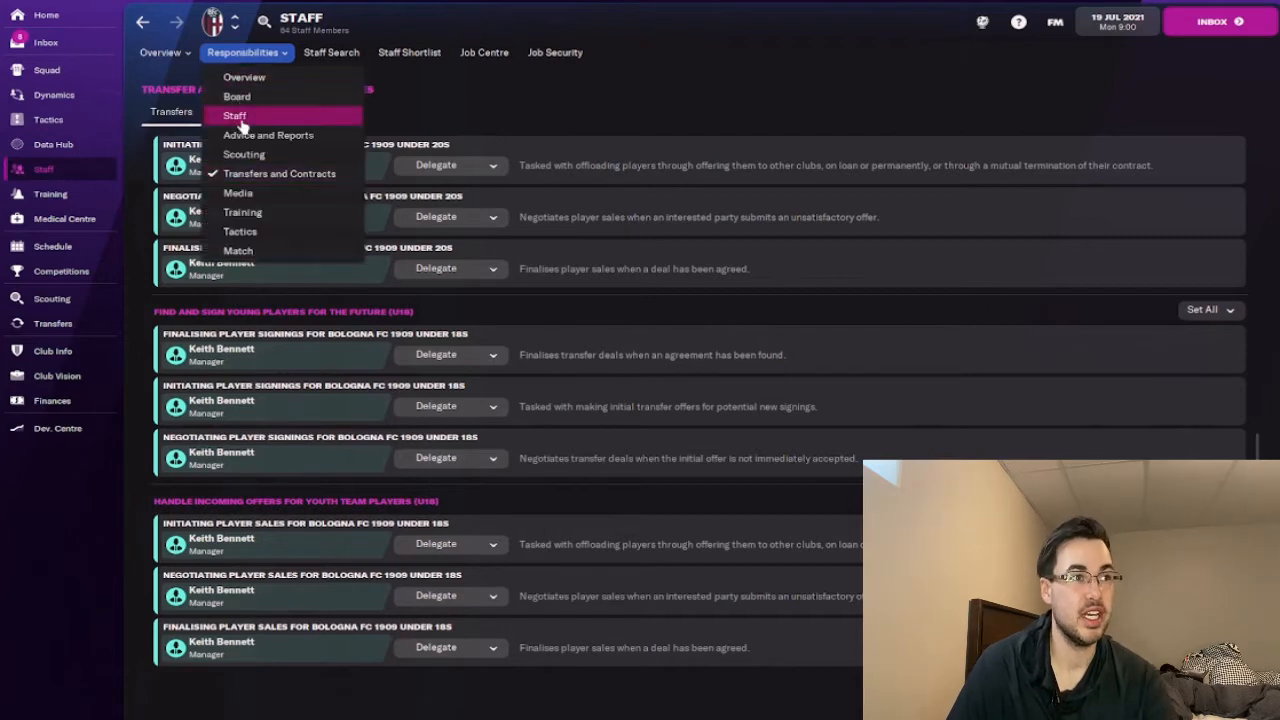
{"action": "left_click", "coordinate": [244, 154]}
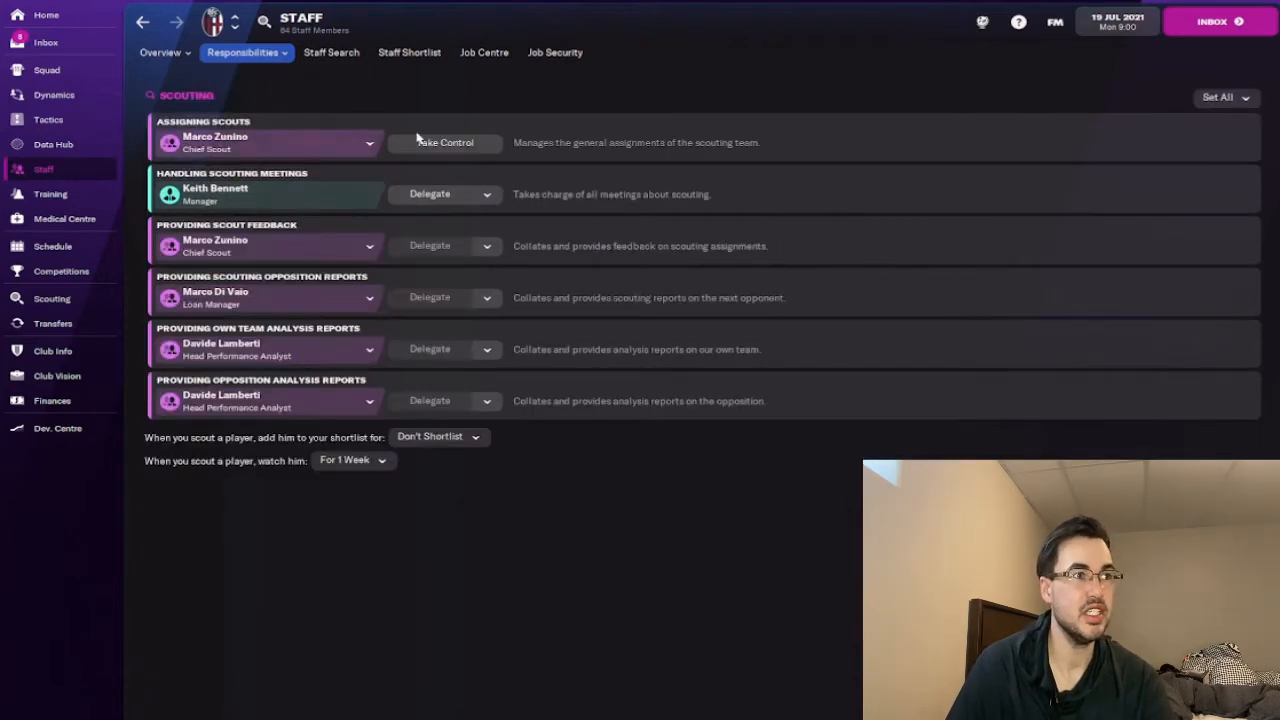
{"action": "mouse_move", "coordinate": [276, 140]}
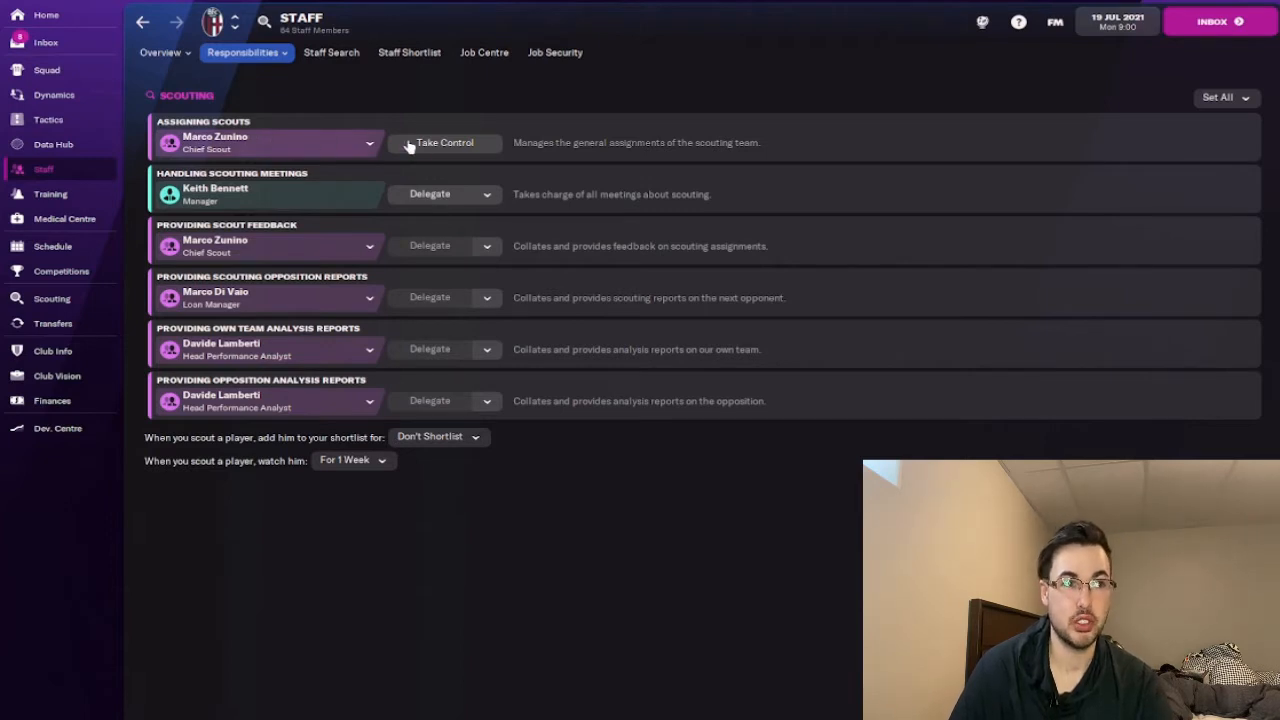
{"action": "left_click", "coordinate": [444, 142]}
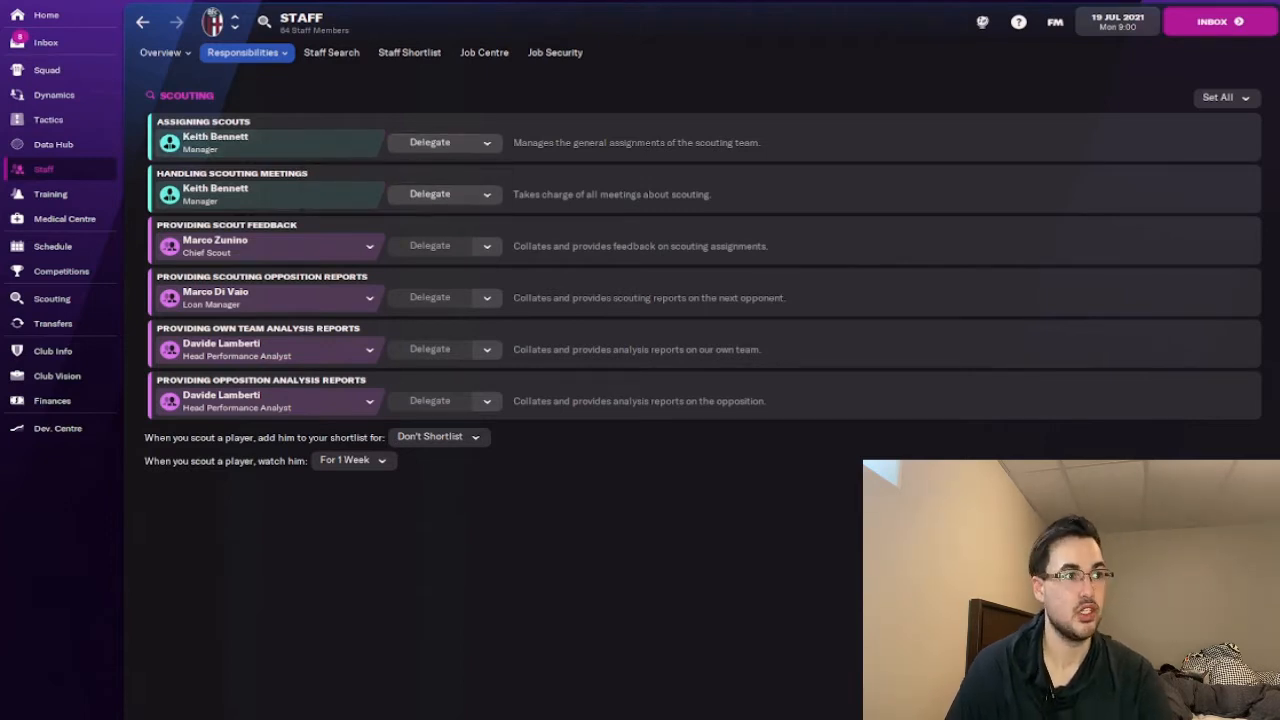
{"action": "mouse_move", "coordinate": [52, 298]}
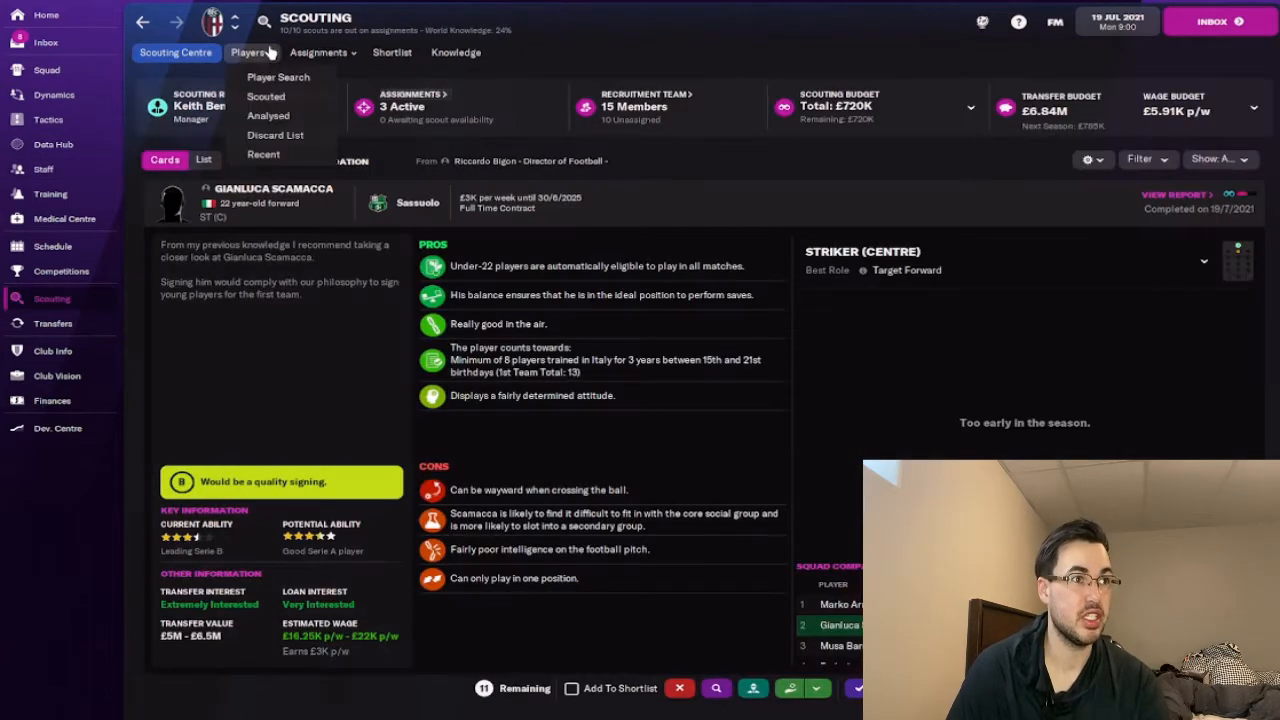
Step: Create a new scout assignment with Hot Prospect as the player type
{"action": "left_click", "coordinate": [318, 52]}
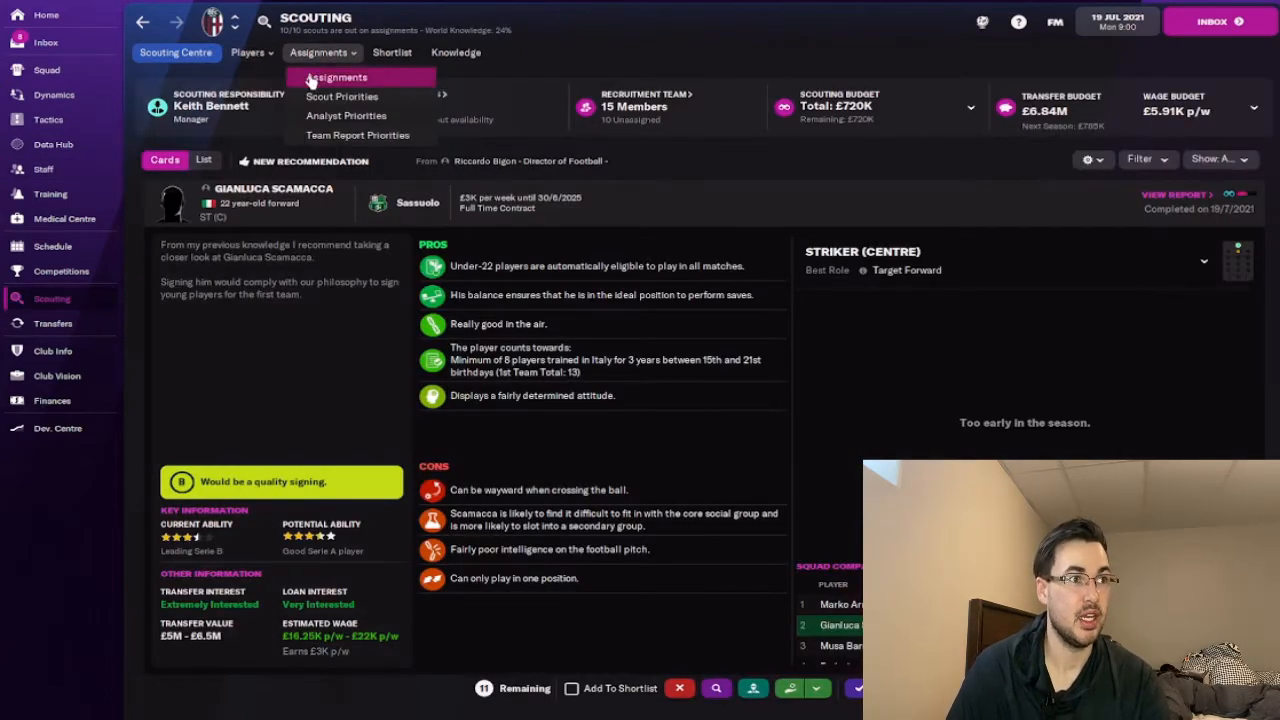
{"action": "left_click", "coordinate": [336, 76]}
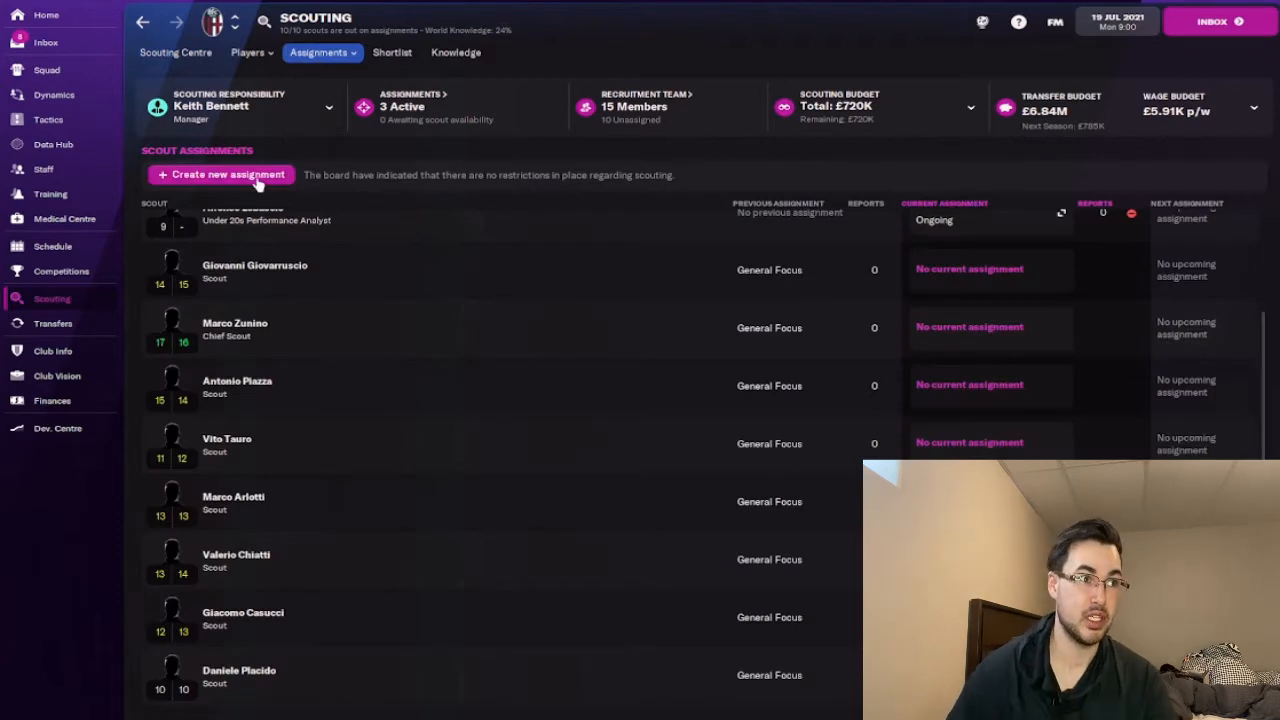
{"action": "left_click", "coordinate": [220, 174]}
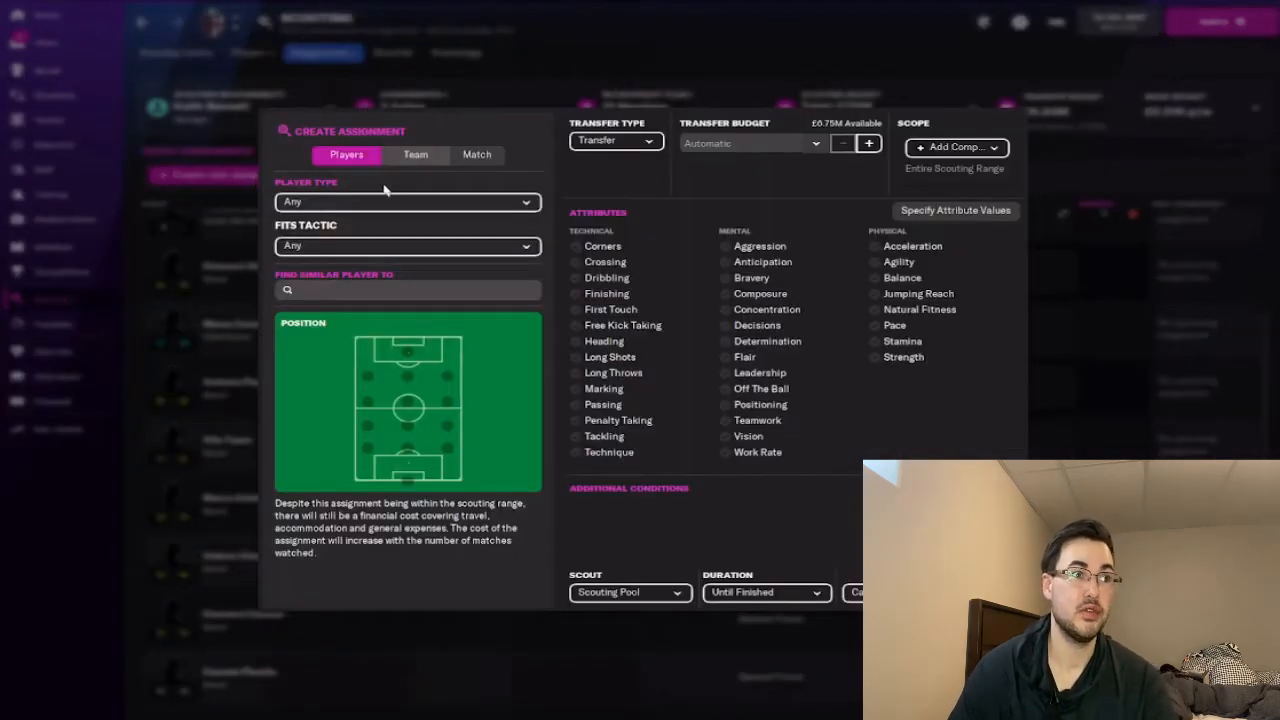
{"action": "left_click", "coordinate": [408, 200]}
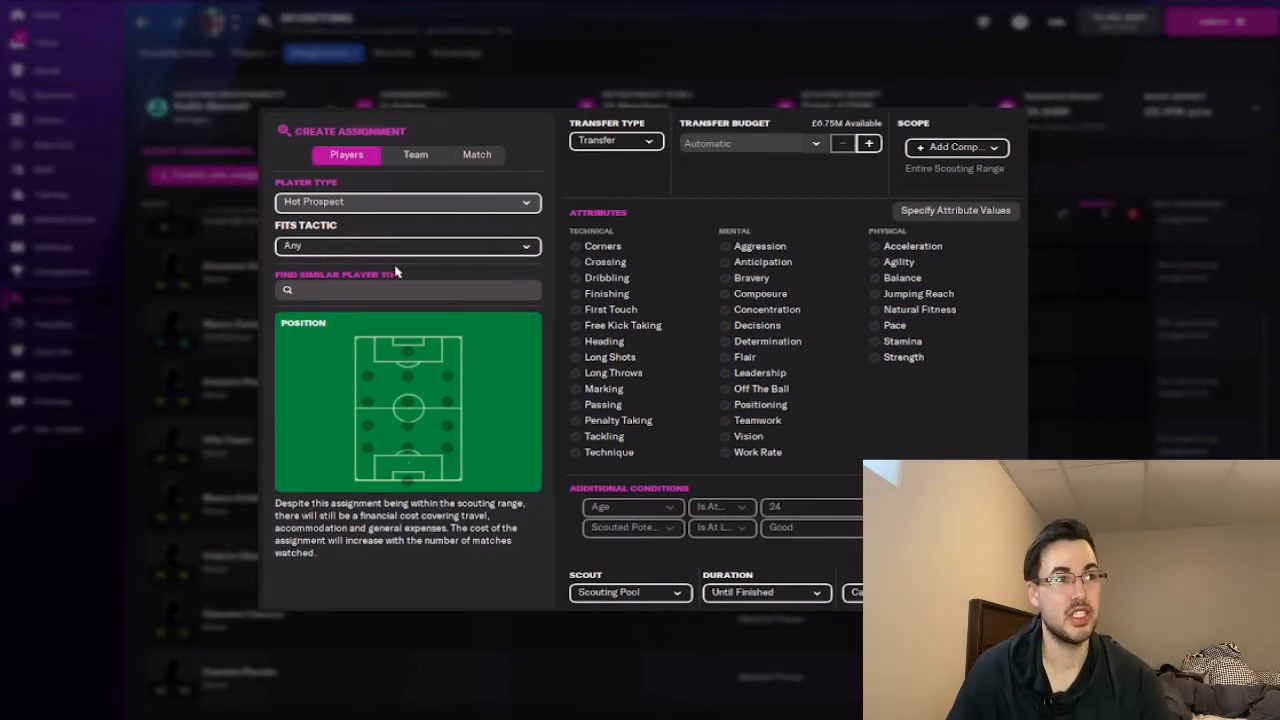
{"action": "left_click", "coordinate": [408, 200]}
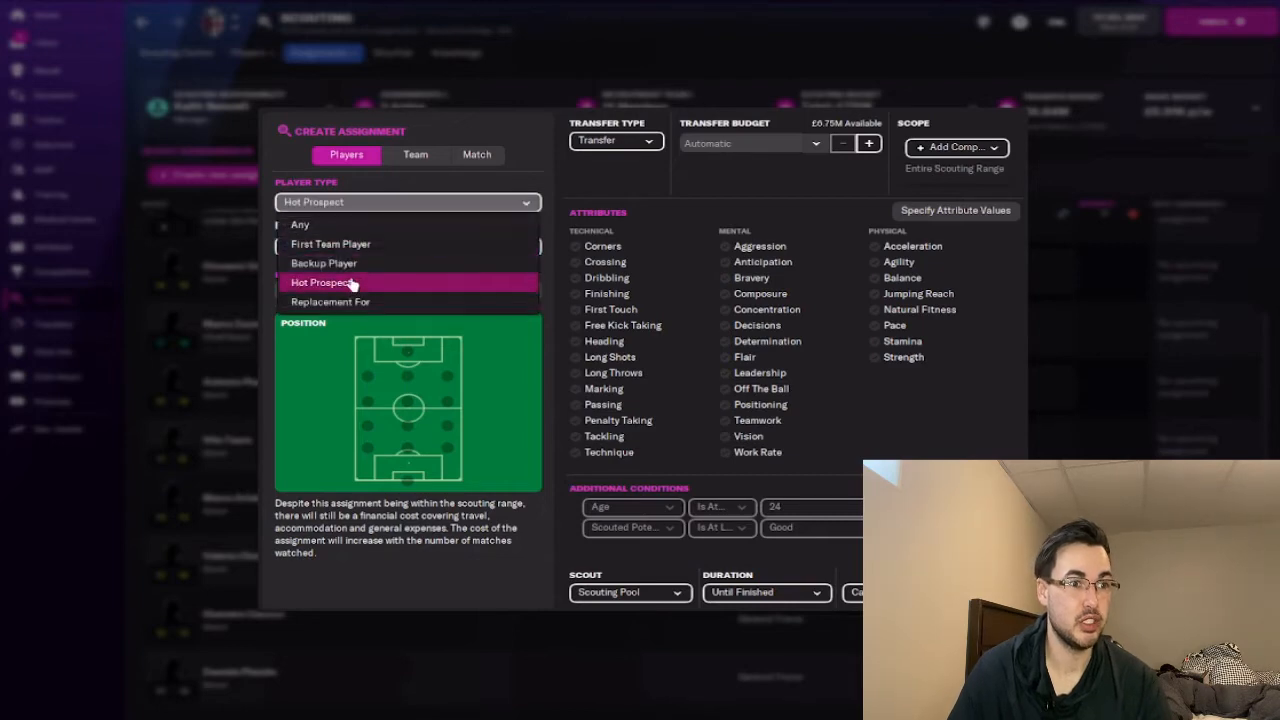
Step: Assign the hot-prospect search to the scout with Argentina knowledge
{"action": "left_click", "coordinate": [324, 282]}
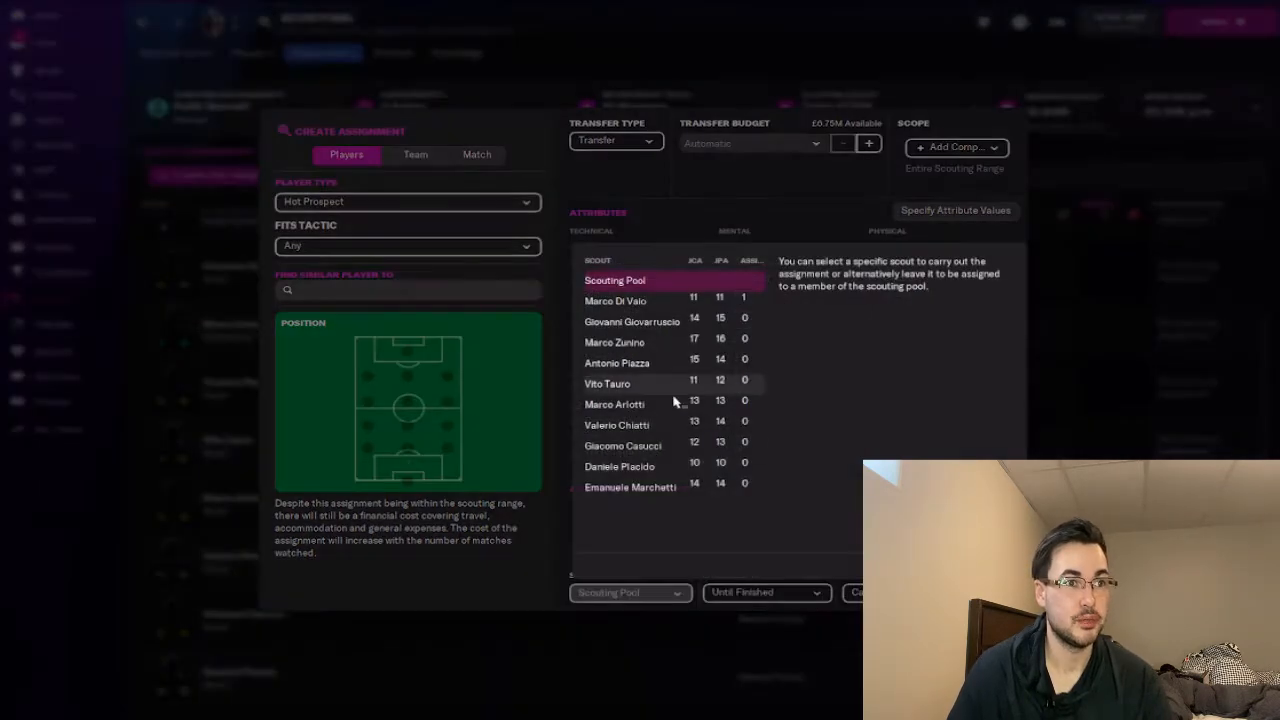
{"action": "left_click", "coordinate": [632, 320]}
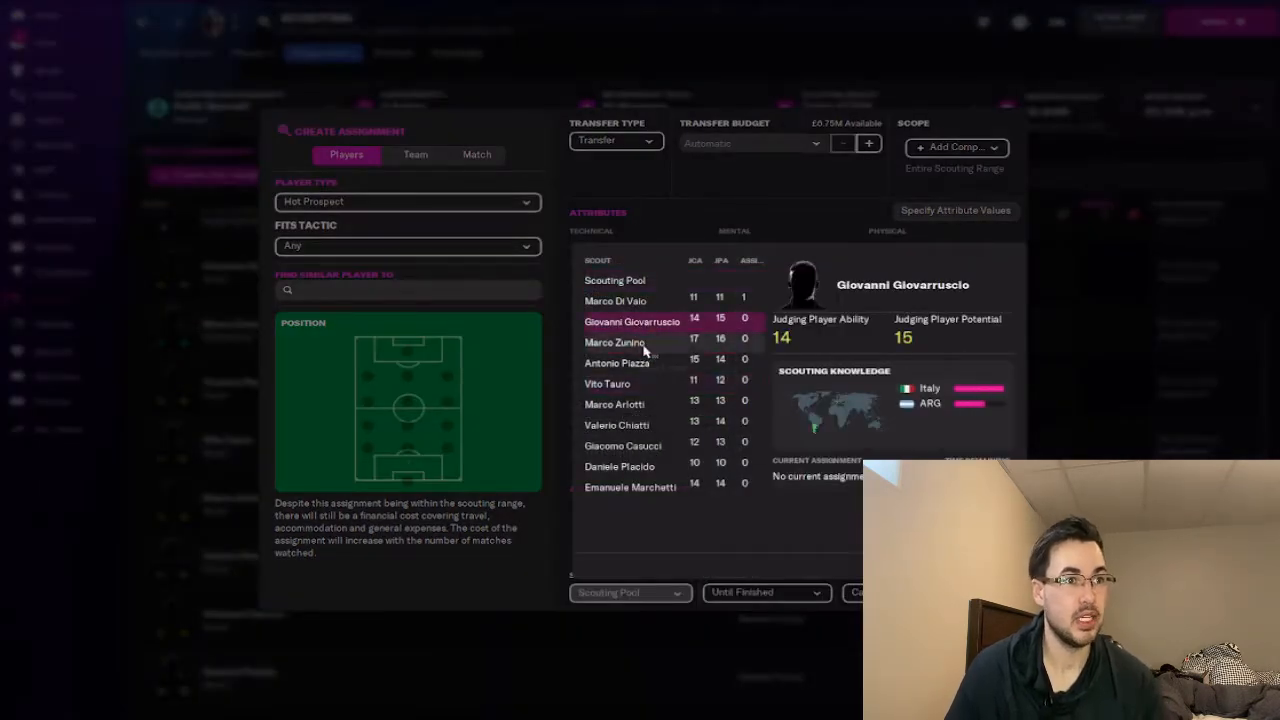
{"action": "mouse_move", "coordinate": [640, 362]}
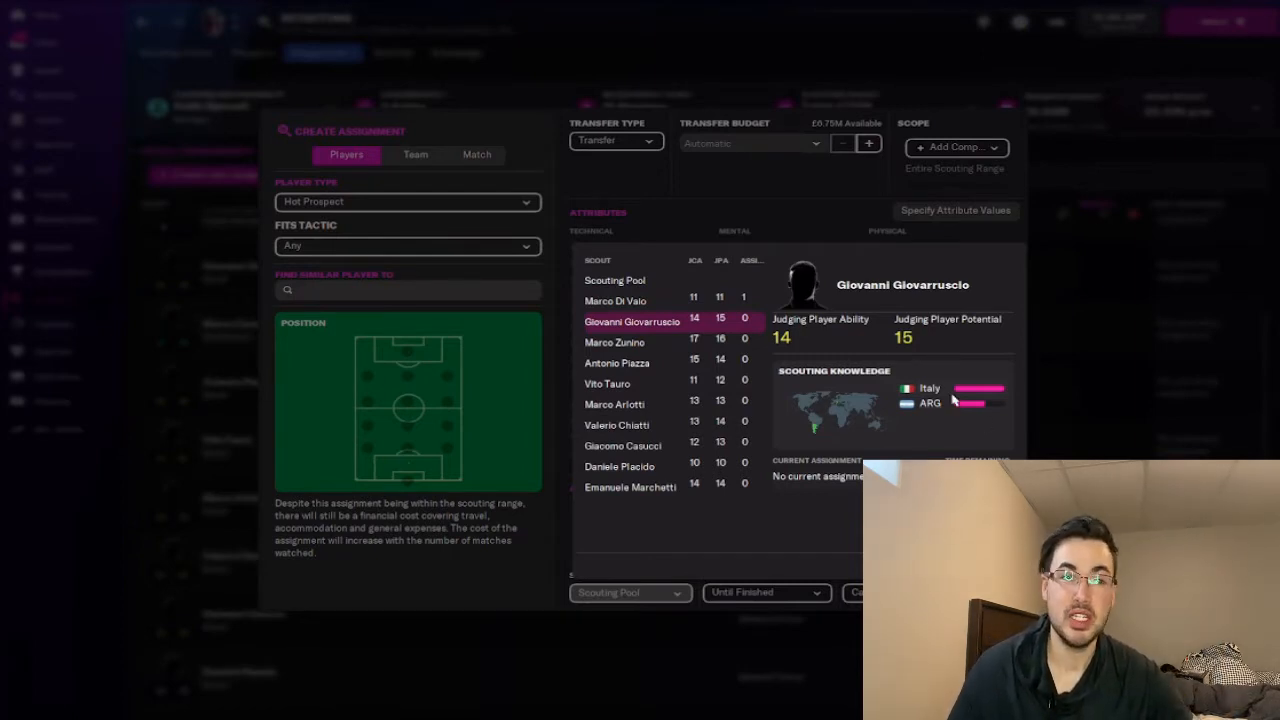
{"action": "mouse_move", "coordinate": [936, 344]}
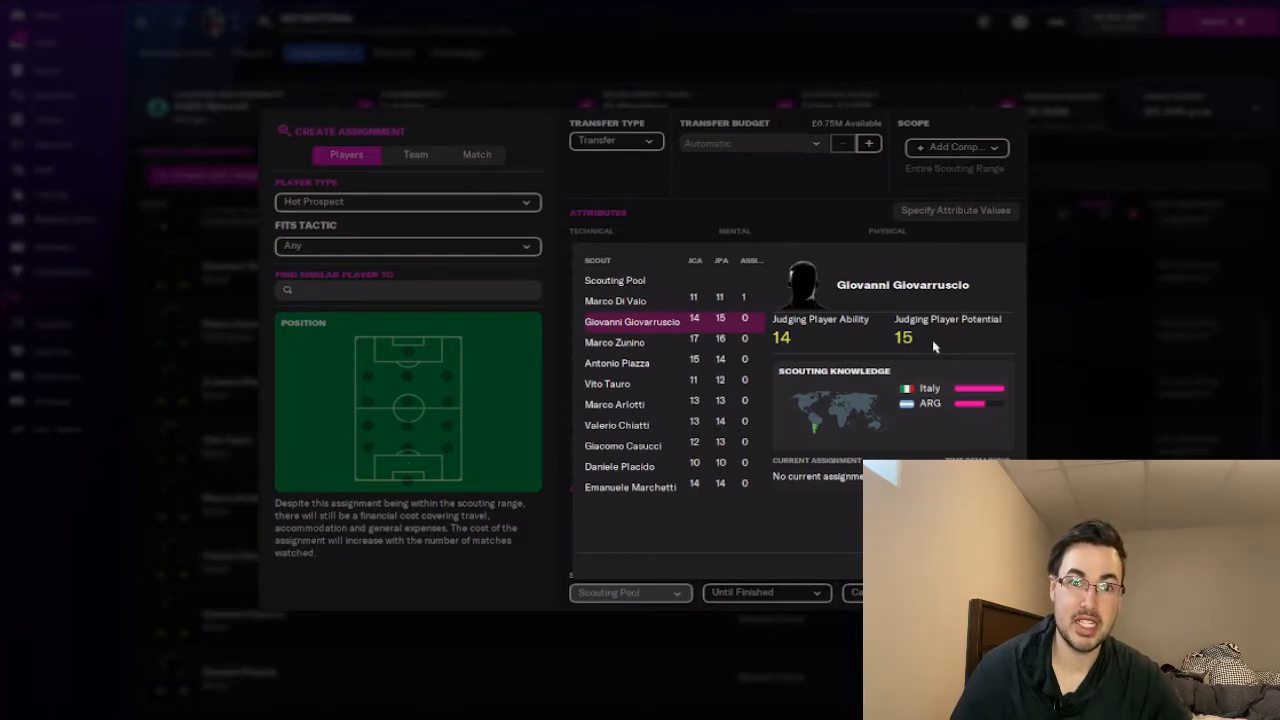
{"action": "mouse_move", "coordinate": [878, 436]}
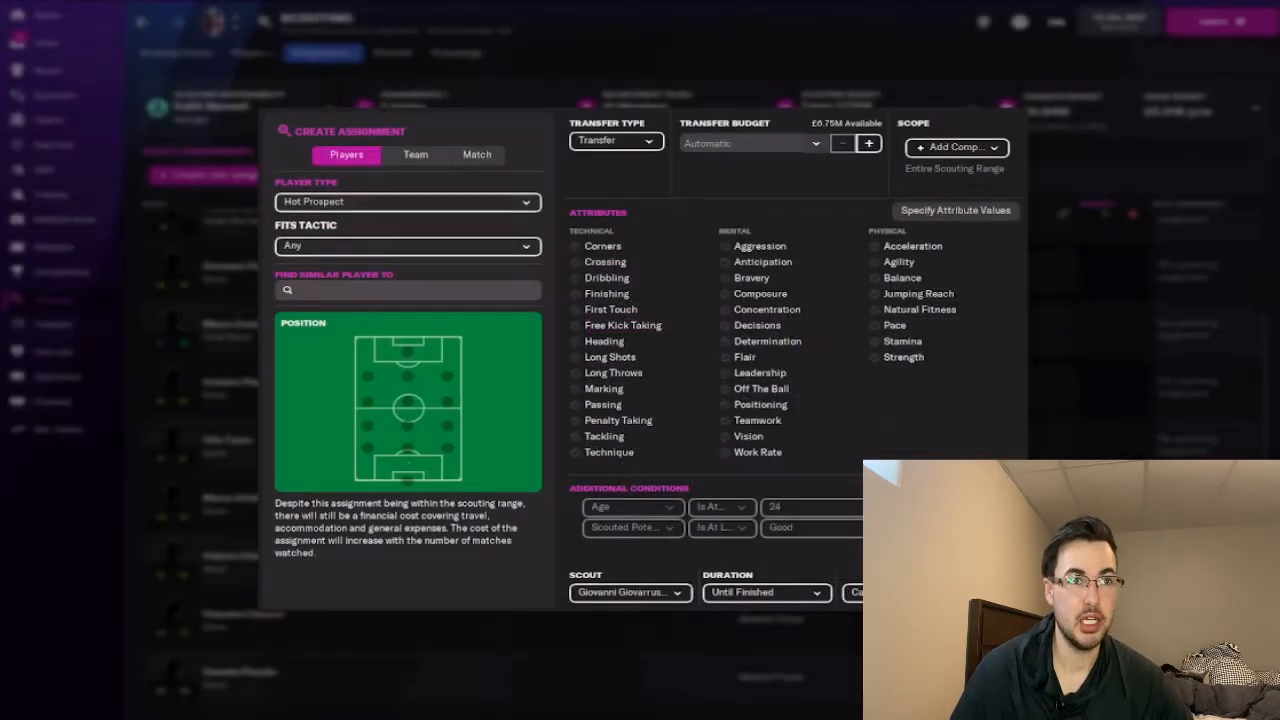
Step: Scope the assignment to the nation Argentina and confirm it as an ongoing assignment
{"action": "left_click", "coordinate": [956, 148]}
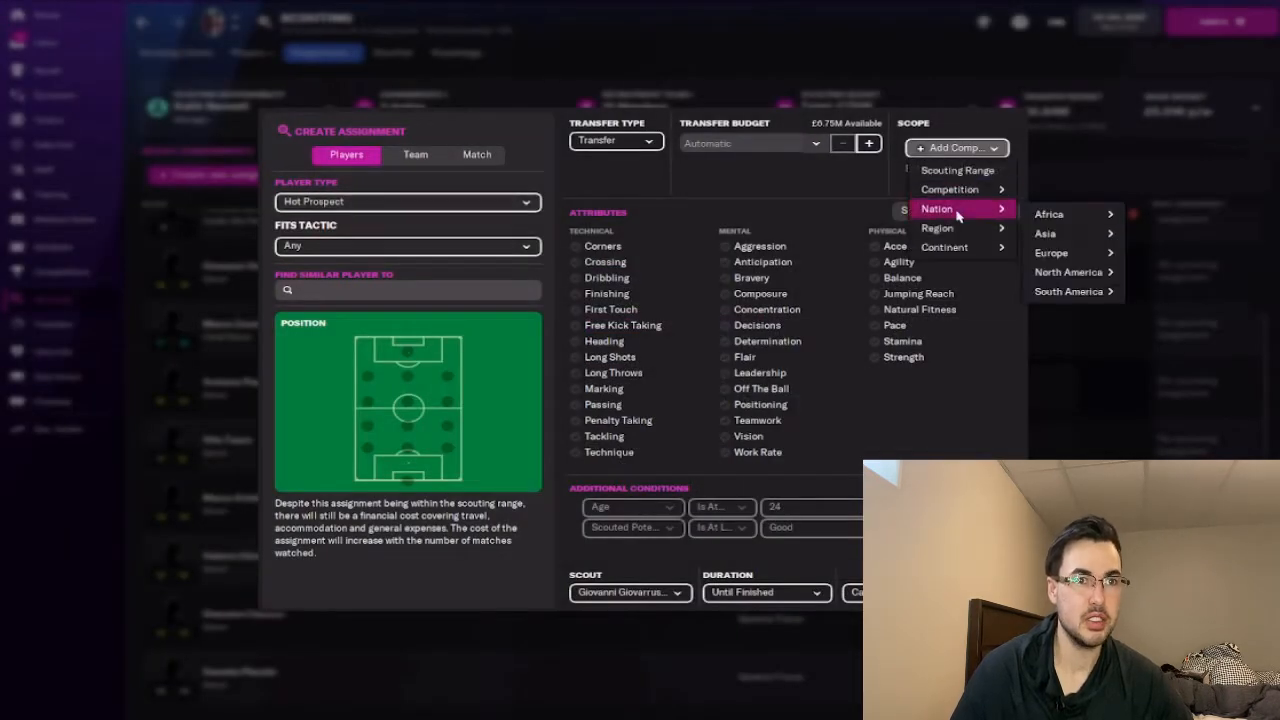
{"action": "mouse_move", "coordinate": [1068, 292]}
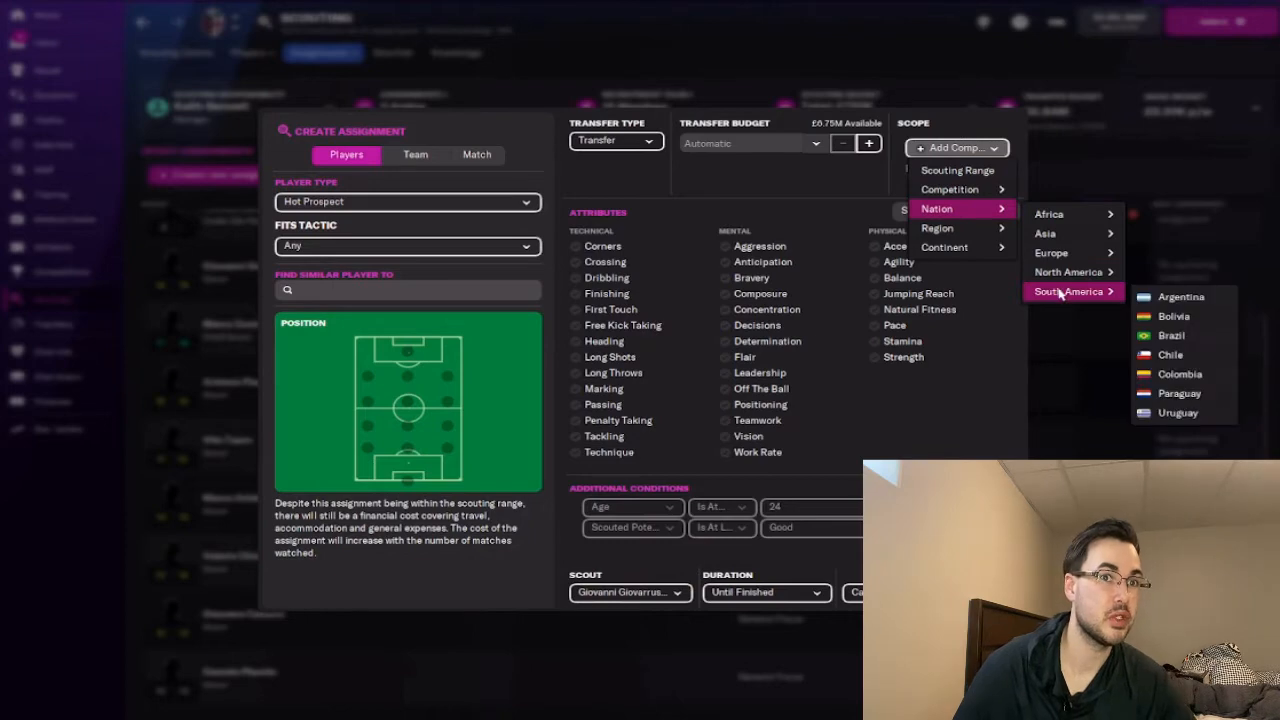
{"action": "left_click", "coordinate": [1180, 296]}
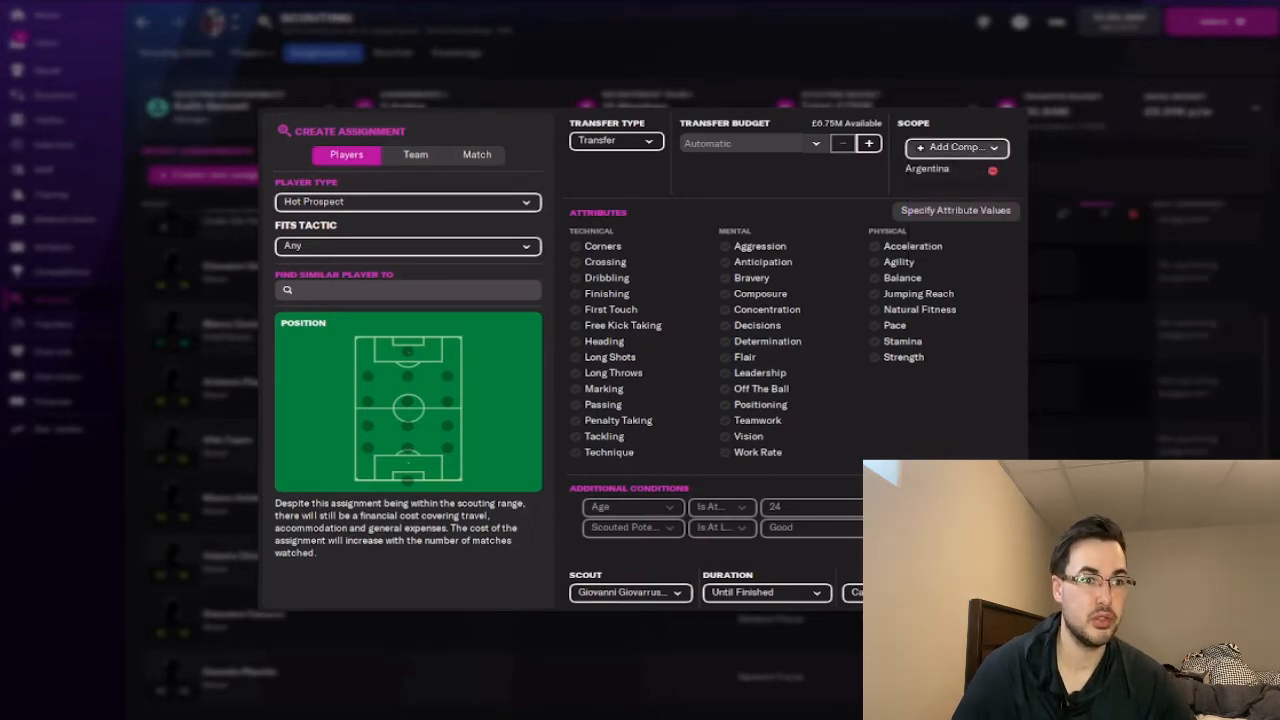
{"action": "left_click", "coordinate": [764, 592]}
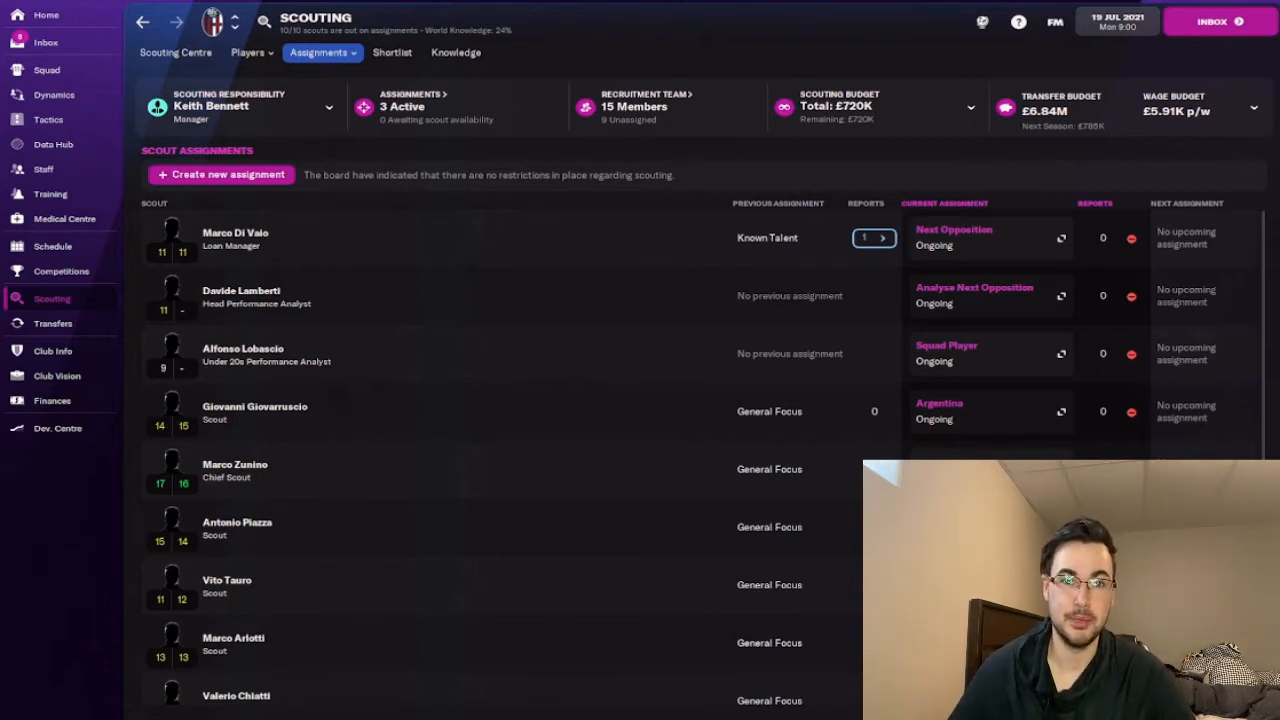
Step: View the squad hierarchy showing Soriano, Medel and Orsolini as team leaders
{"action": "left_click", "coordinate": [54, 94]}
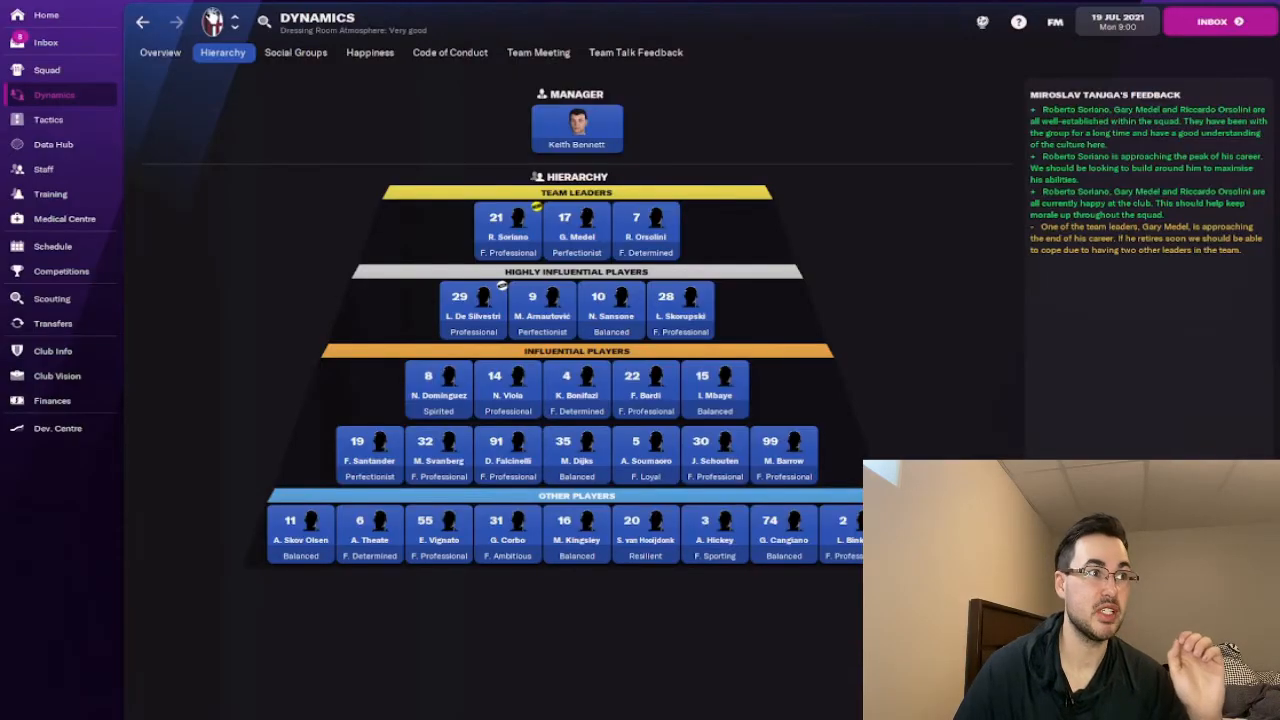
{"action": "left_click", "coordinate": [48, 120]}
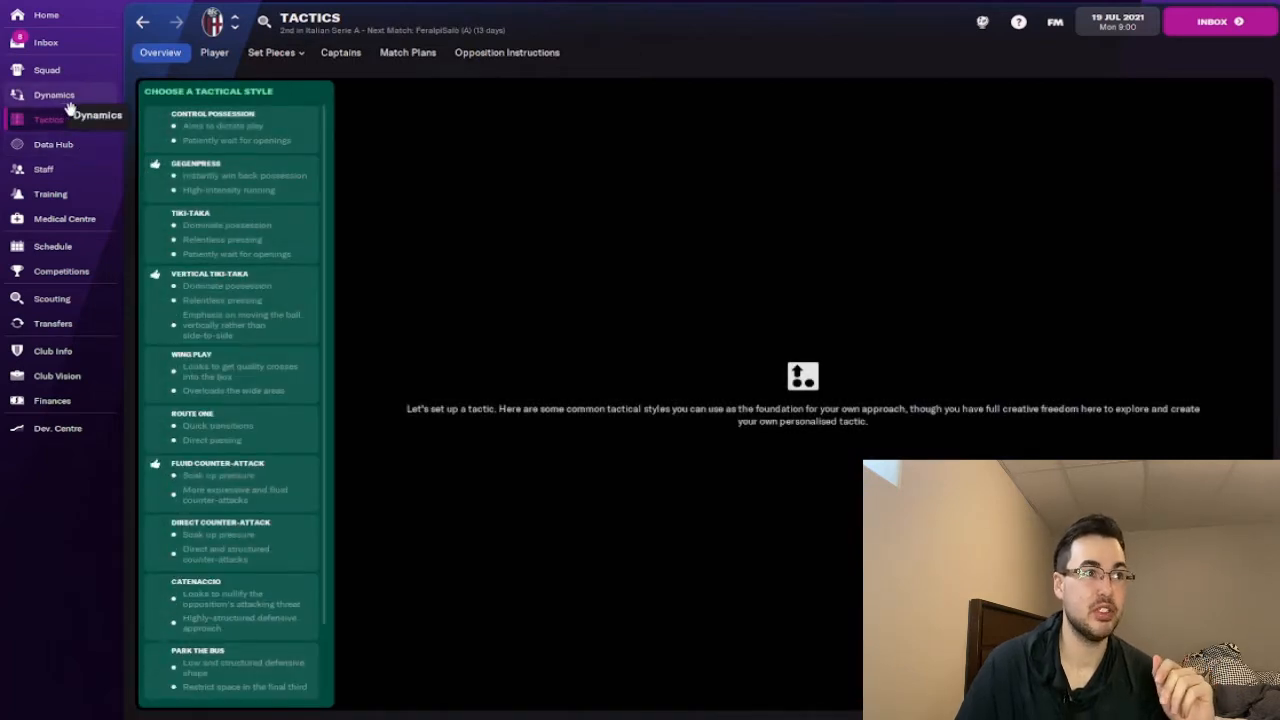
{"action": "left_click", "coordinate": [54, 94]}
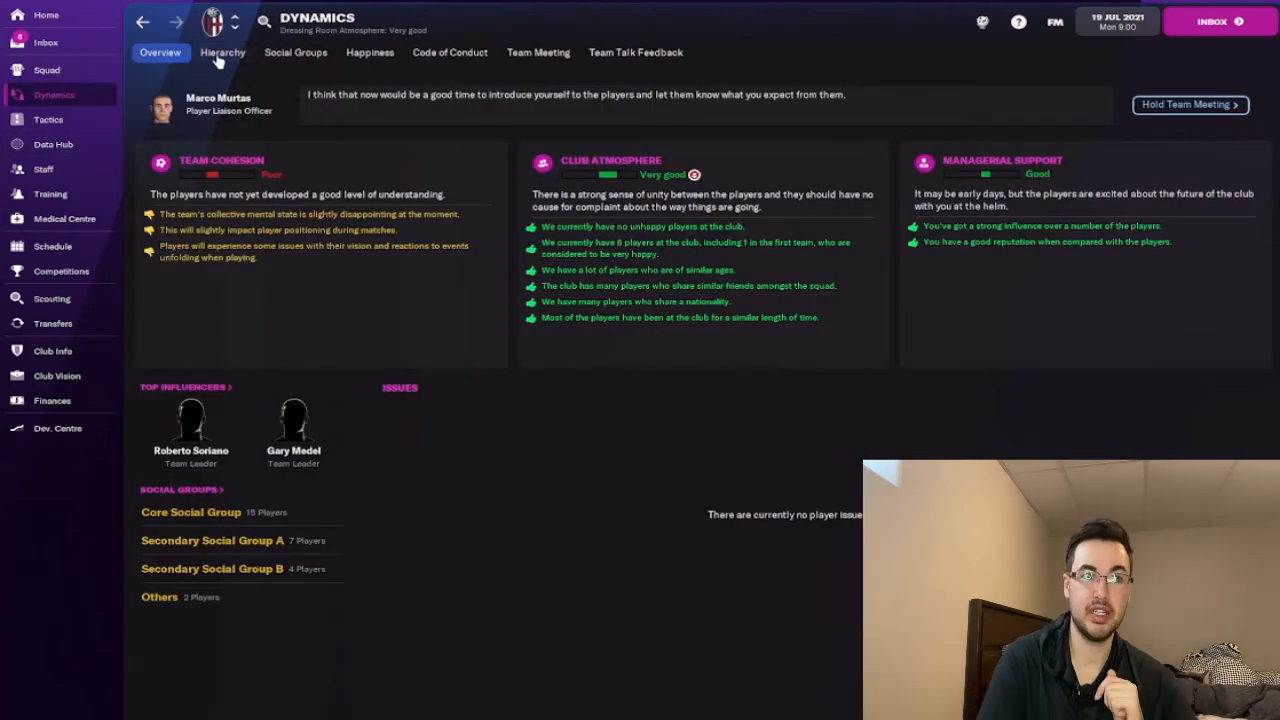
{"action": "left_click", "coordinate": [222, 52]}
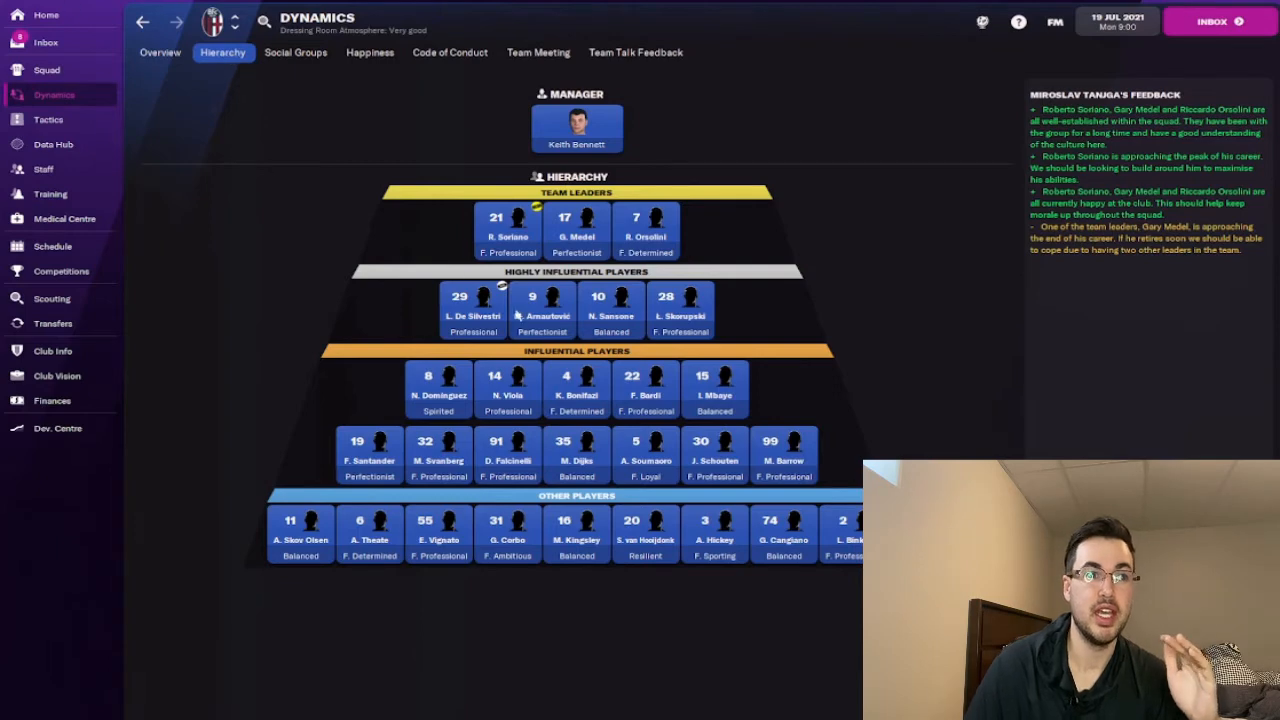
{"action": "mouse_move", "coordinate": [610, 504]}
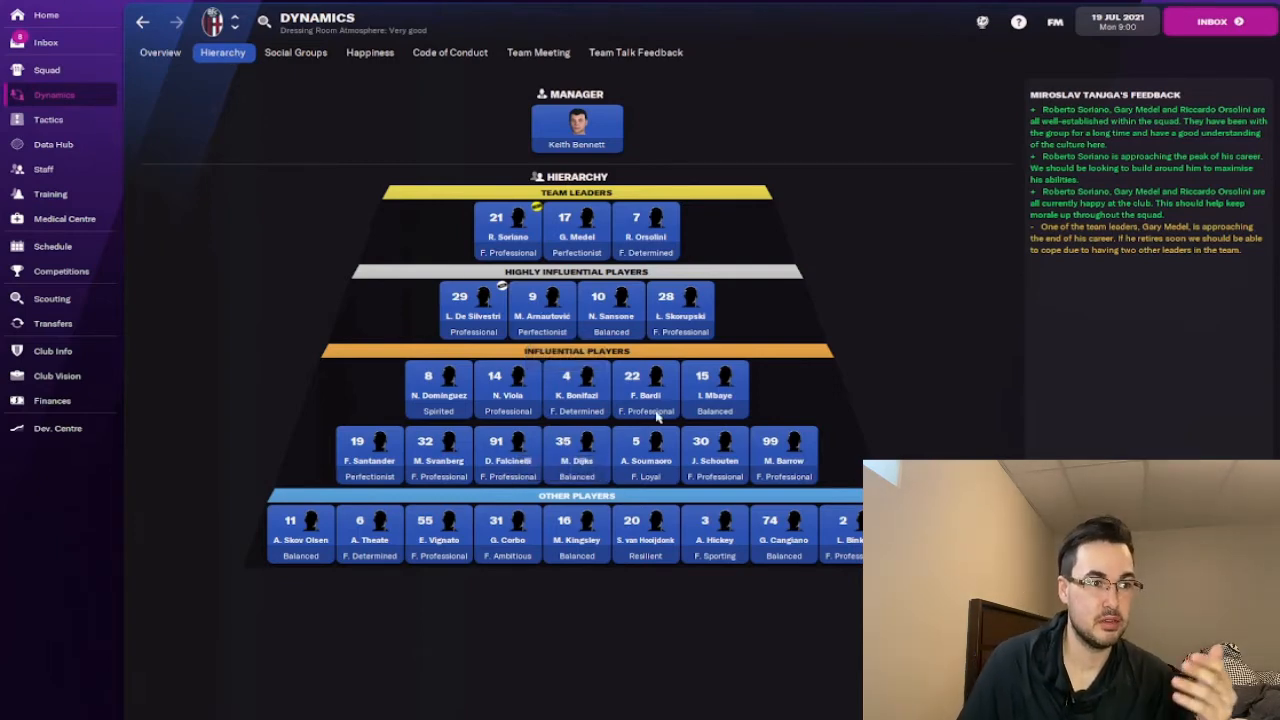
{"action": "mouse_move", "coordinate": [438, 530]}
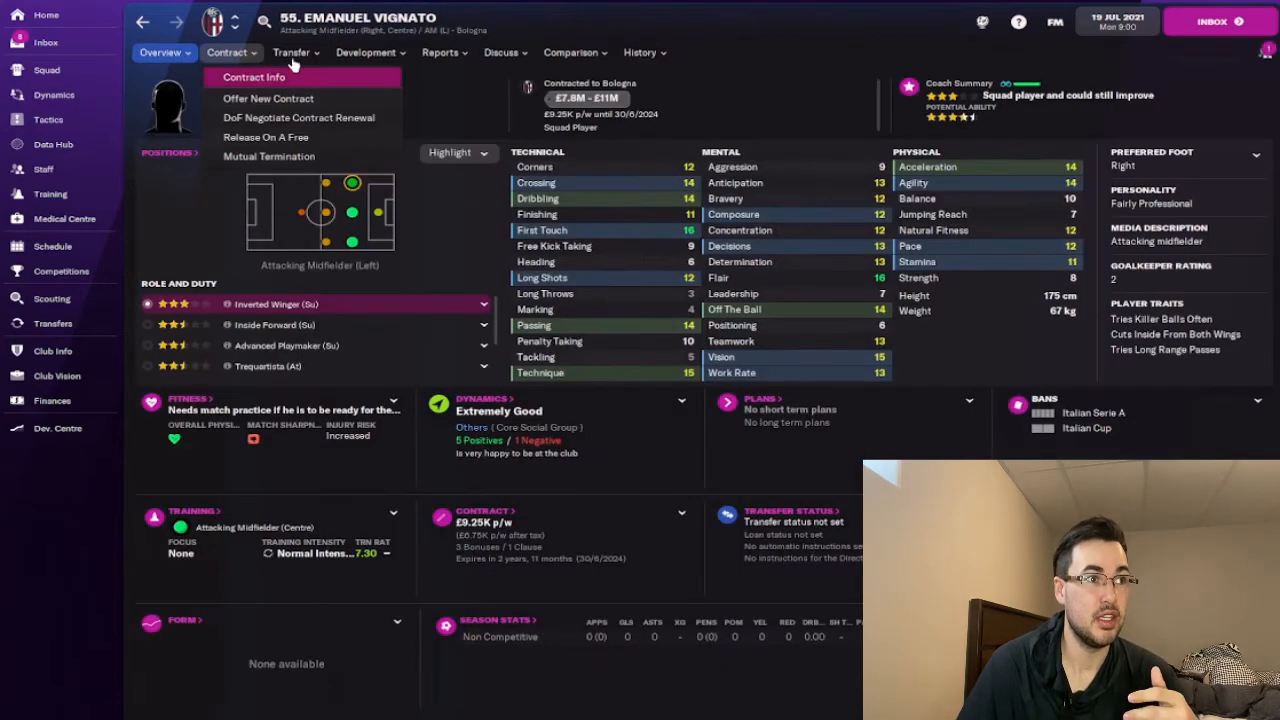
Step: Transfer-list Emanuel Vignato, then change Roberto Soriano's transfer status from the hierarchy
{"action": "left_click", "coordinate": [292, 52]}
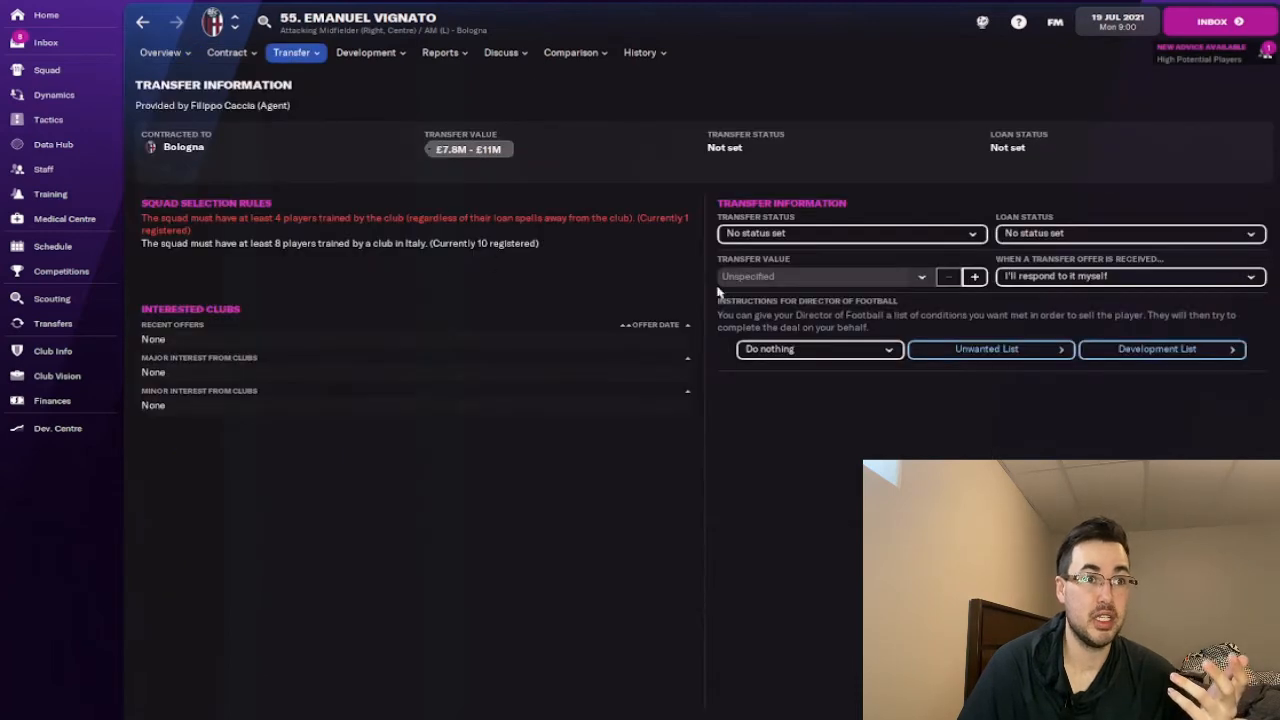
{"action": "left_click", "coordinate": [850, 232]}
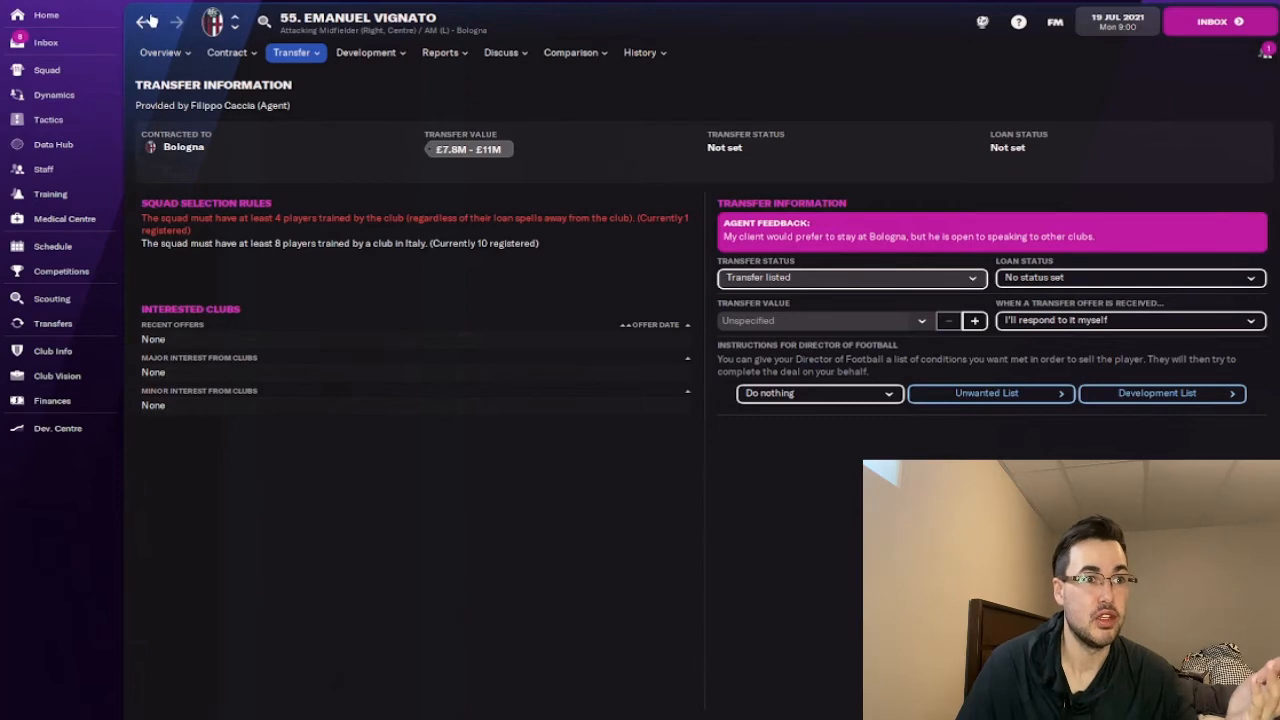
{"action": "left_click", "coordinate": [54, 94]}
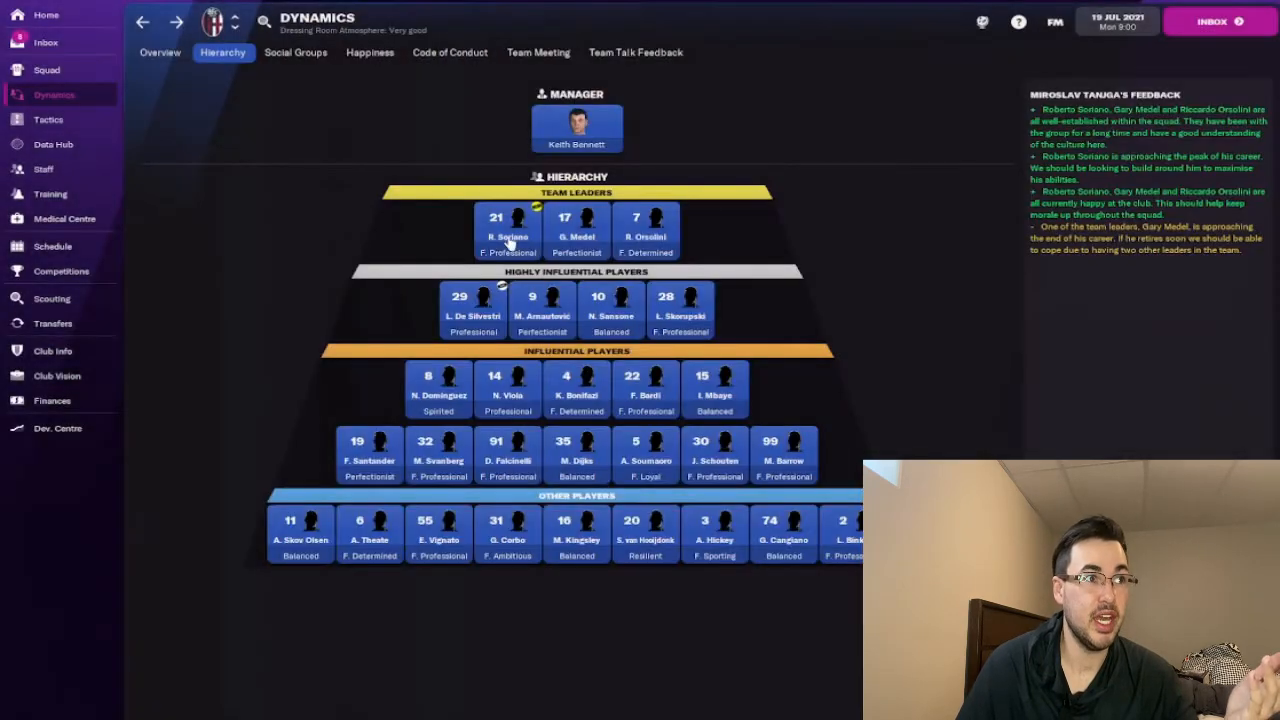
{"action": "left_click", "coordinate": [508, 230]}
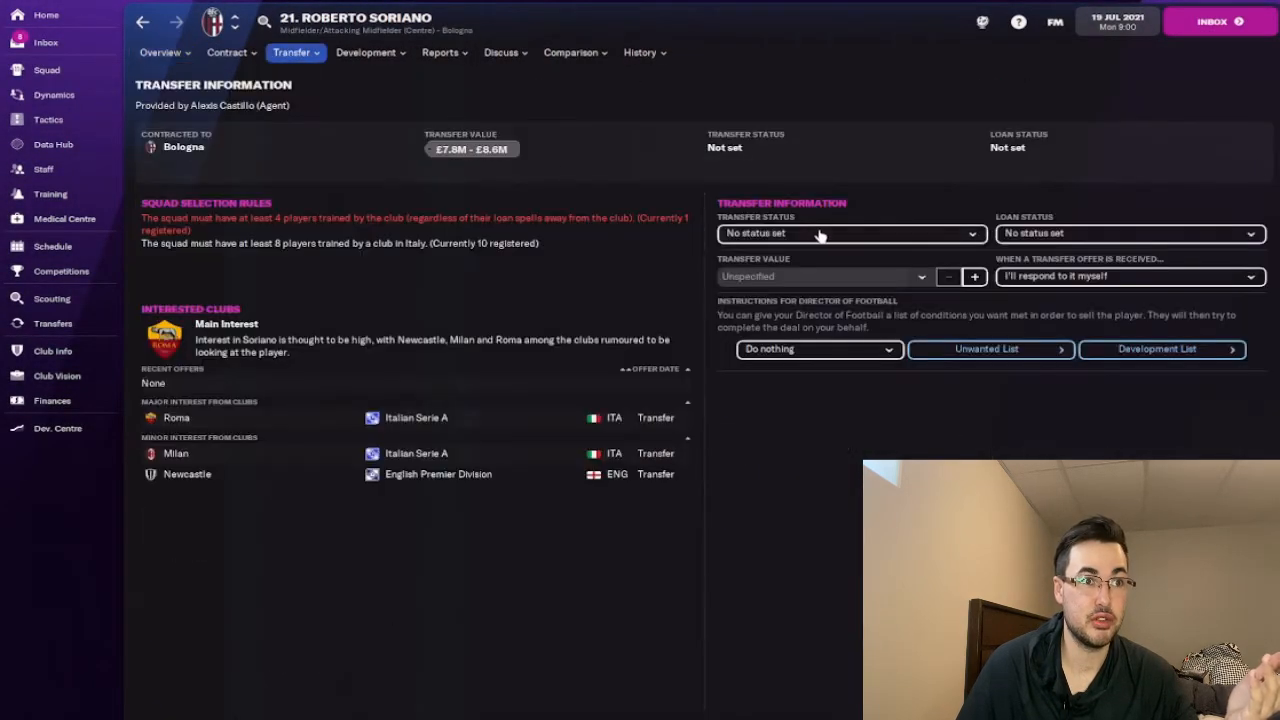
{"action": "left_click", "coordinate": [850, 232]}
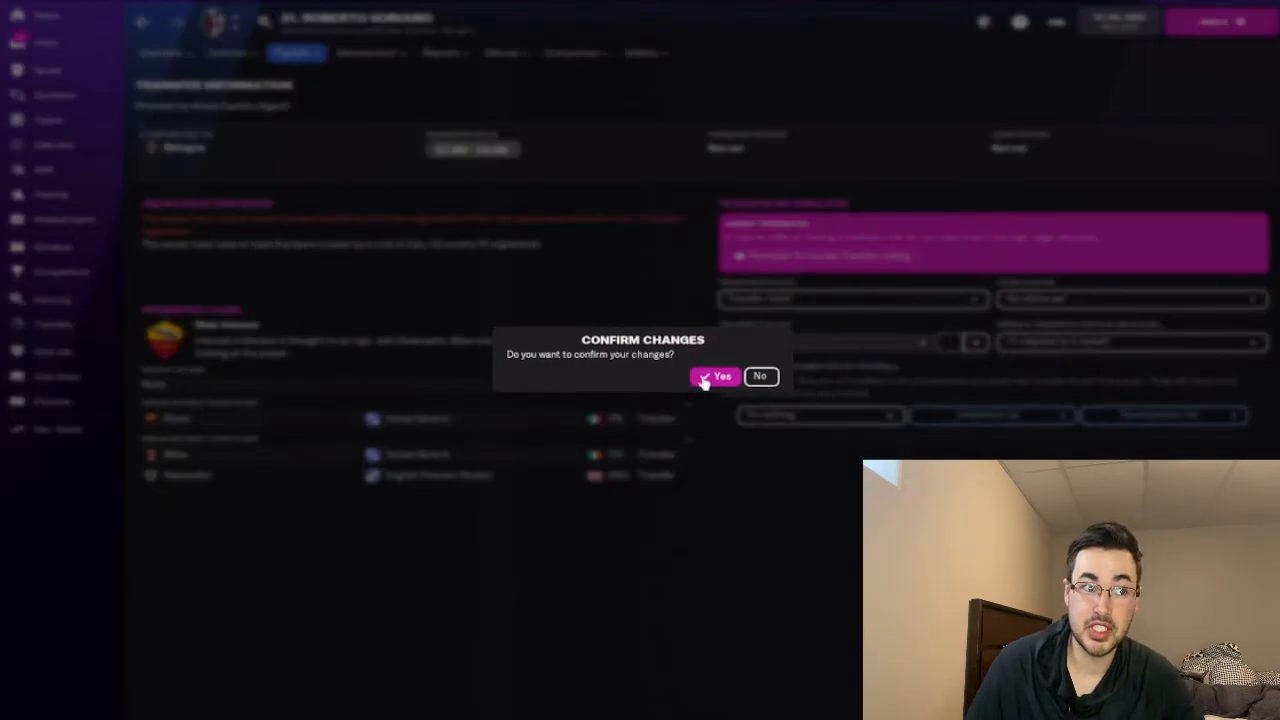
Step: Confirm Soriano's status change and return to the squad dynamics overview
{"action": "left_click", "coordinate": [716, 376]}
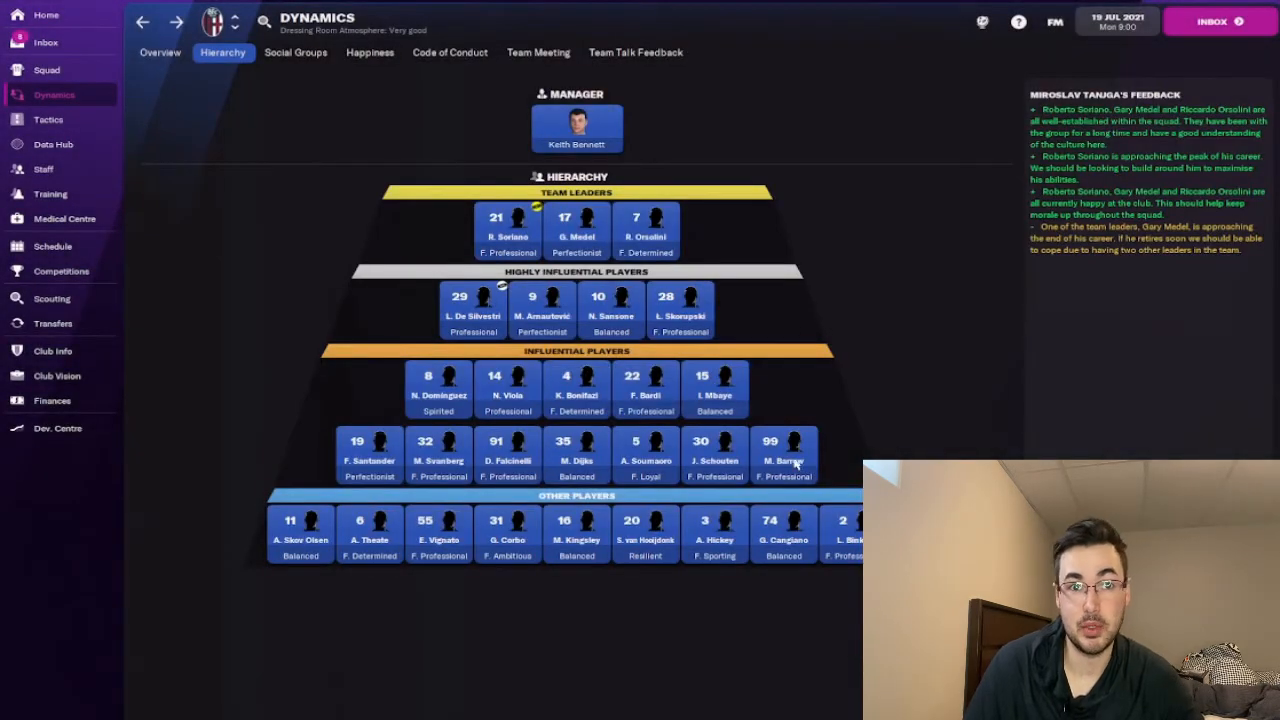
{"action": "mouse_move", "coordinate": [350, 170]}
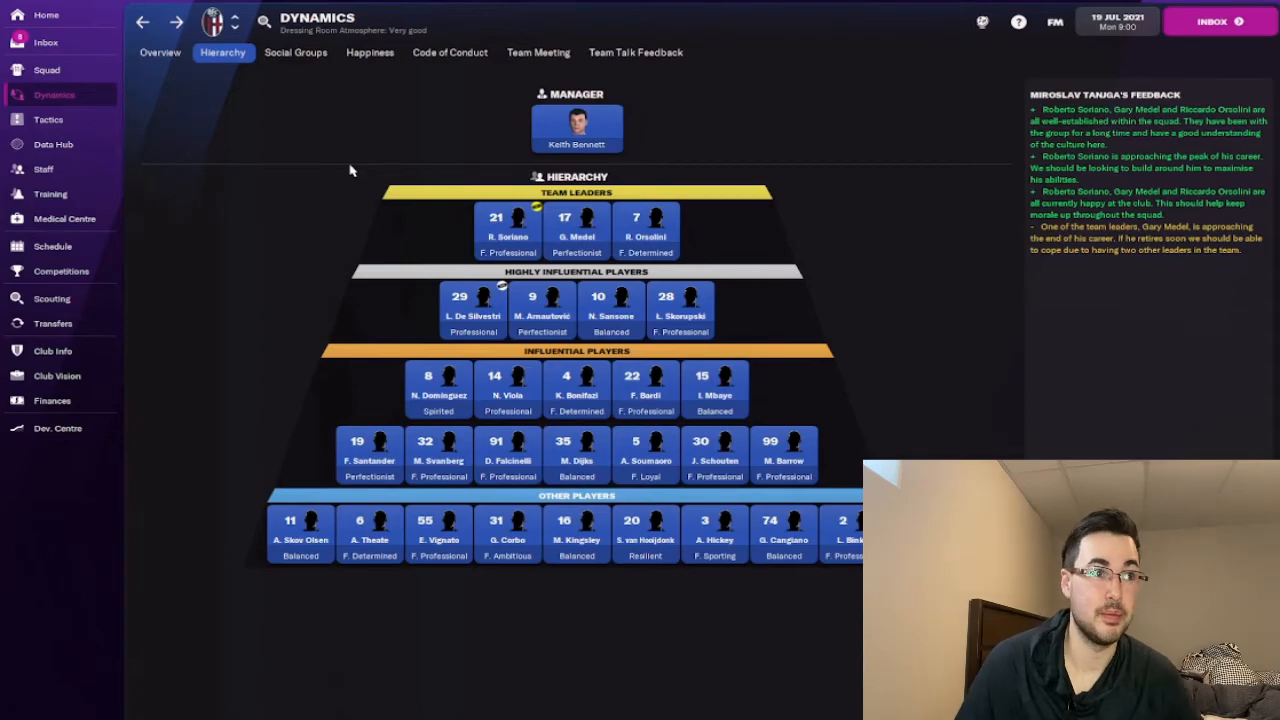
{"action": "left_click", "coordinate": [160, 52]}
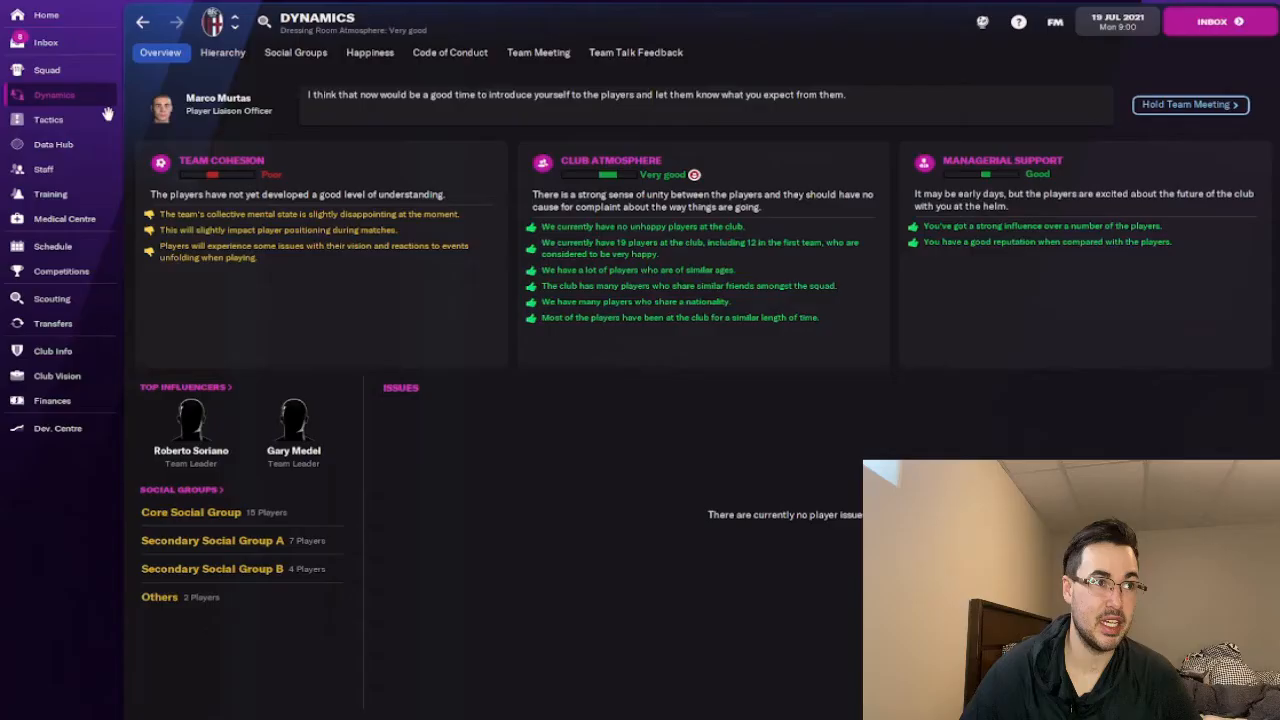
{"action": "mouse_move", "coordinate": [368, 52]}
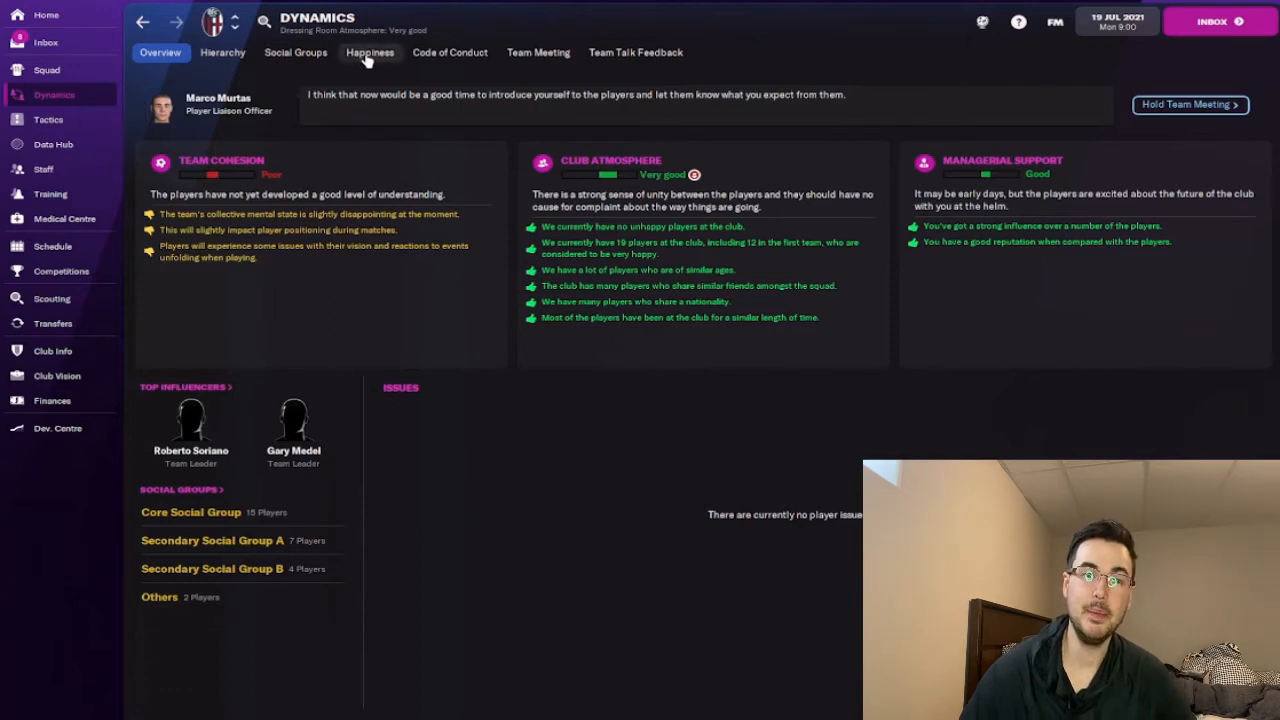
Step: Review each player's morale on the Happiness view, then return to the inbox
{"action": "left_click", "coordinate": [370, 52]}
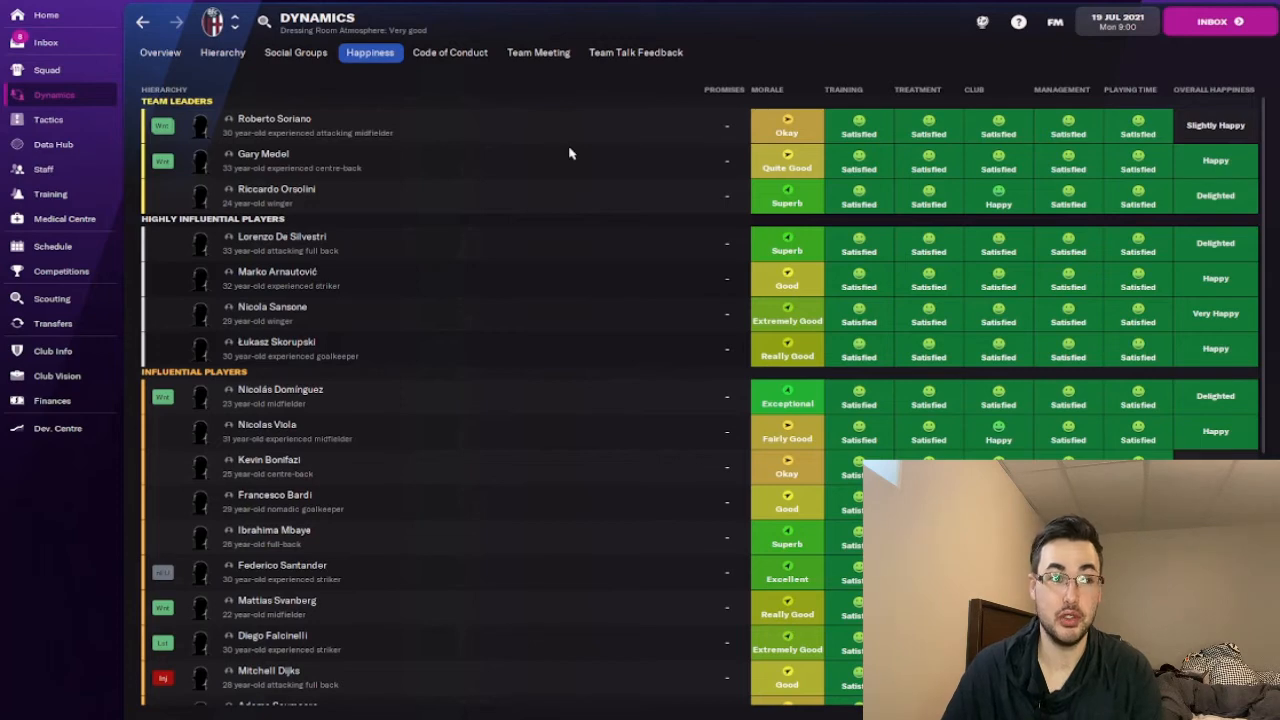
{"action": "mouse_move", "coordinate": [848, 164]}
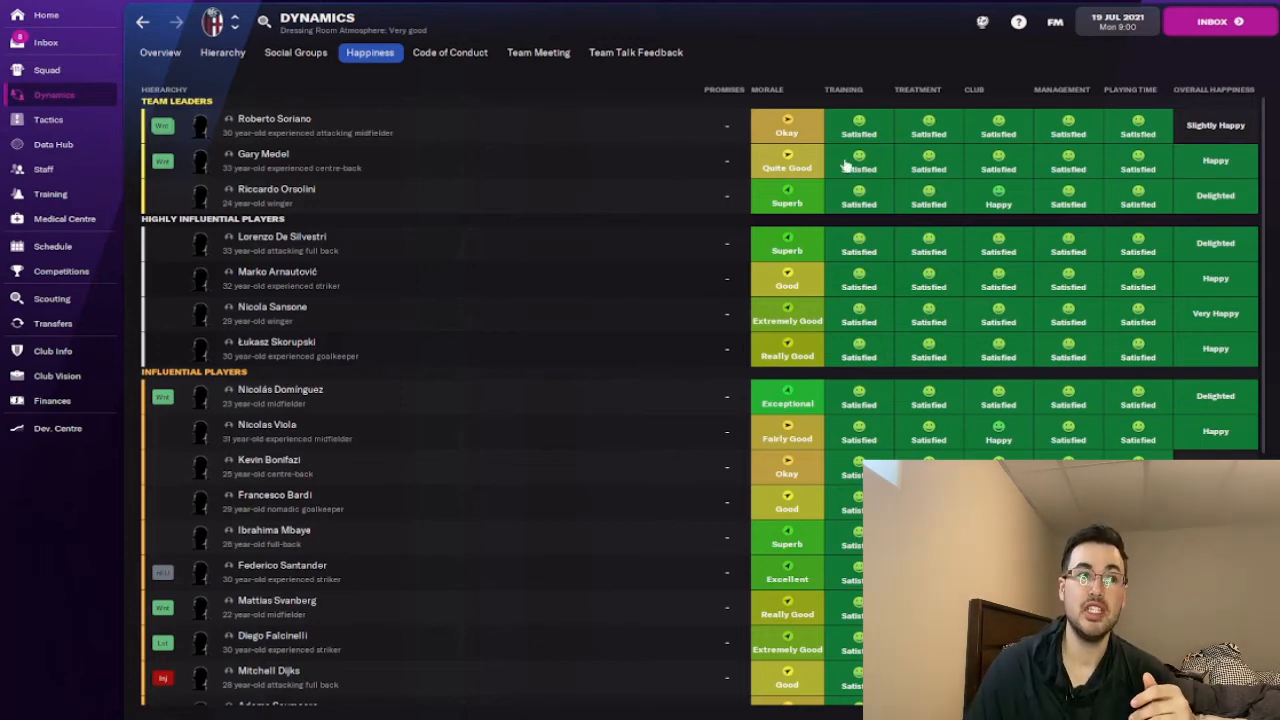
{"action": "mouse_move", "coordinate": [492, 204]}
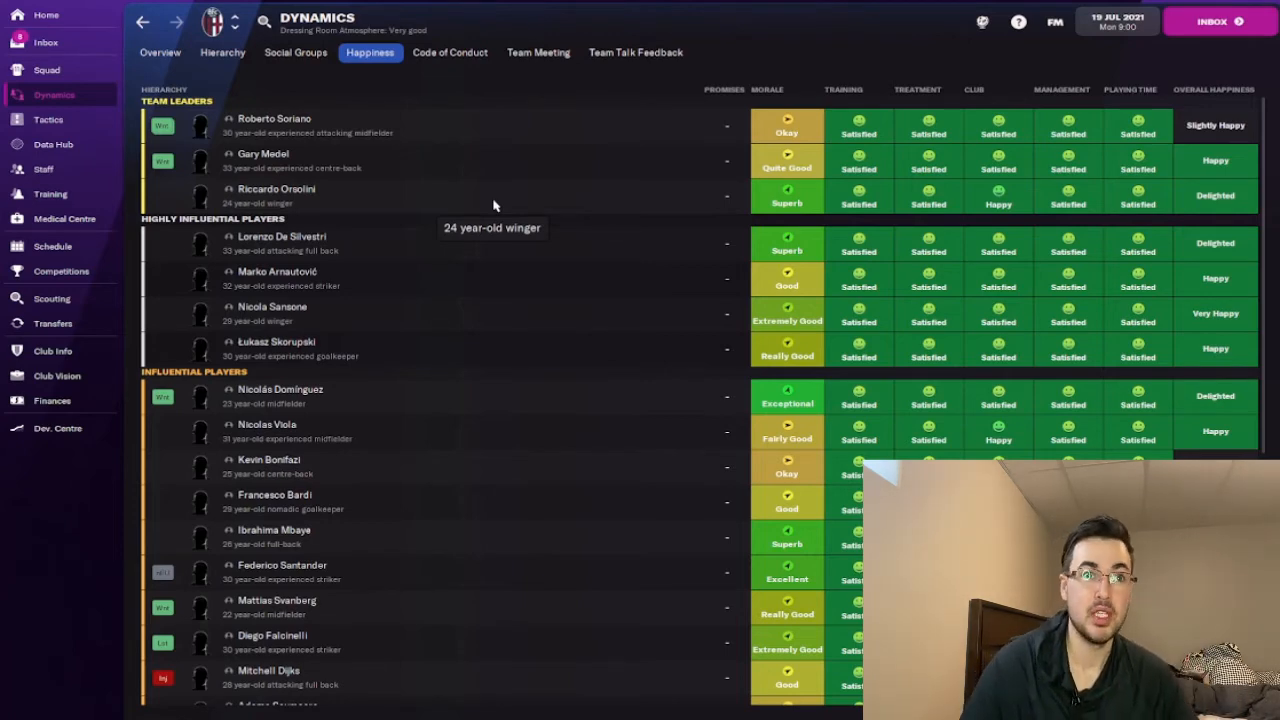
{"action": "mouse_move", "coordinate": [1156, 112]}
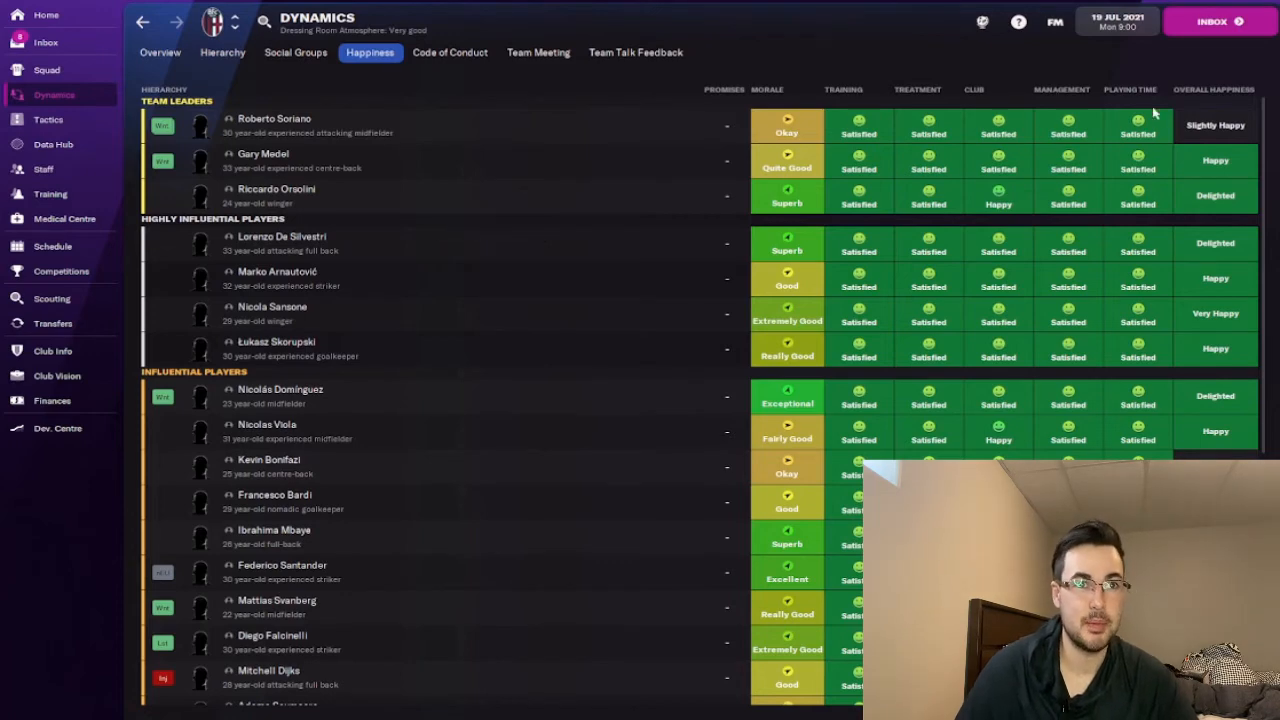
{"action": "mouse_move", "coordinate": [1084, 452]}
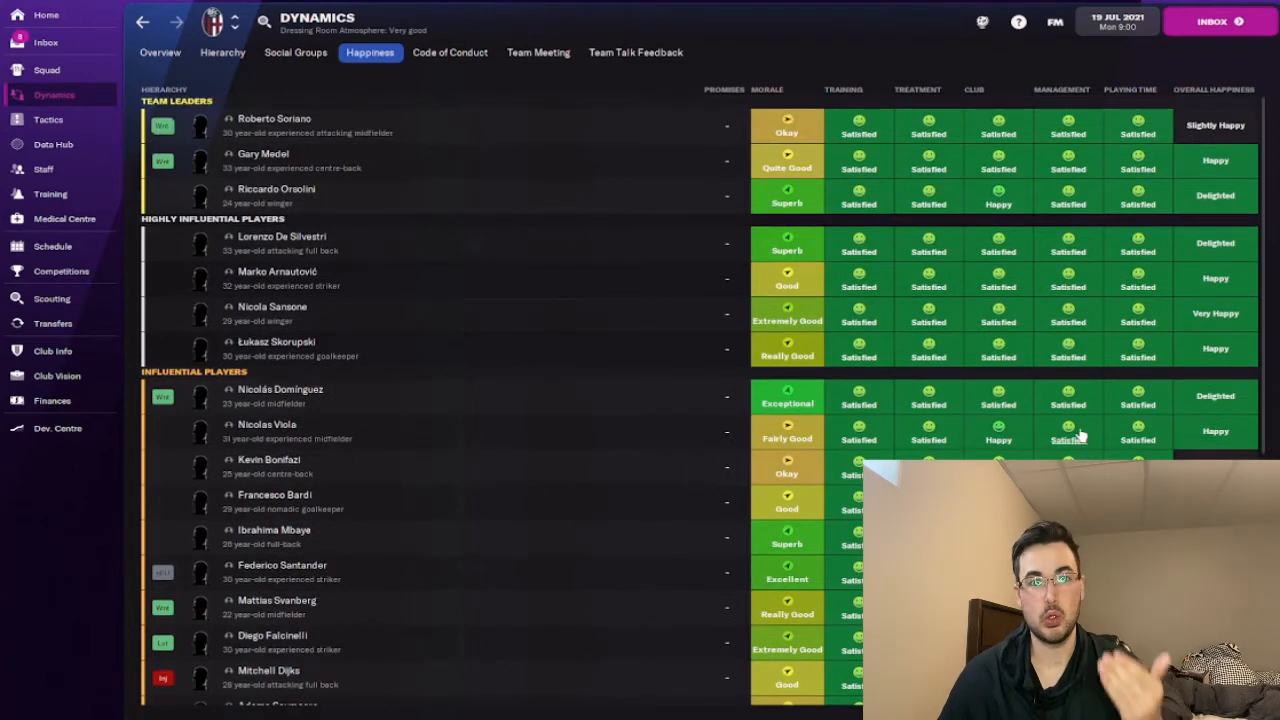
{"action": "mouse_move", "coordinate": [692, 348]}
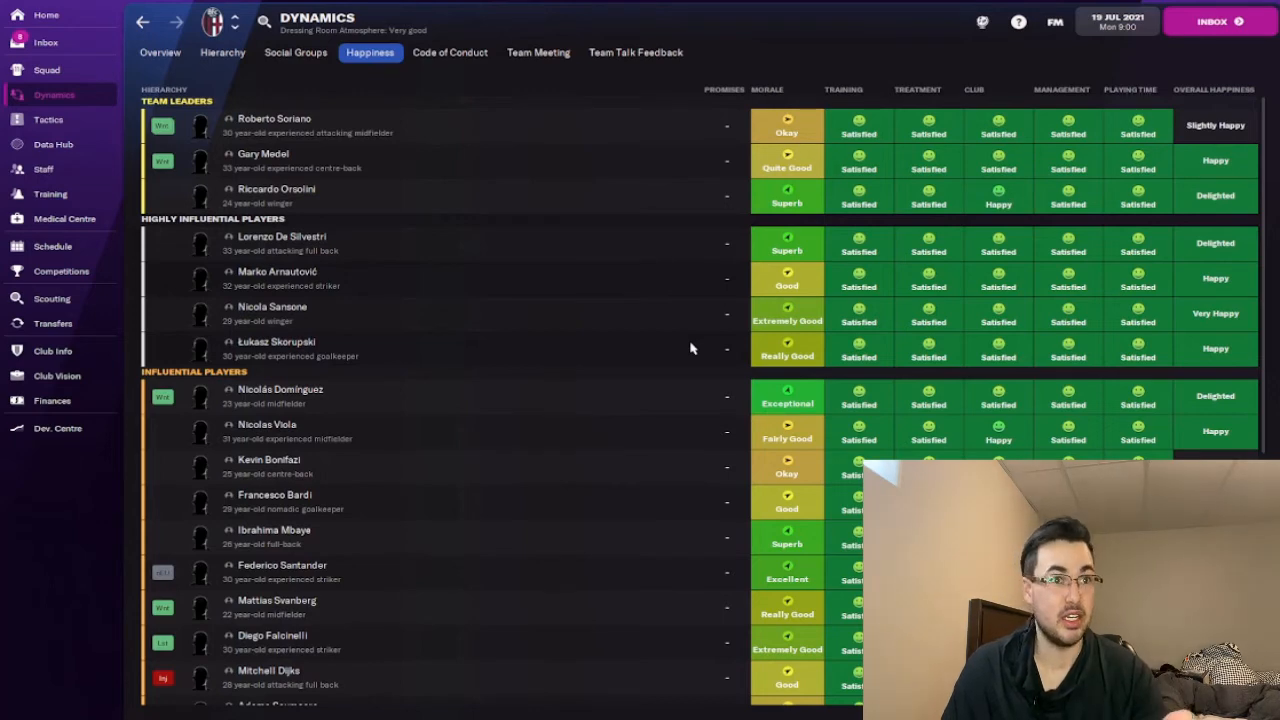
{"action": "mouse_move", "coordinate": [1080, 276]}
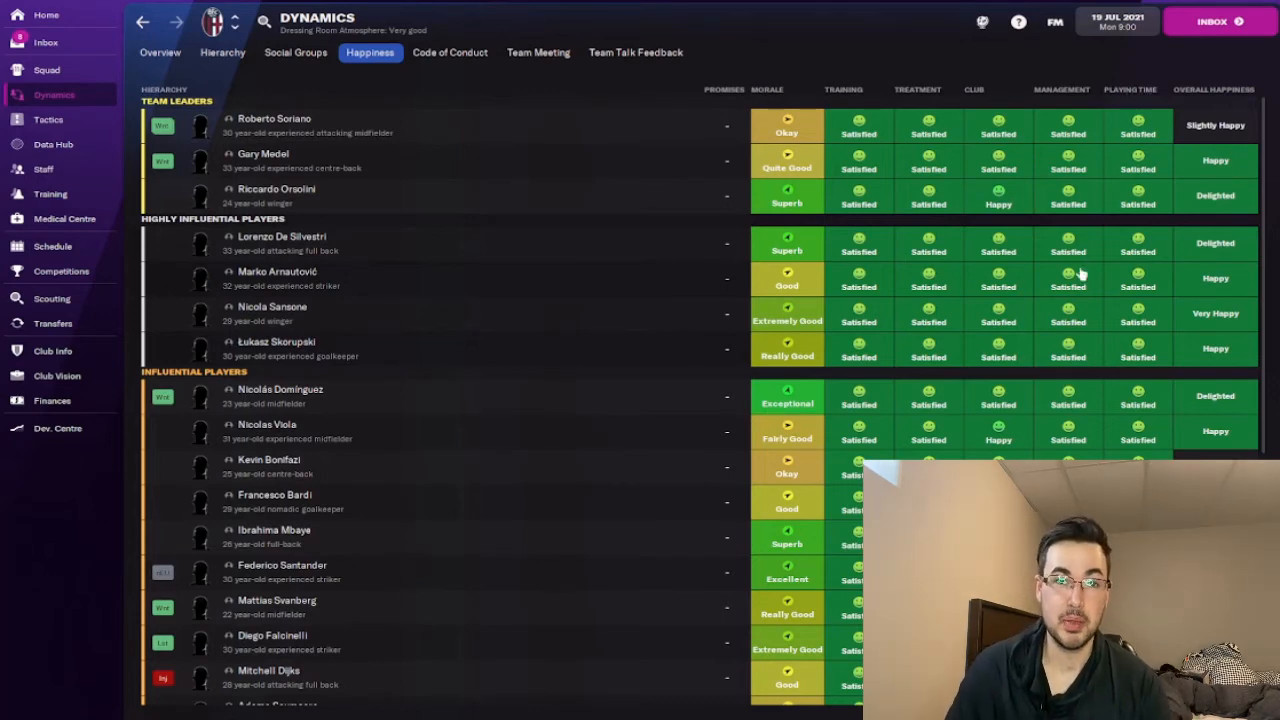
{"action": "mouse_move", "coordinate": [1068, 312]}
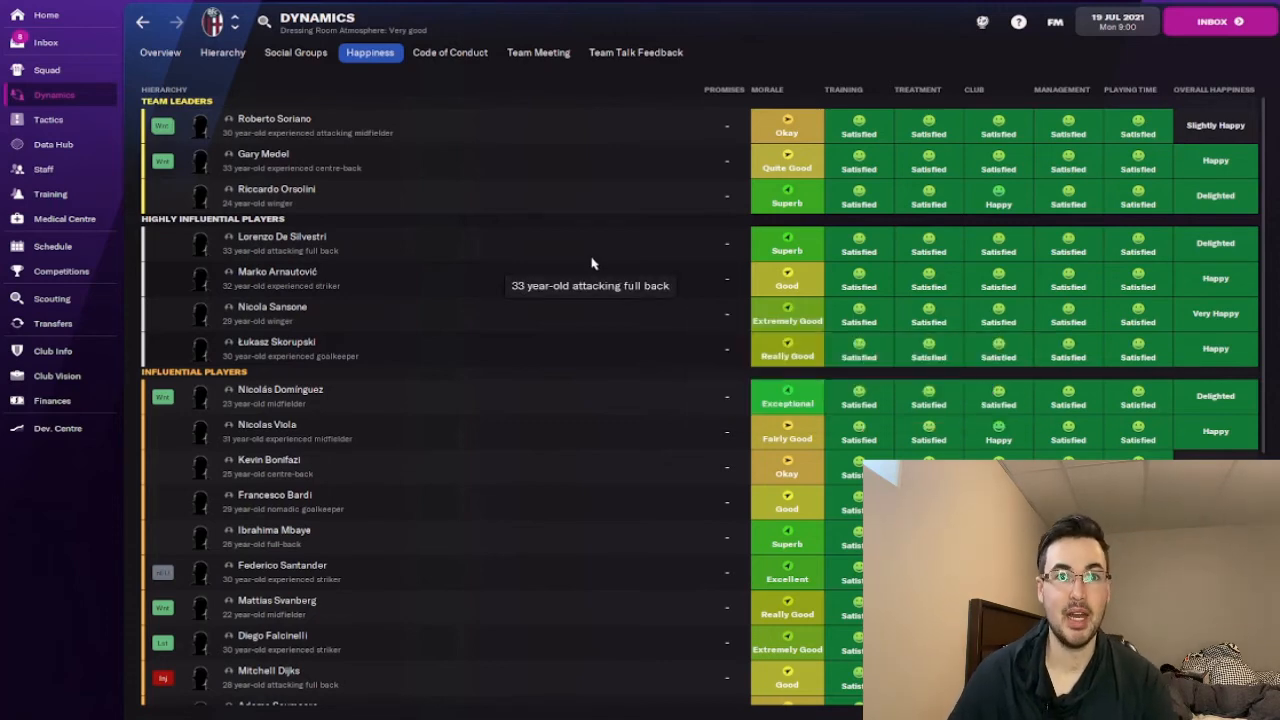
{"action": "mouse_move", "coordinate": [594, 244]}
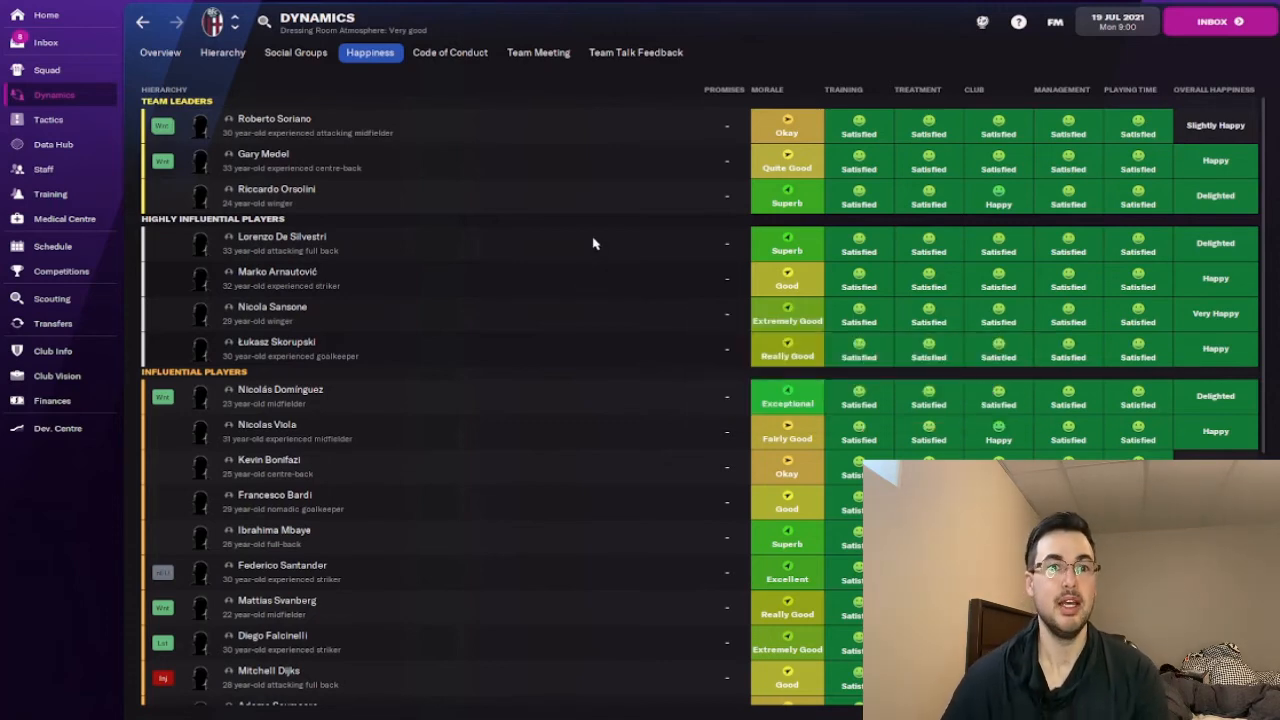
{"action": "mouse_move", "coordinate": [520, 170]}
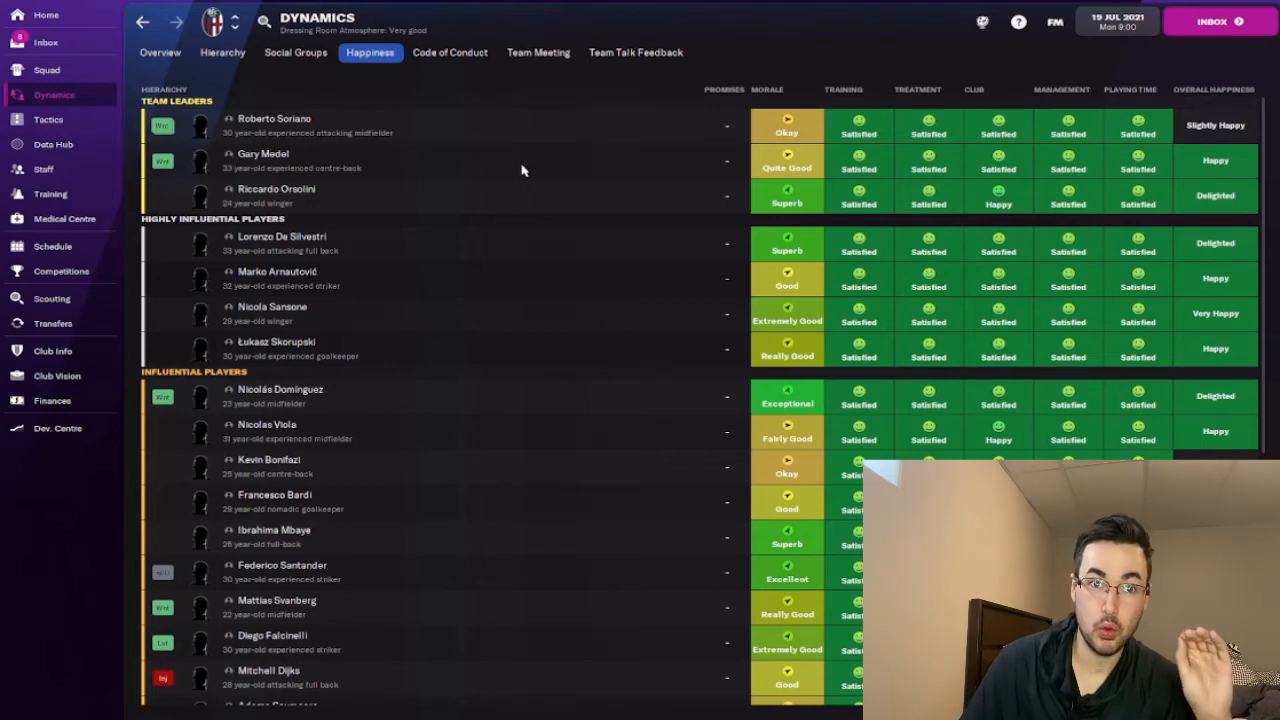
{"action": "mouse_move", "coordinate": [650, 142]}
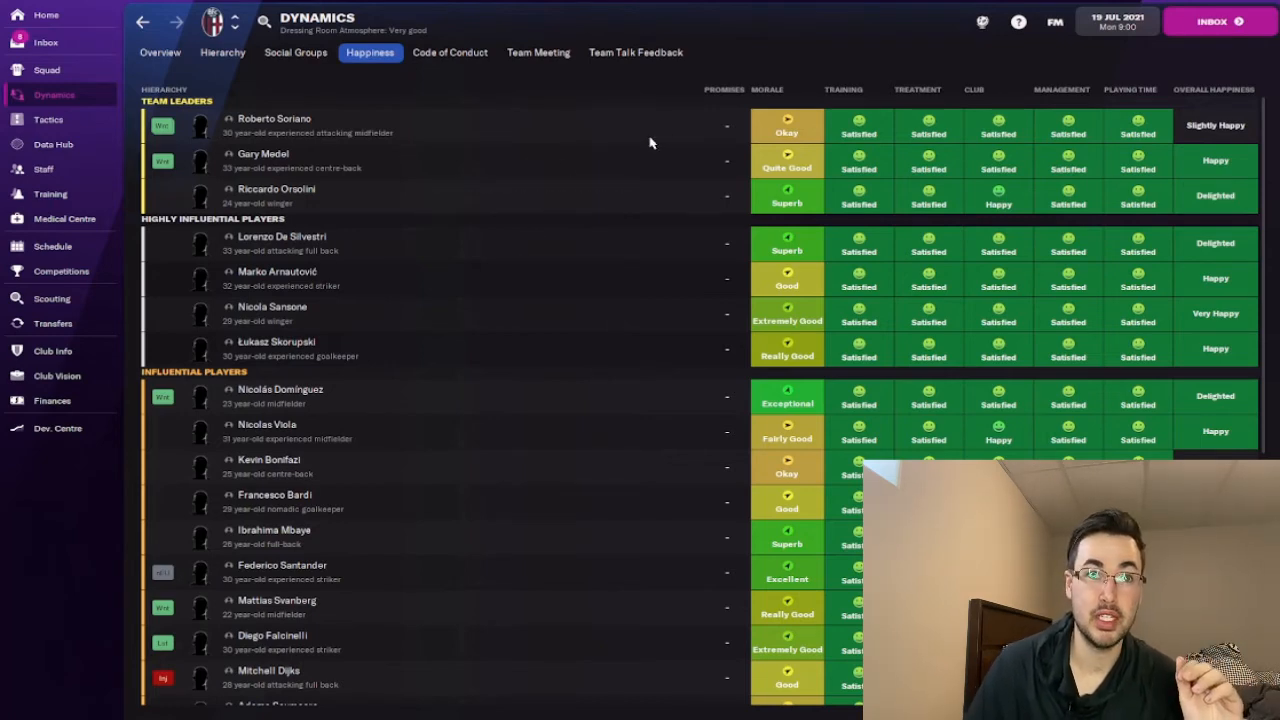
{"action": "mouse_move", "coordinate": [1068, 280]}
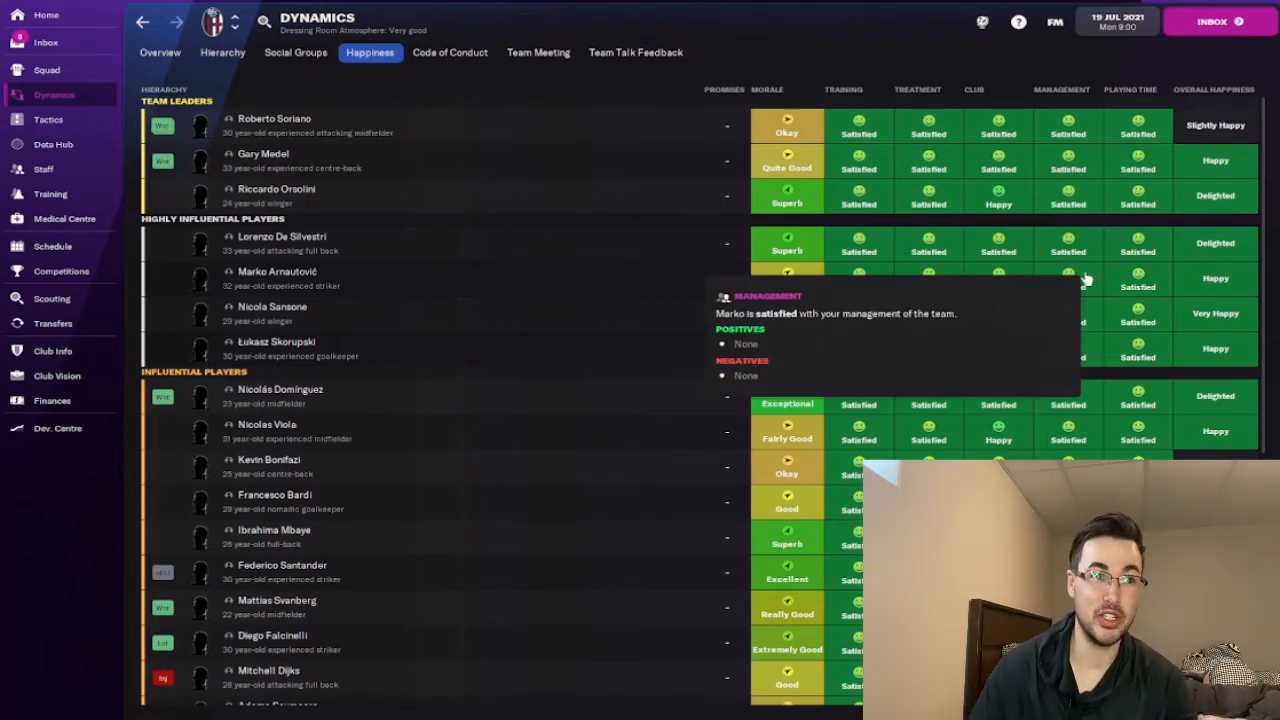
{"action": "left_click", "coordinate": [46, 42]}
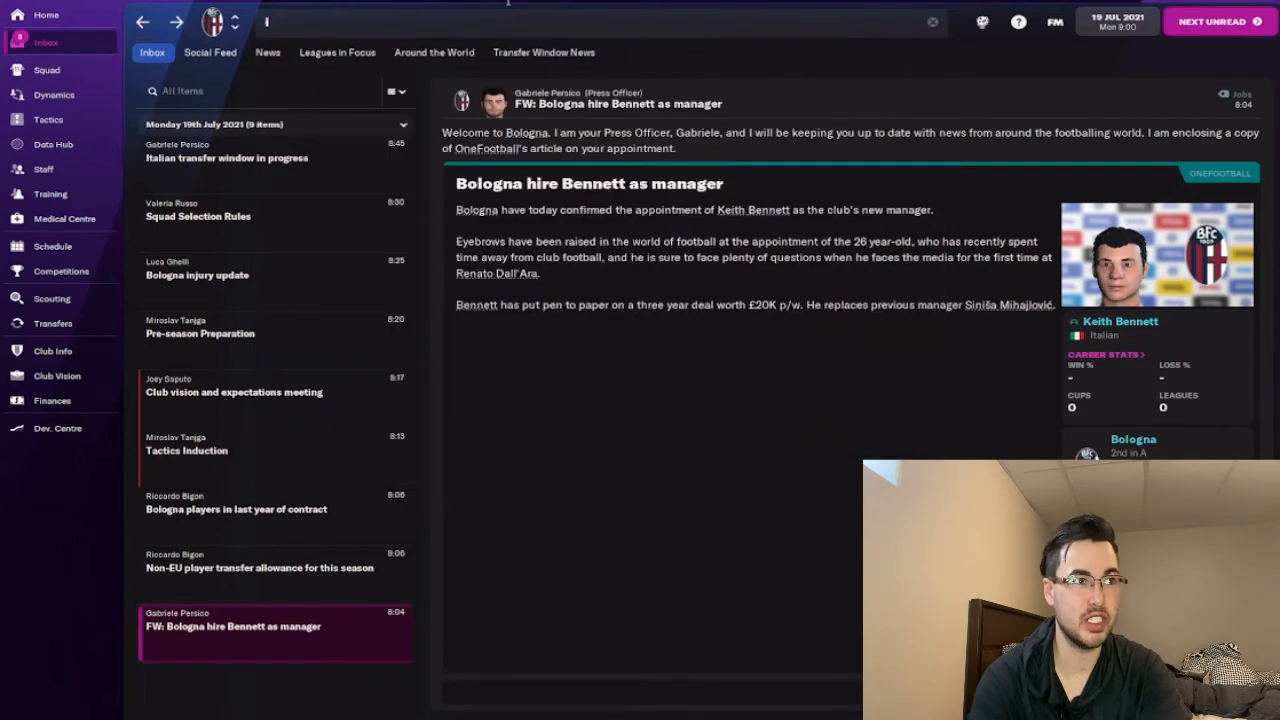
Step: Search for Italy, open its nation profile and list its national squads
{"action": "type", "text": "Italy"}
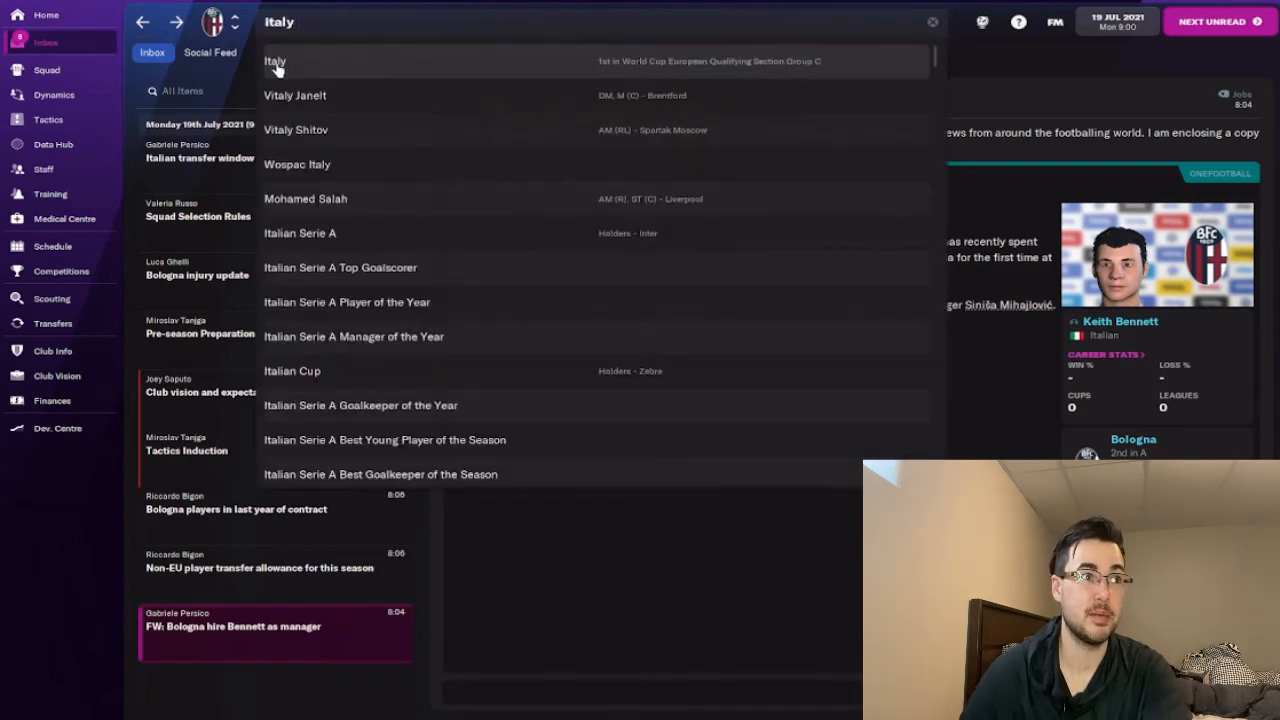
{"action": "left_click", "coordinate": [276, 60]}
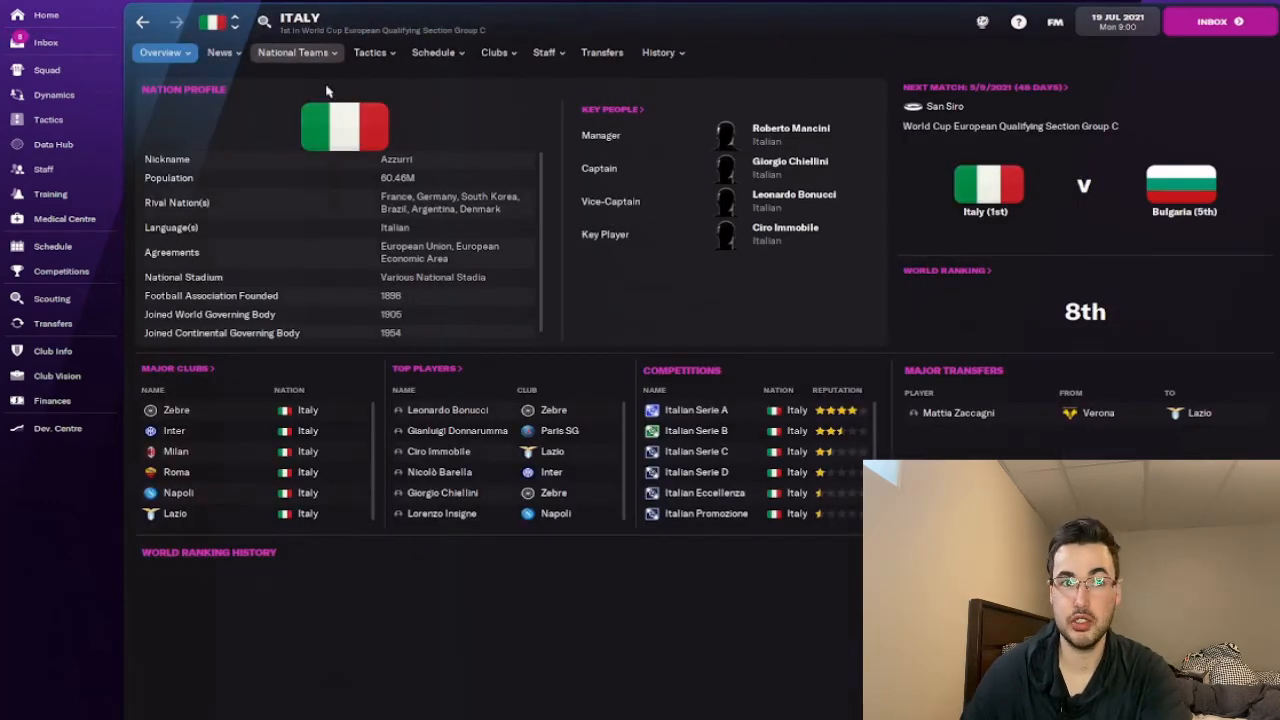
{"action": "mouse_move", "coordinate": [306, 176]}
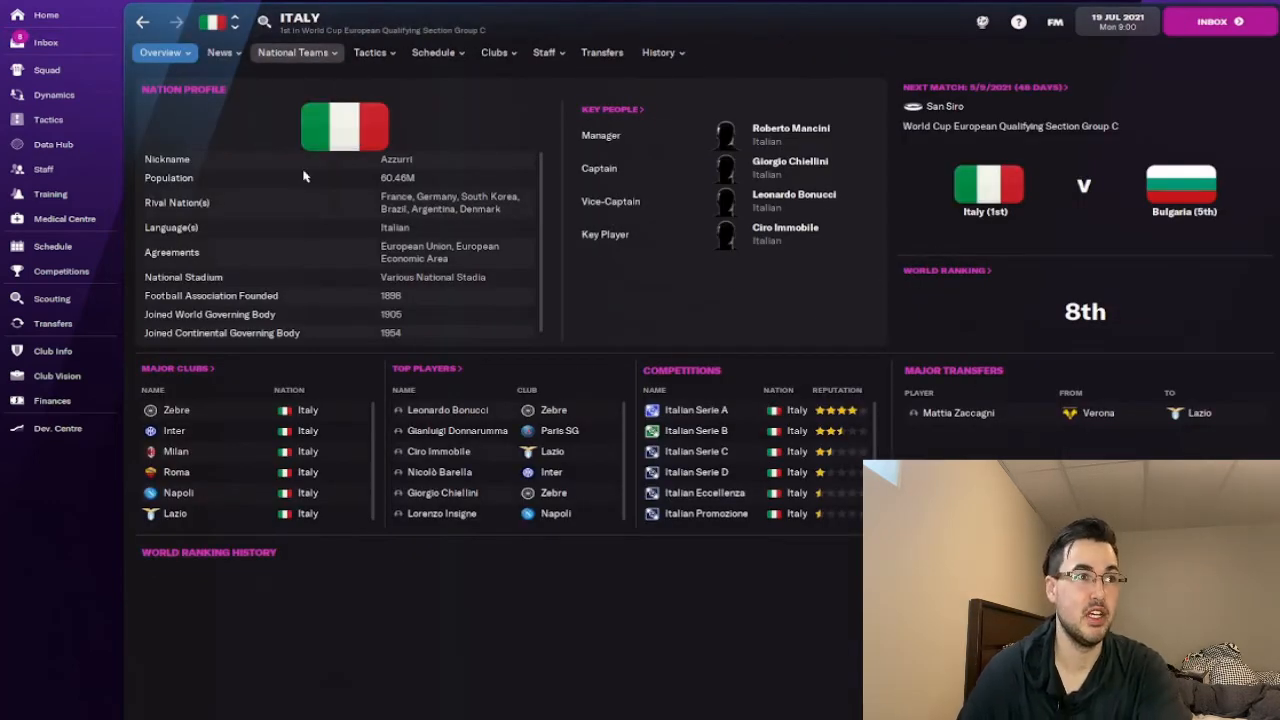
{"action": "left_click", "coordinate": [292, 52]}
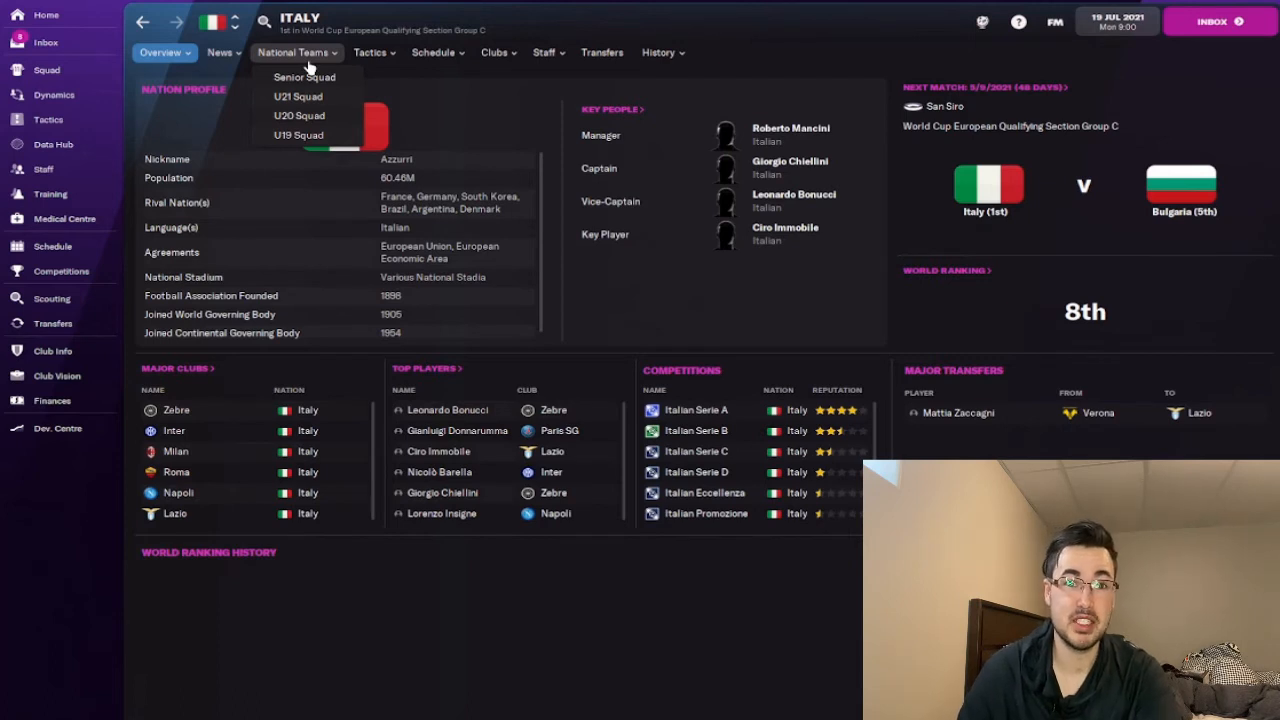
{"action": "mouse_move", "coordinate": [316, 124]}
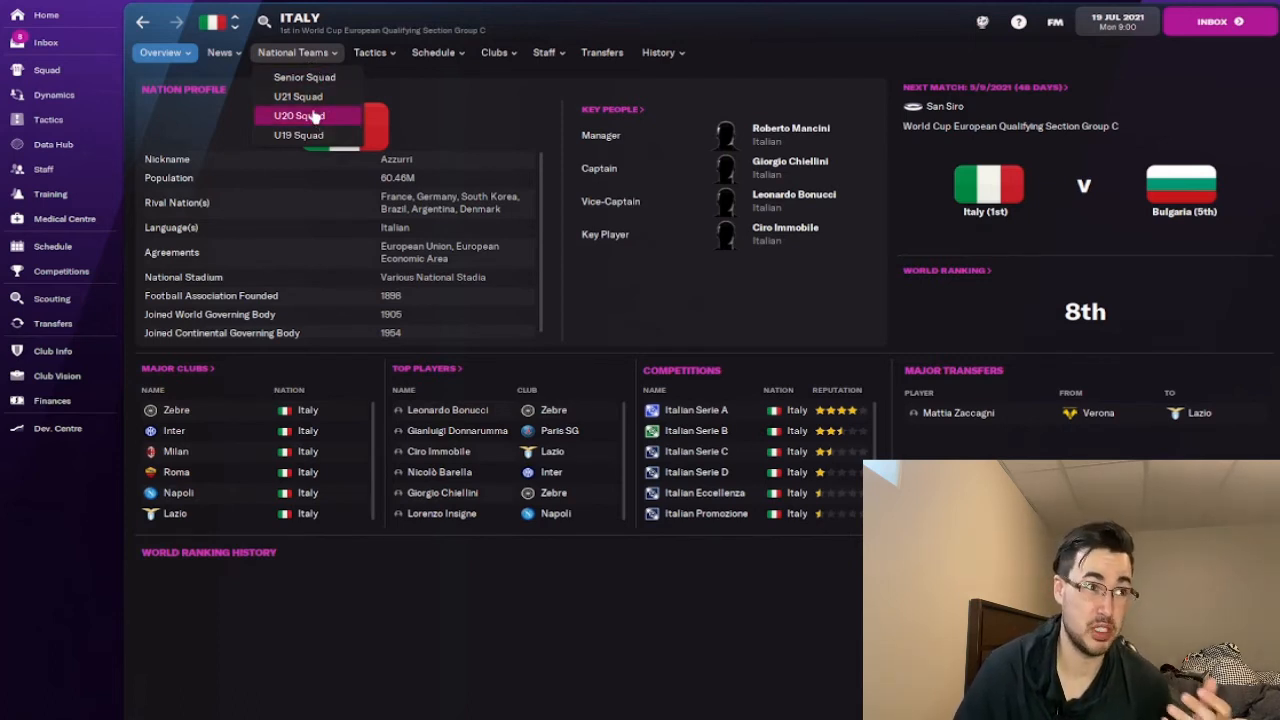
{"action": "mouse_move", "coordinate": [298, 96]}
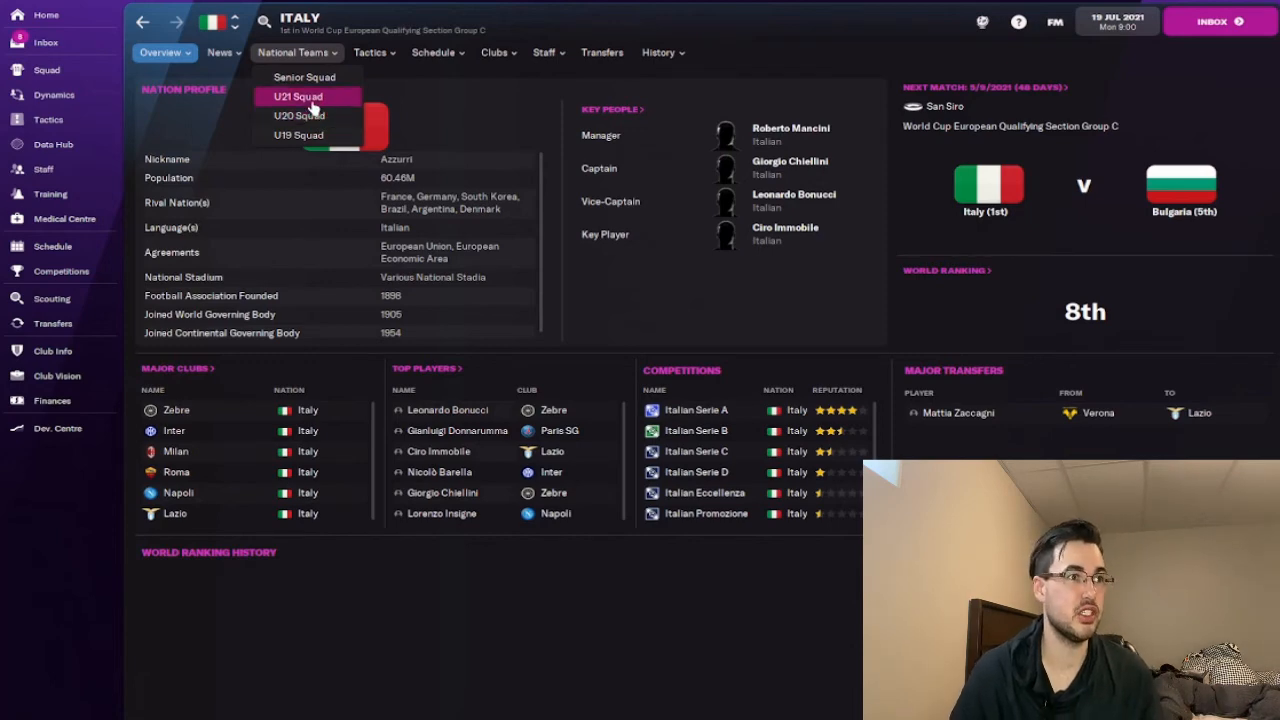
{"action": "left_click", "coordinate": [300, 96]}
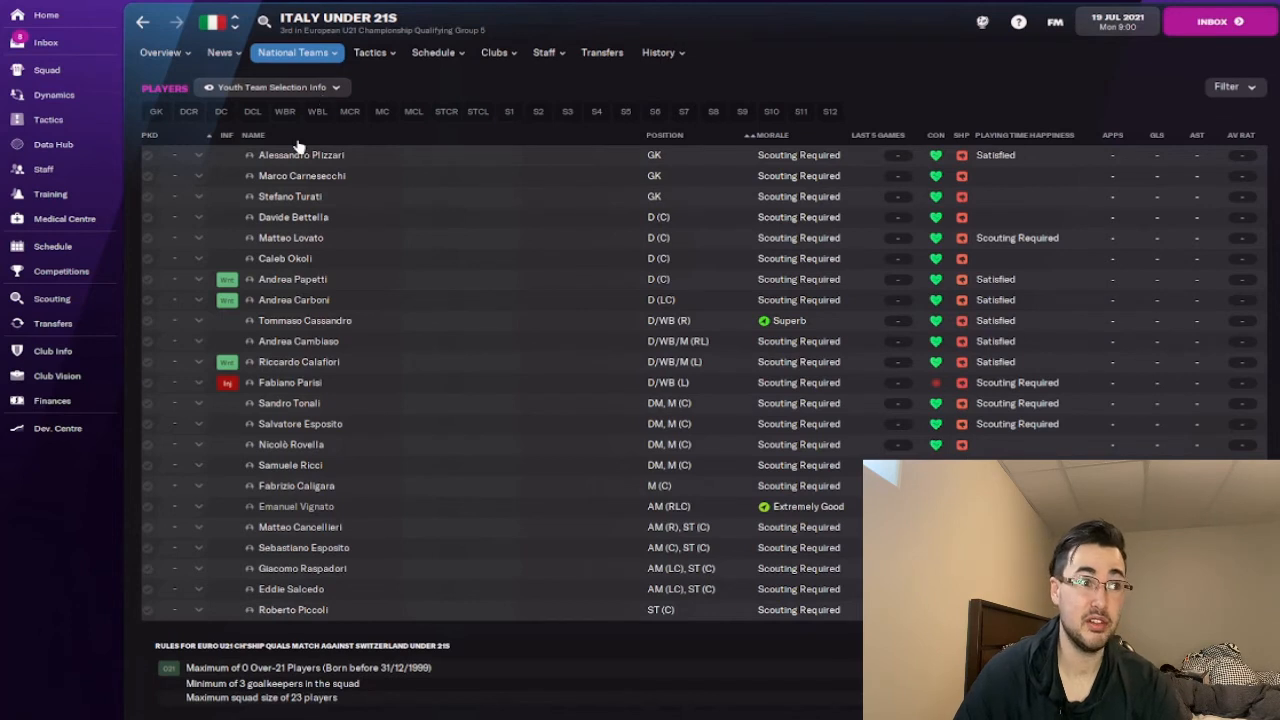
{"action": "mouse_move", "coordinate": [316, 280]}
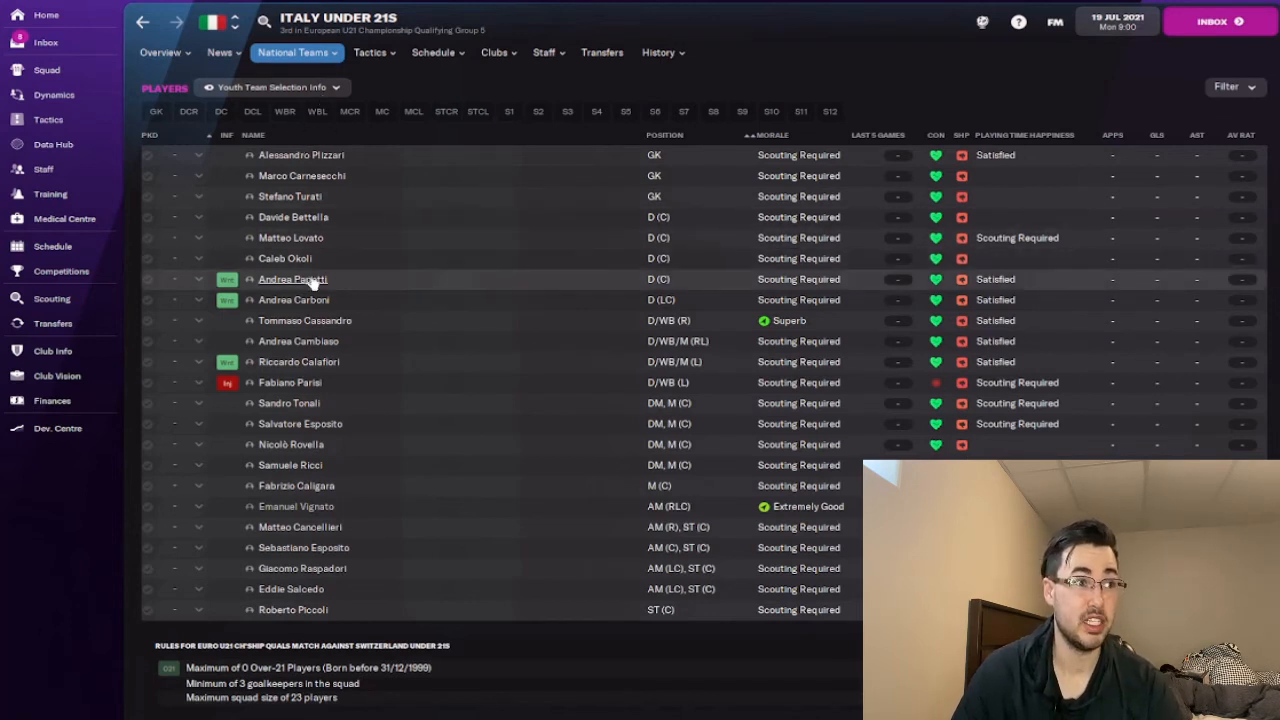
{"action": "mouse_move", "coordinate": [292, 280]}
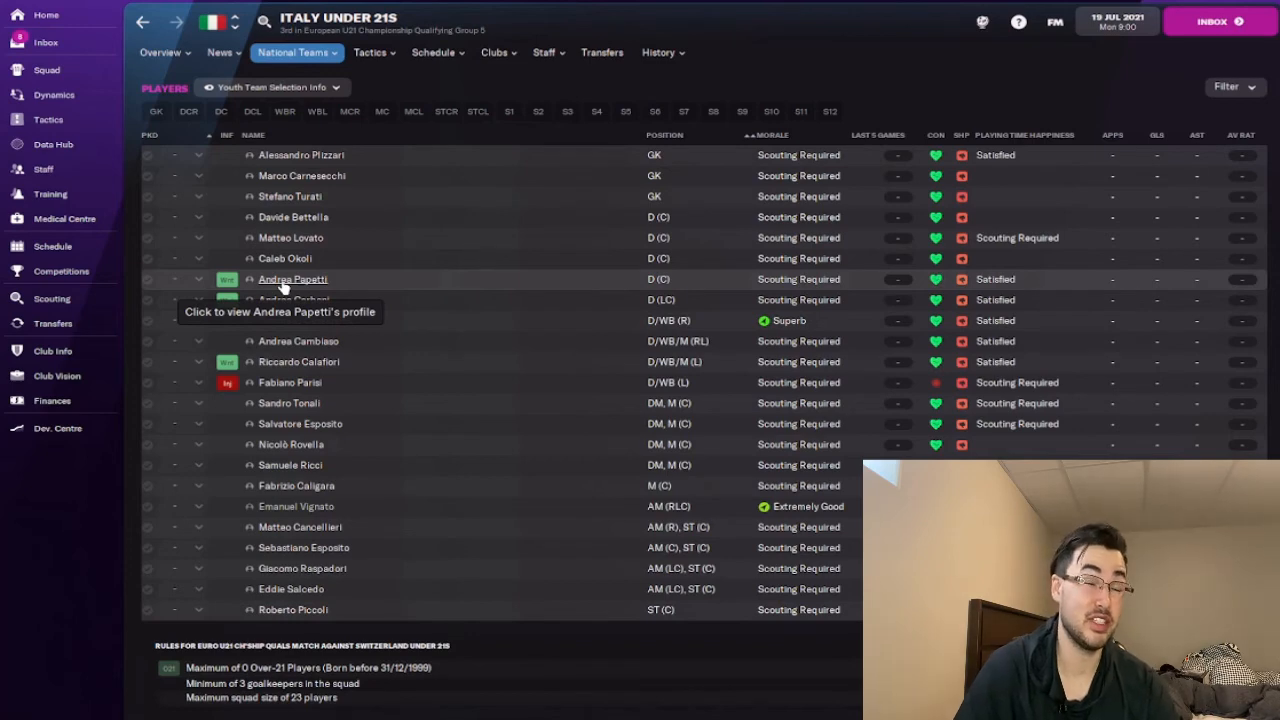
{"action": "mouse_move", "coordinate": [292, 284]}
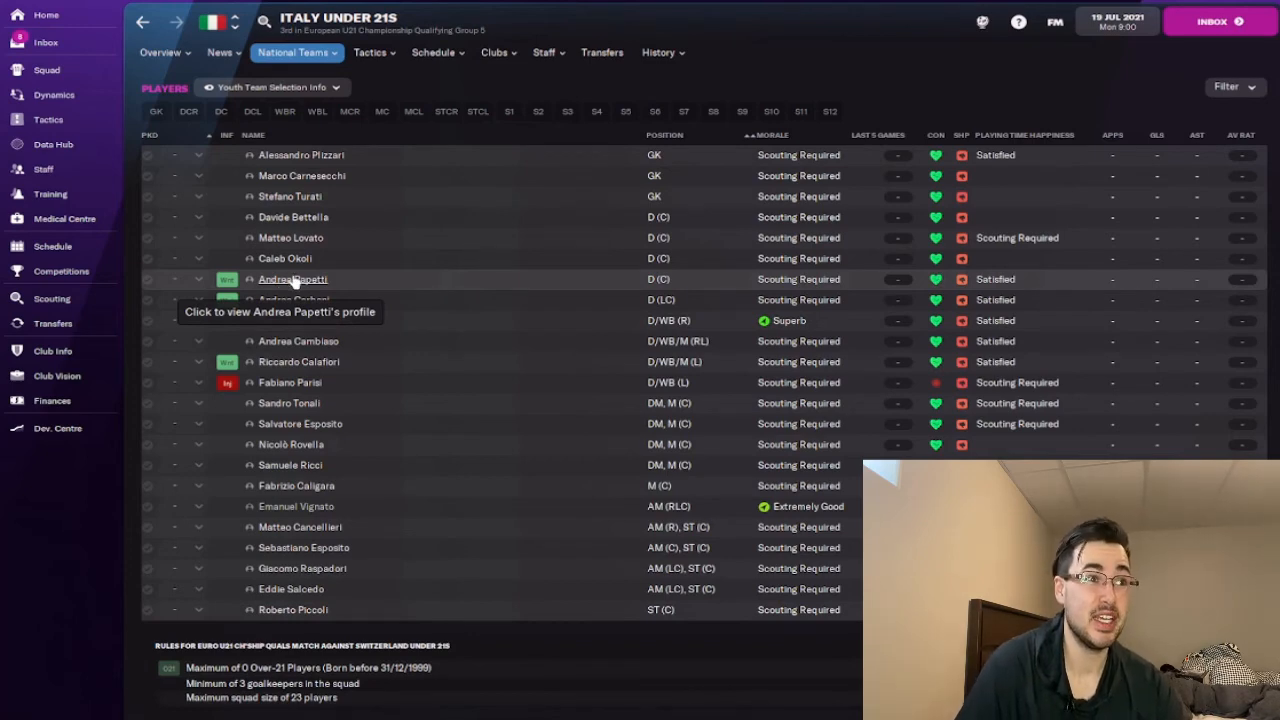
{"action": "left_click", "coordinate": [292, 280]}
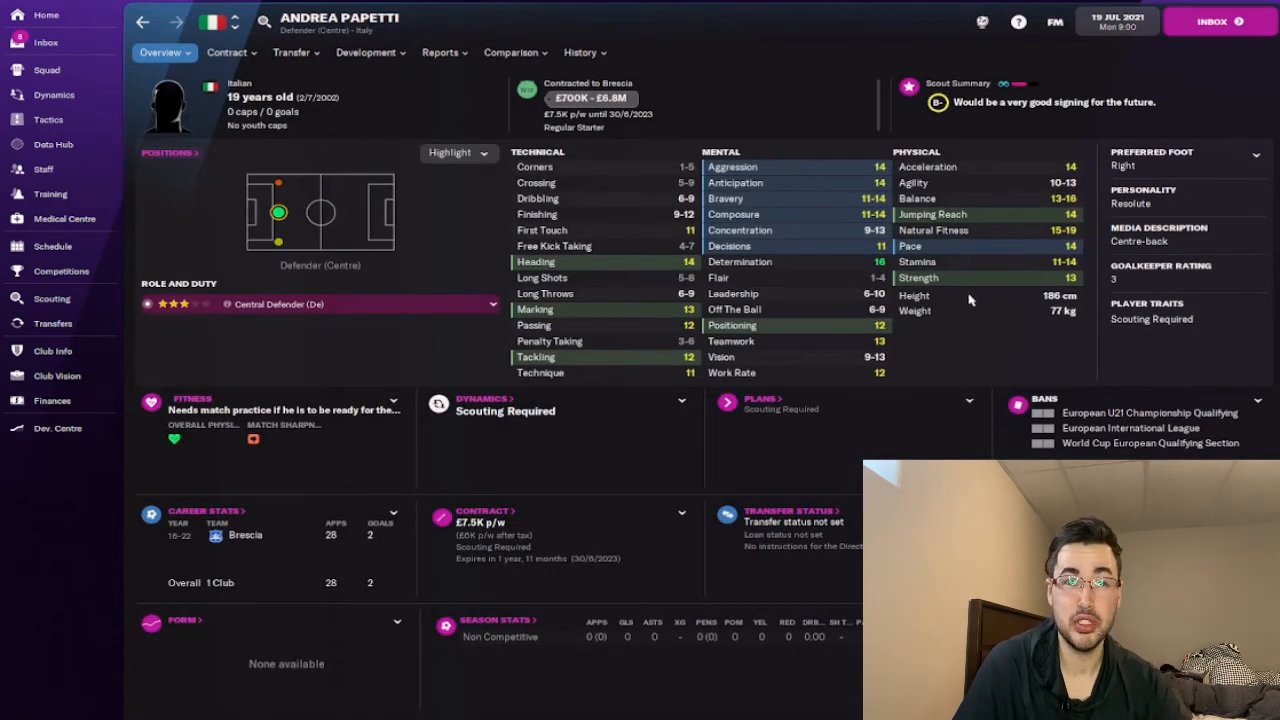
{"action": "mouse_move", "coordinate": [680, 122]}
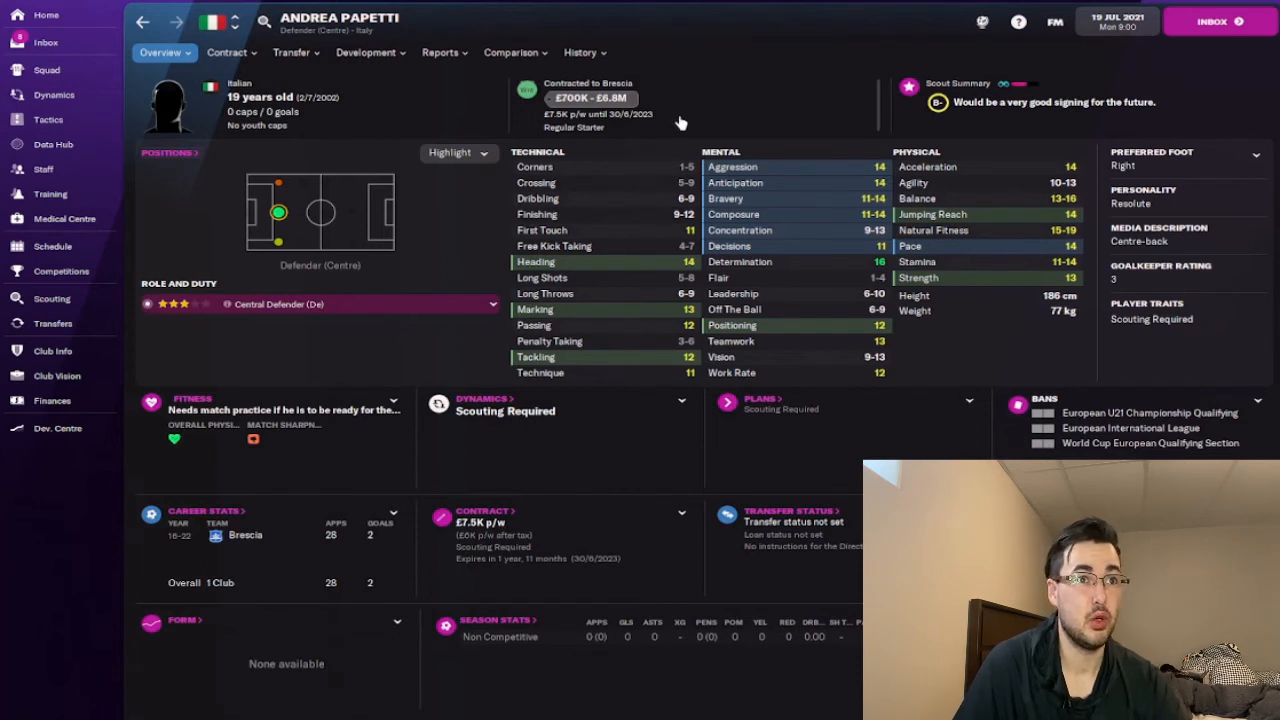
{"action": "mouse_move", "coordinate": [380, 64]}
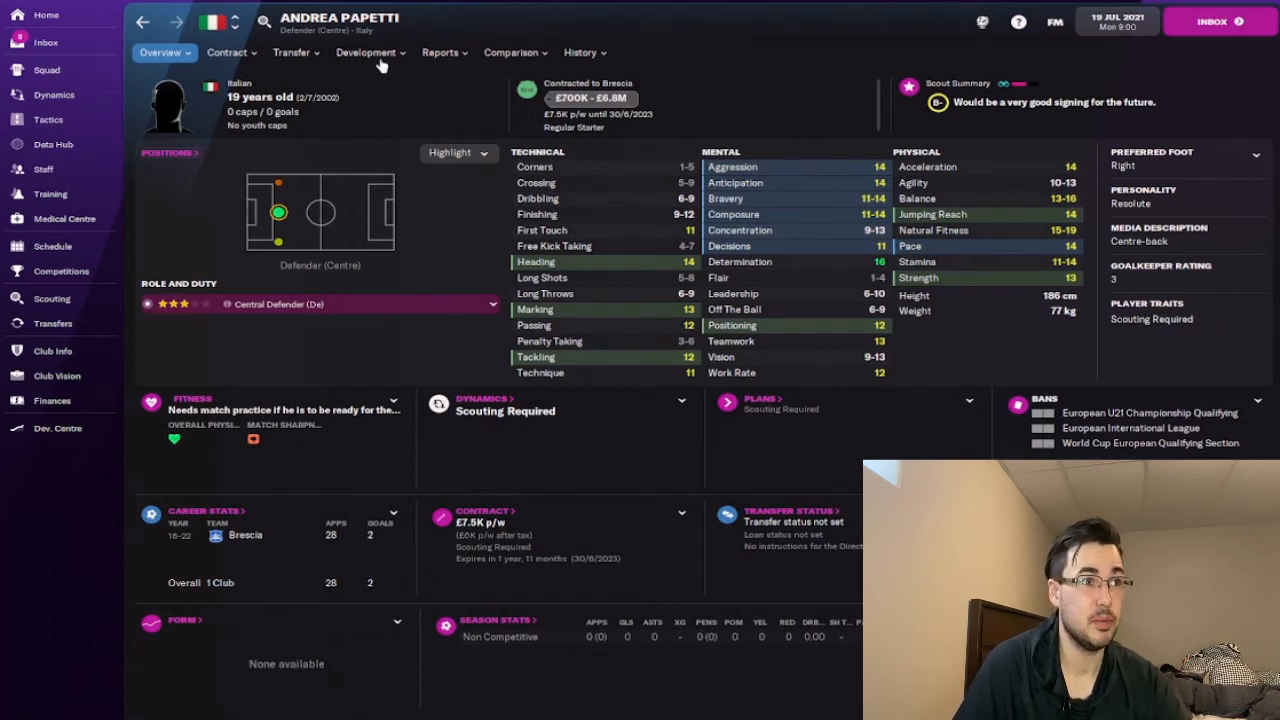
{"action": "left_click", "coordinate": [440, 52]}
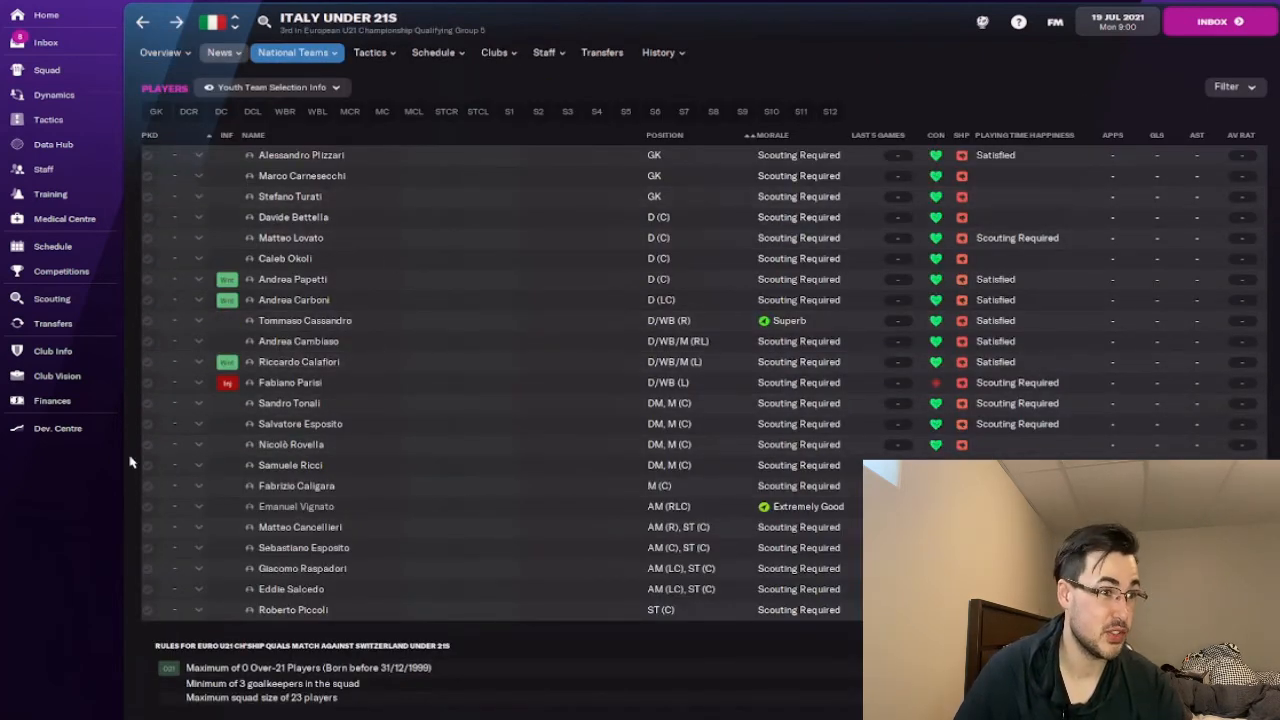
{"action": "mouse_move", "coordinate": [292, 608]}
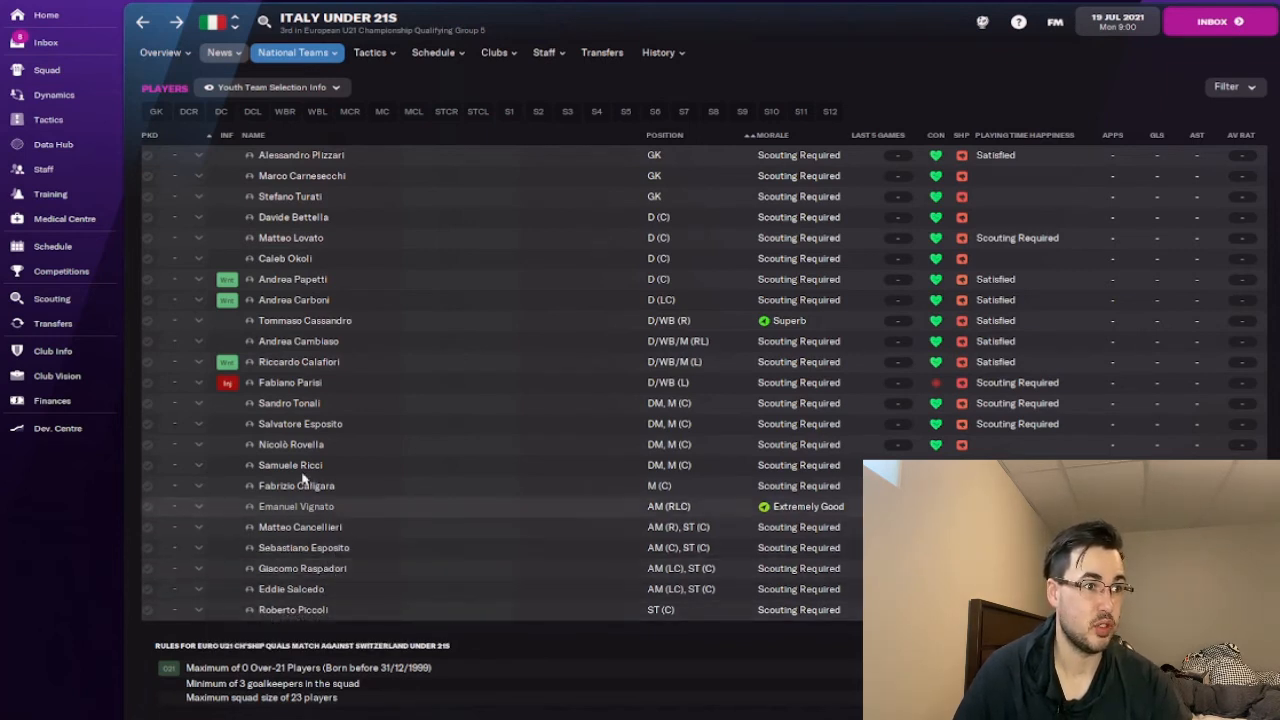
{"action": "mouse_move", "coordinate": [292, 444]}
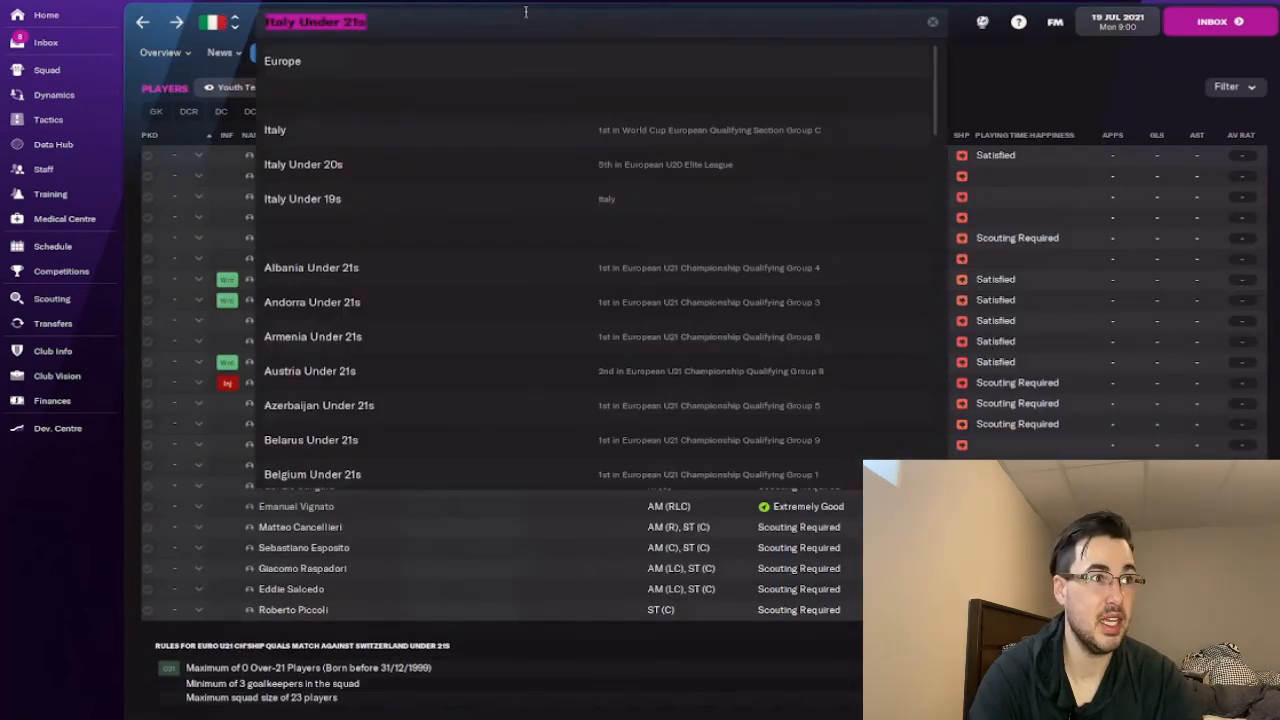
Step: Search 'spain', go to Spain's nation profile, then its U21 and U19 squads
{"action": "type", "text": "spain"}
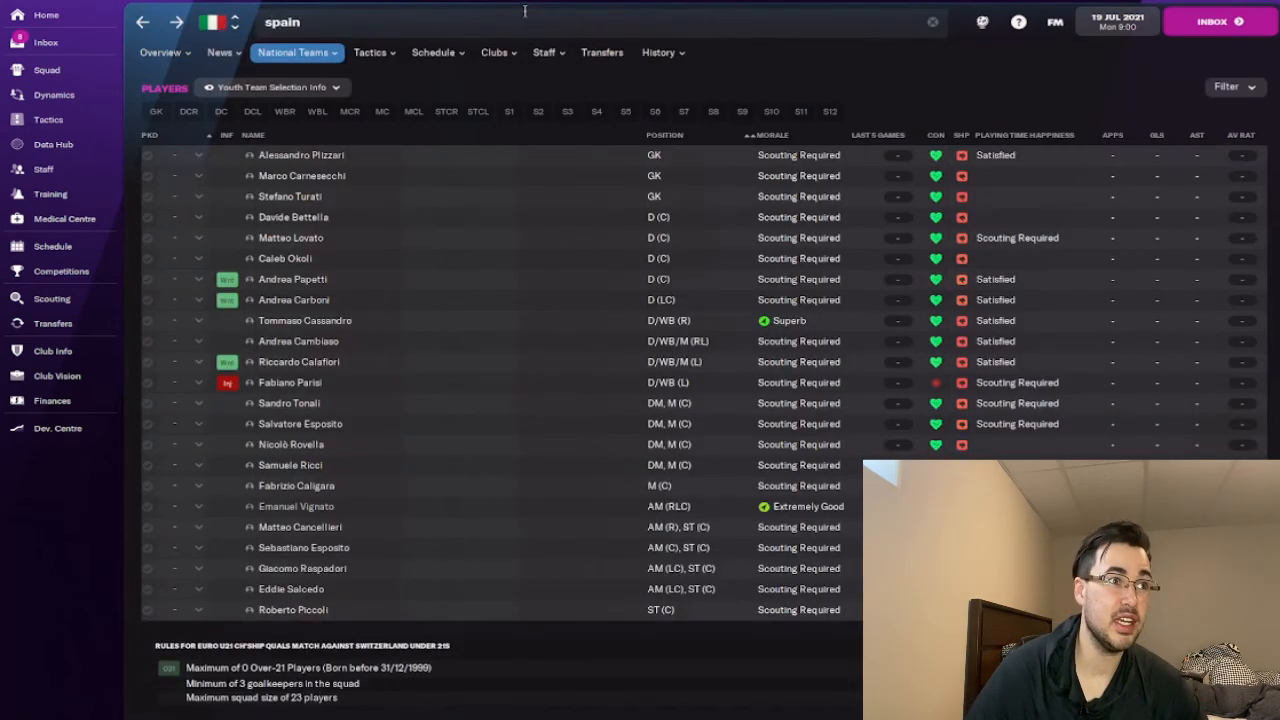
{"action": "left_click", "coordinate": [160, 52]}
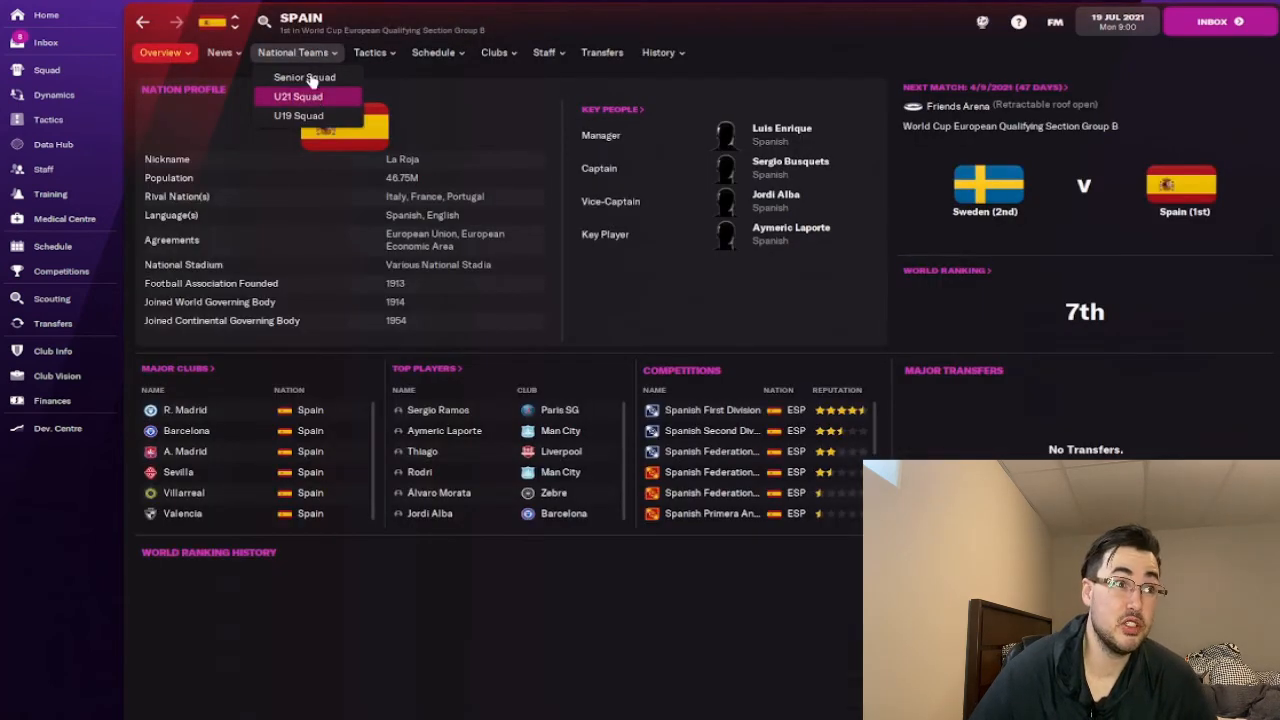
{"action": "left_click", "coordinate": [298, 96]}
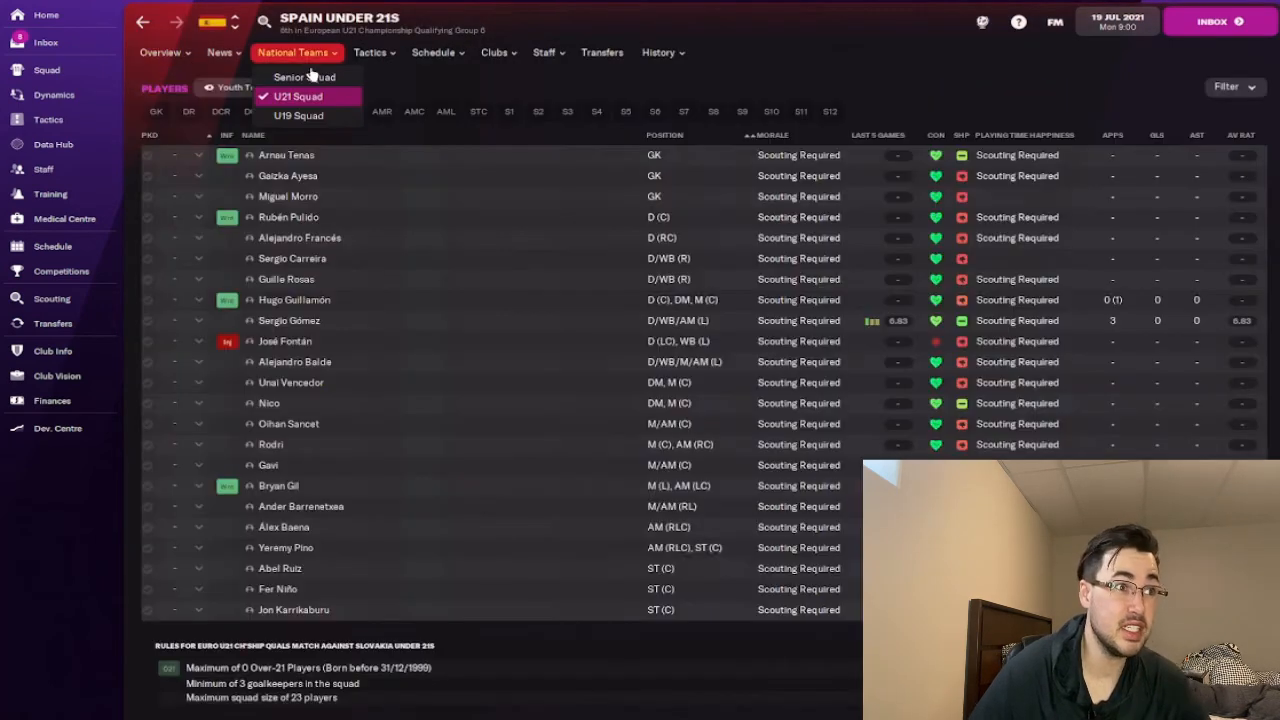
{"action": "left_click", "coordinate": [300, 114]}
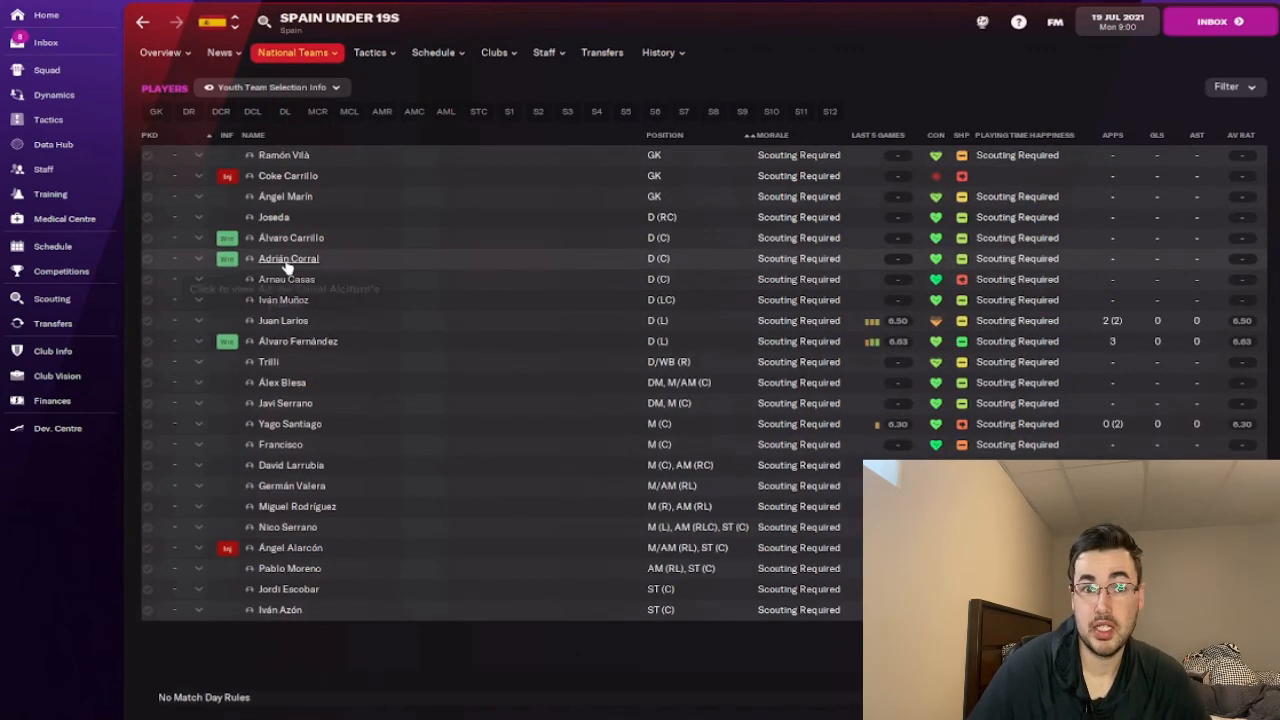